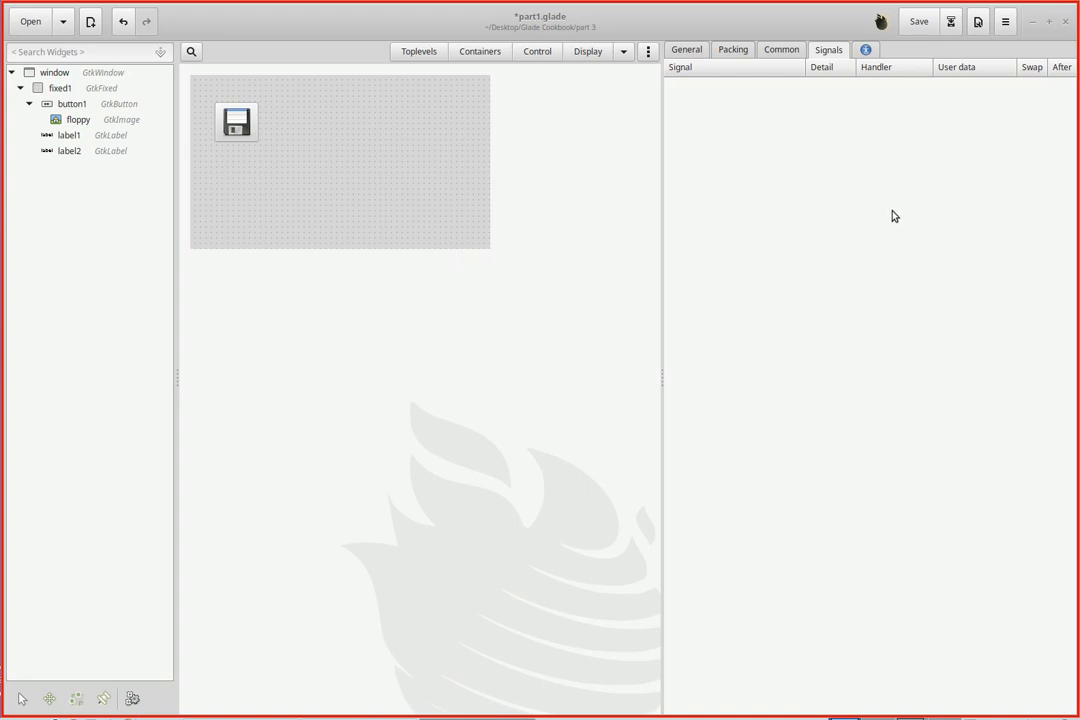
mouse_move(535, 237)
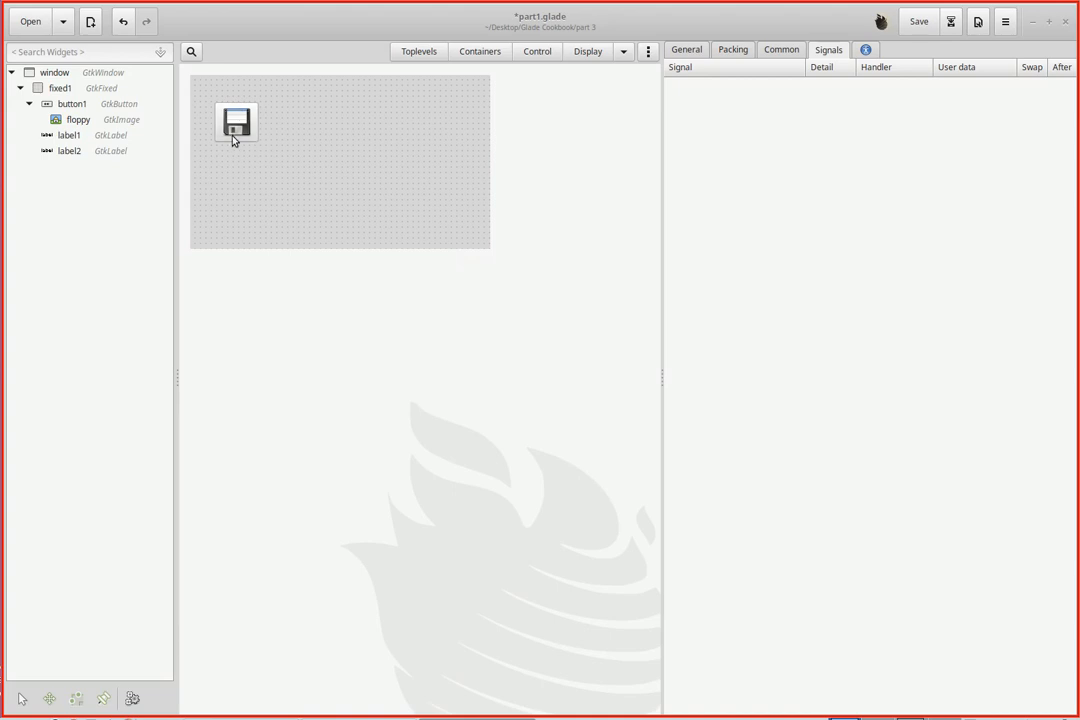
mouse_move(248, 145)
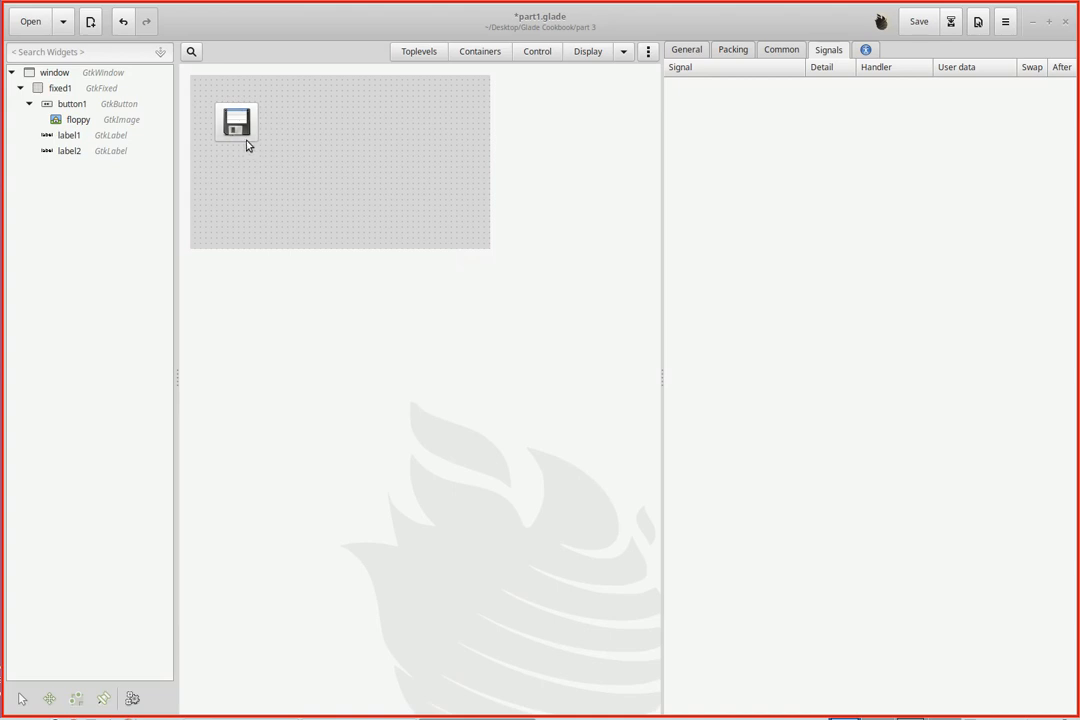
mouse_move(520, 91)
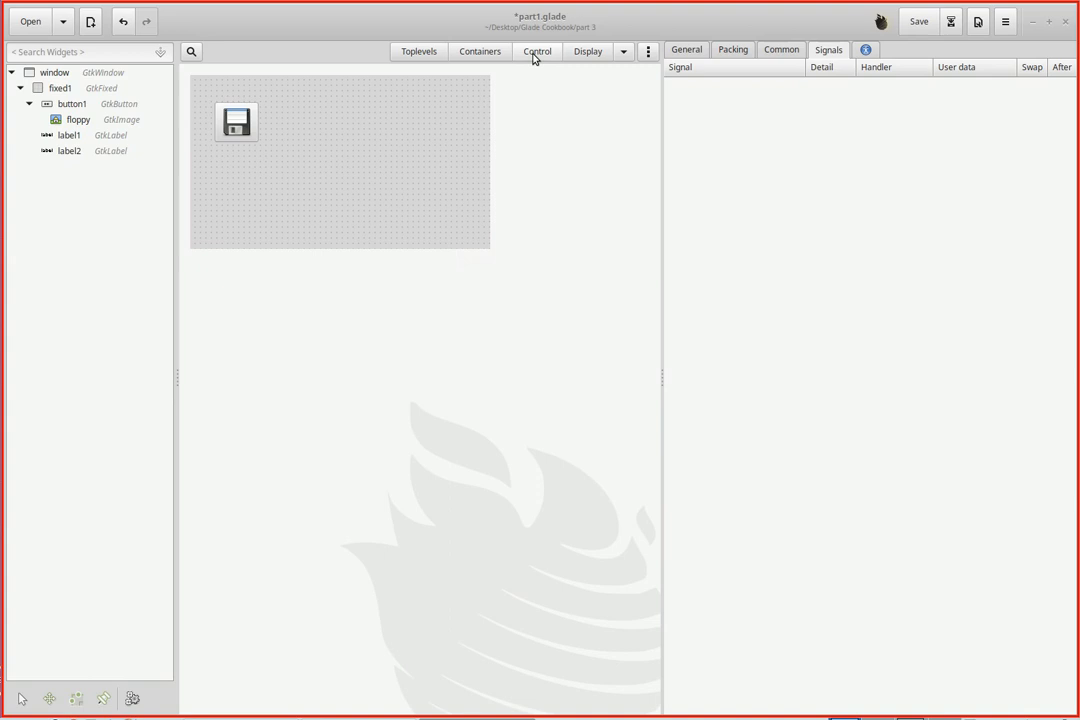
mouse_move(537, 51)
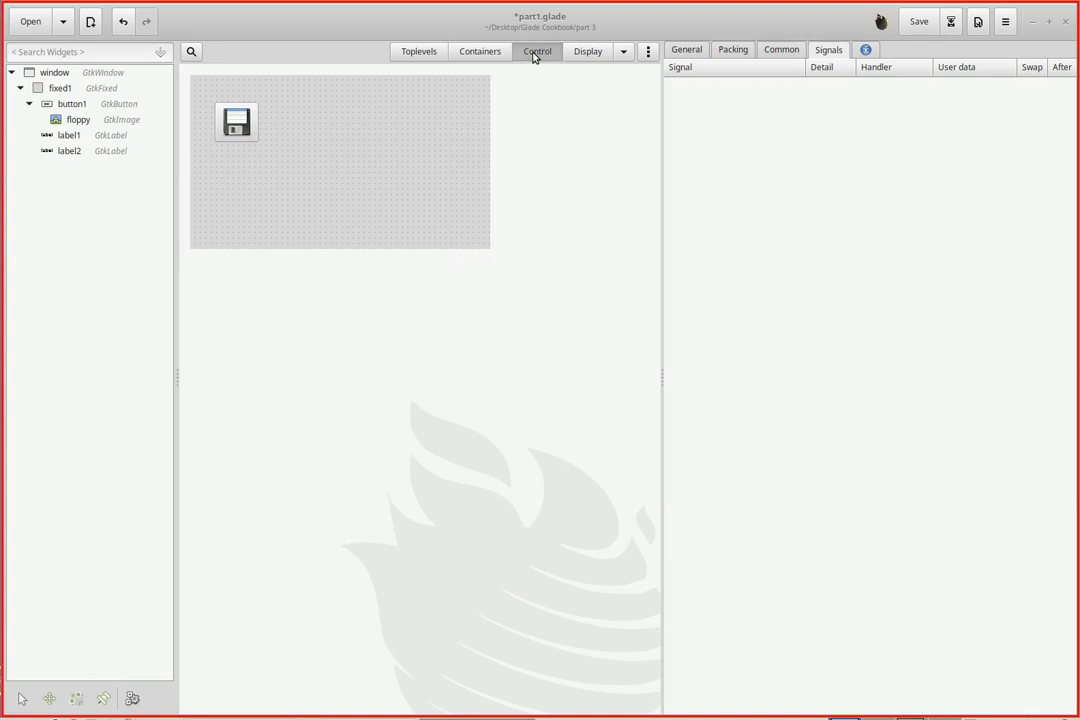
Place a GtkRadioButton from the Control widgets and give it the ID radio1
click(538, 51)
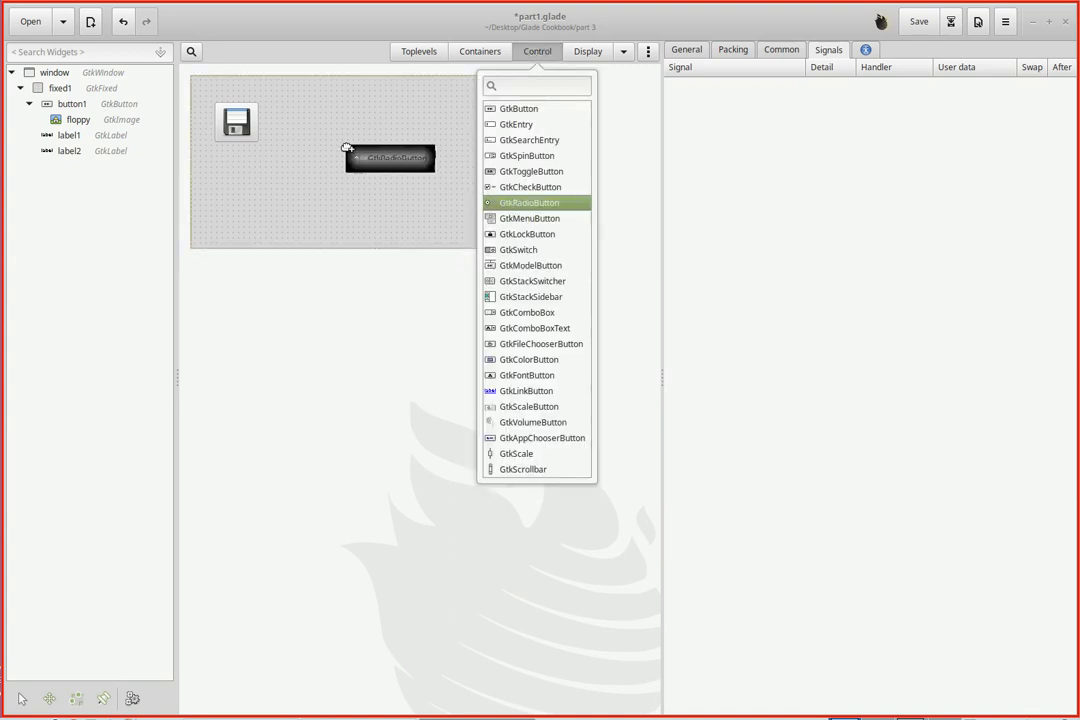
click(530, 202)
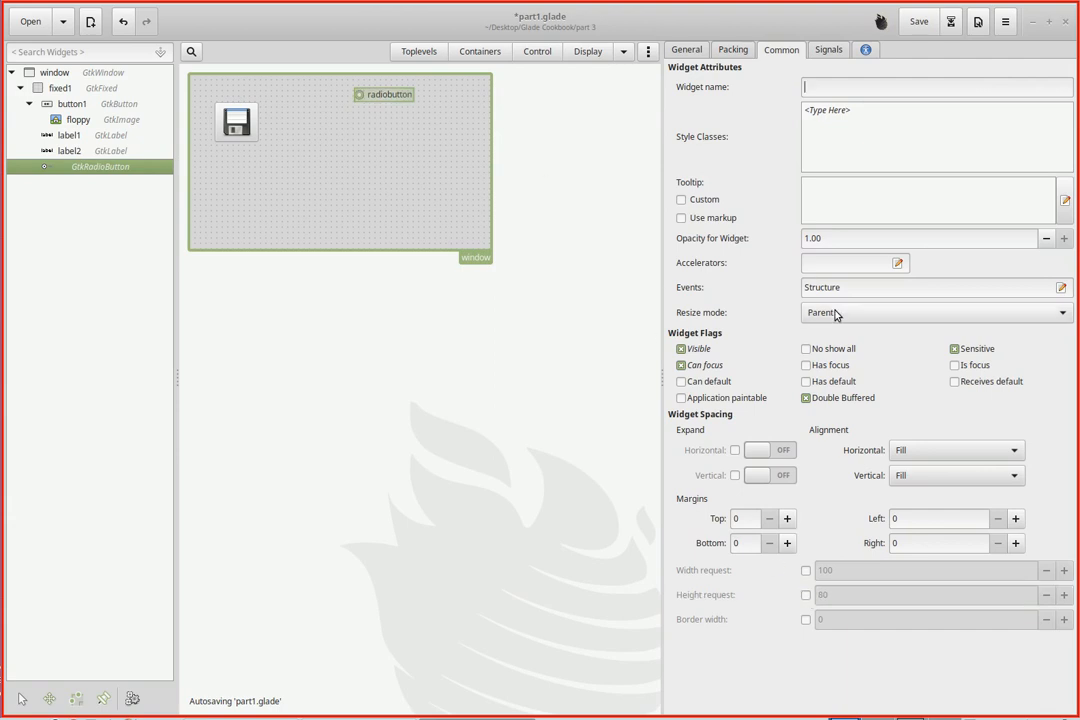
click(686, 49)
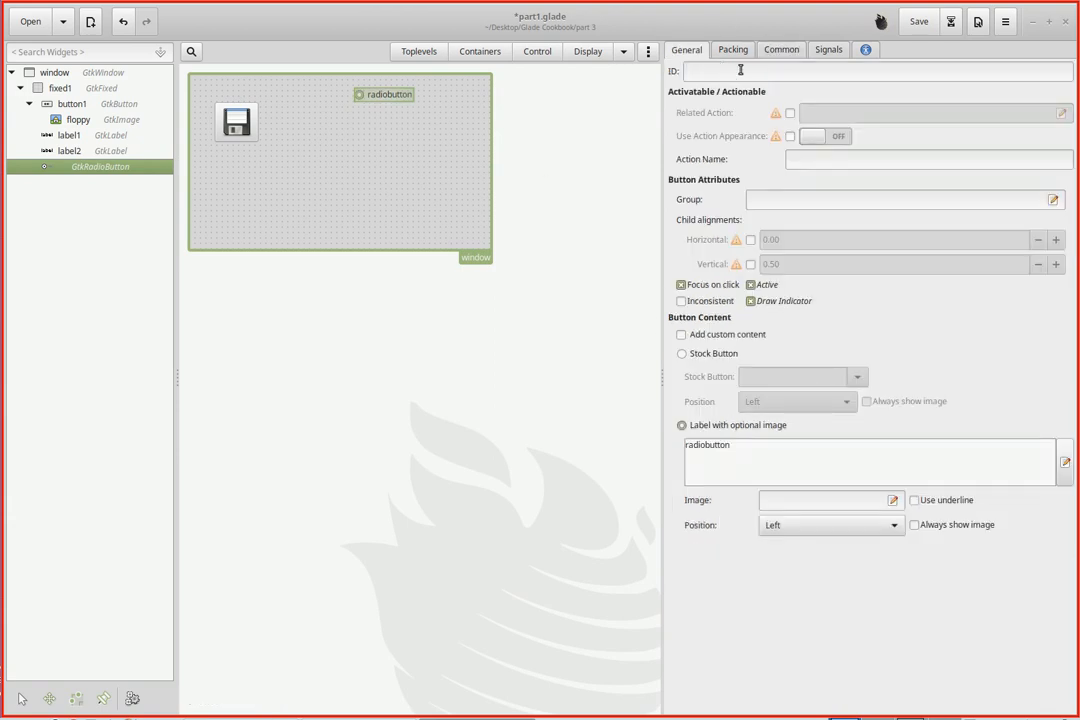
text(radio1)
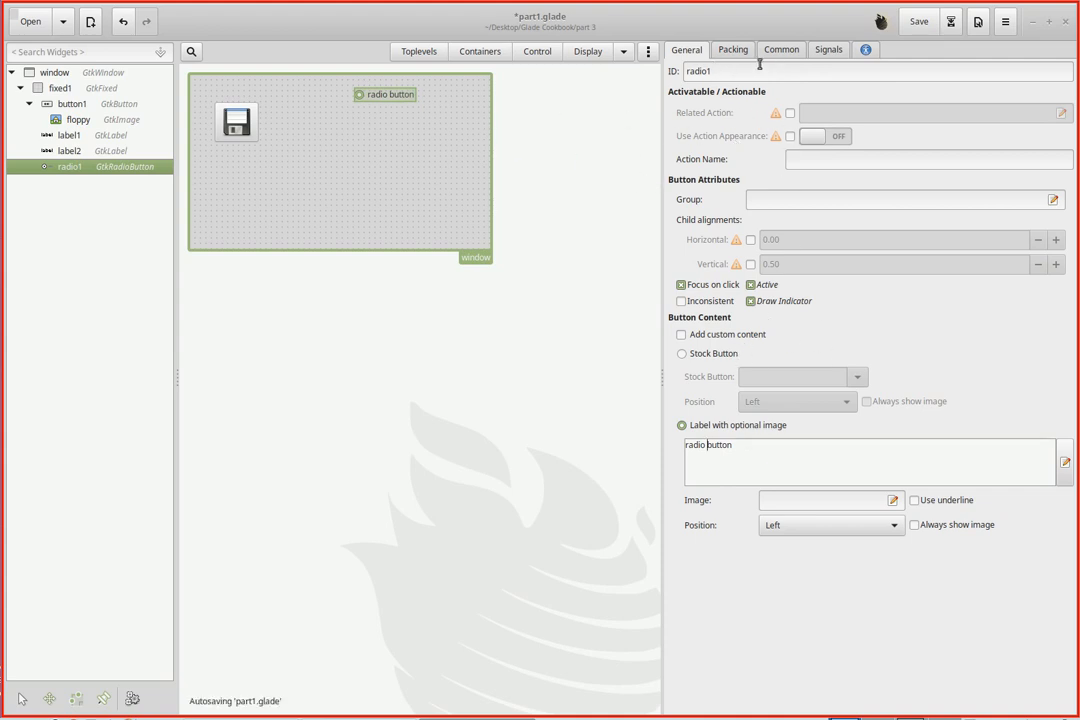
Connect the radio button's toggled signal to the handler on_radio1_toggled
click(781, 49)
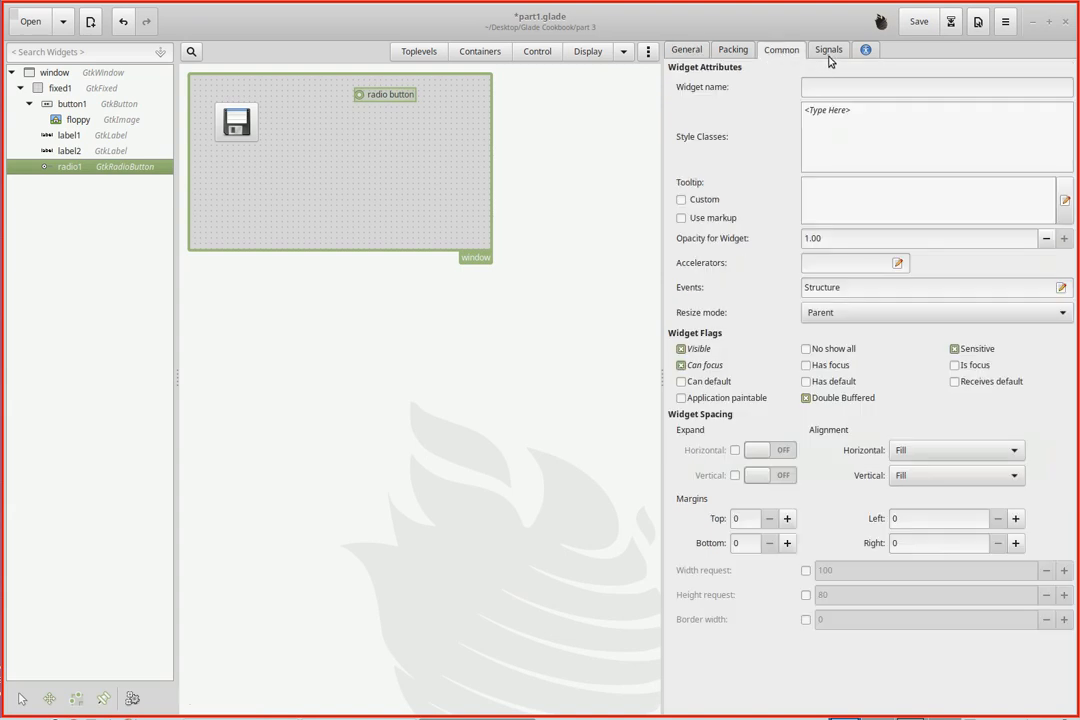
click(829, 50)
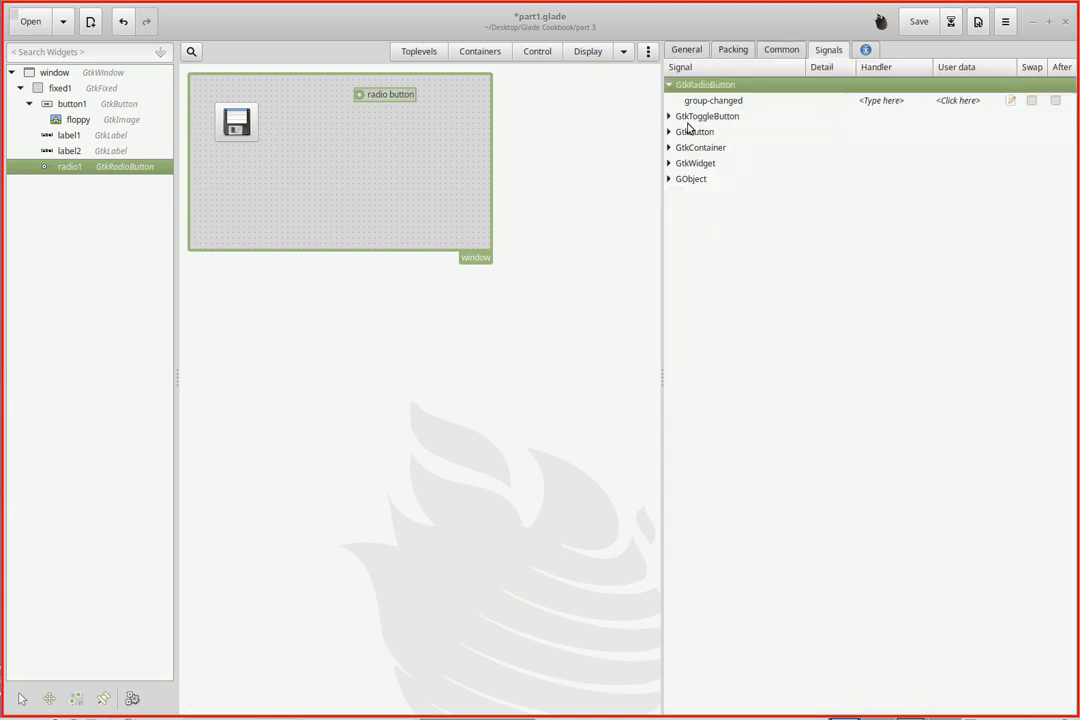
click(669, 116)
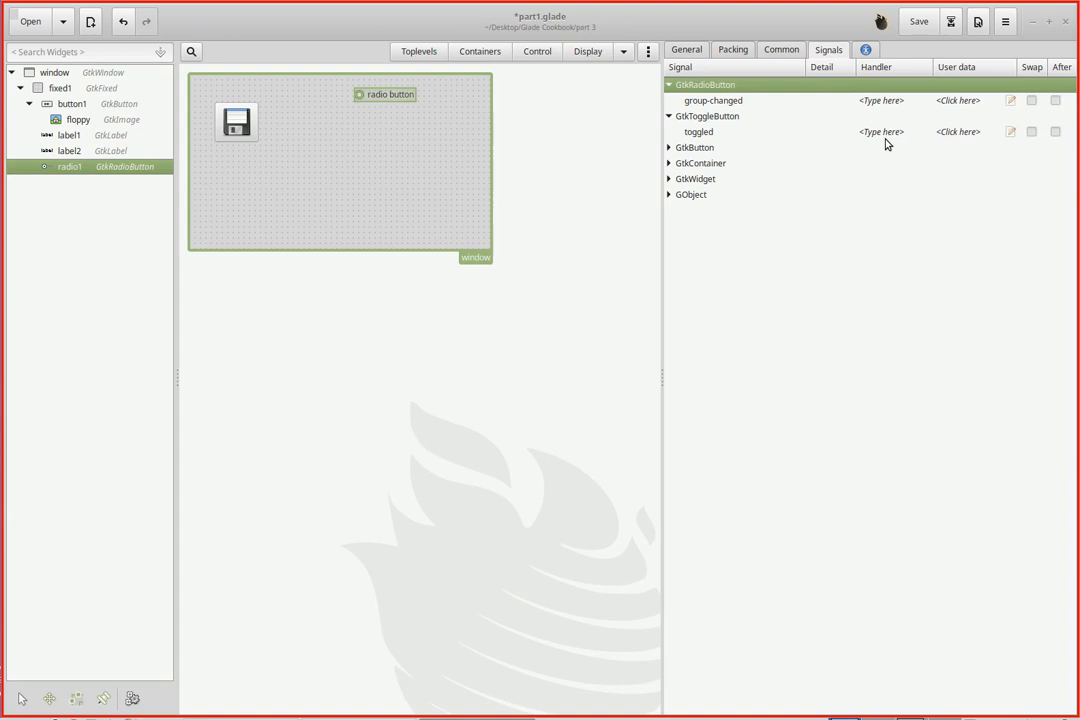
click(882, 131)
text(on)
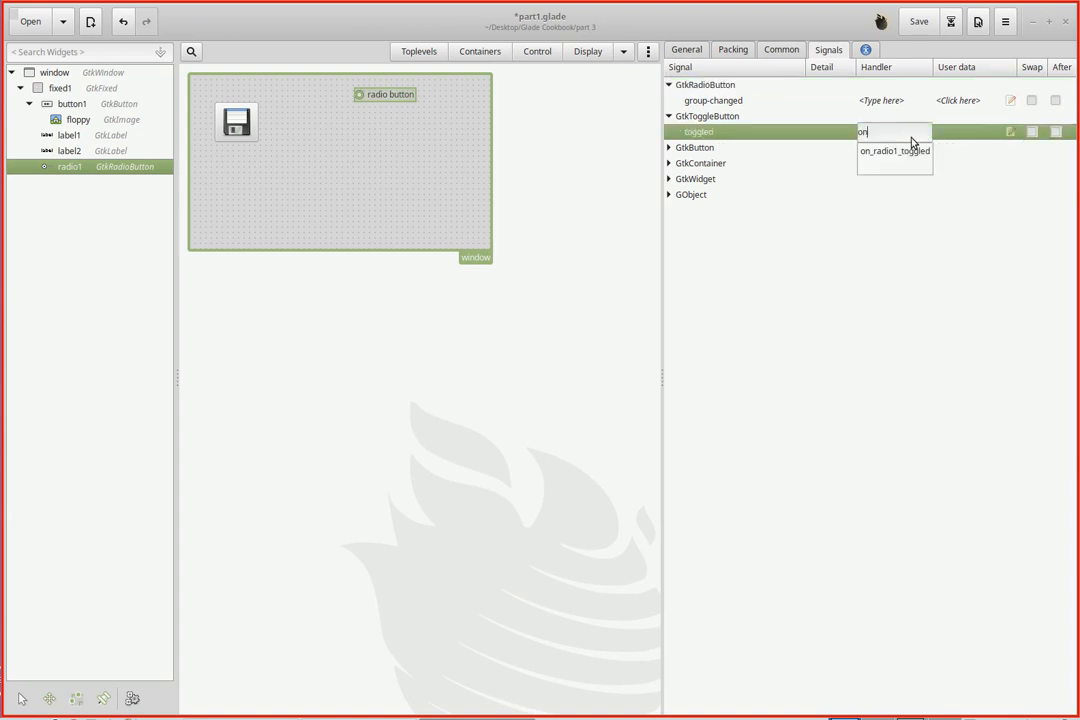
click(887, 151)
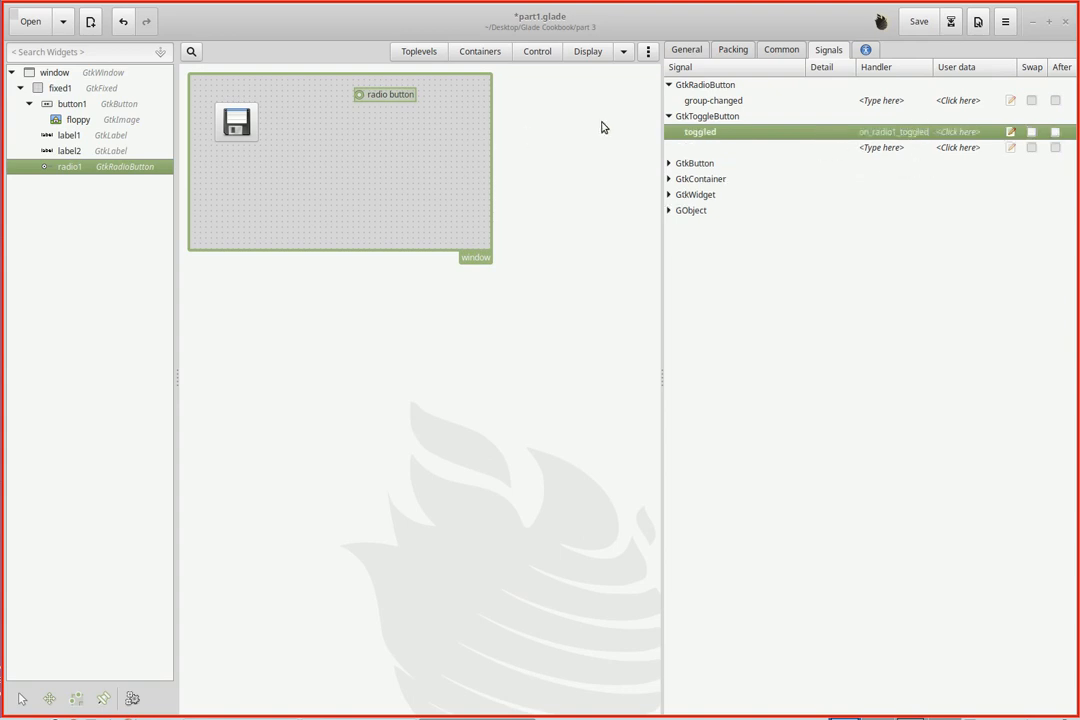
Place a second radio button and set its ID to radio2
click(537, 51)
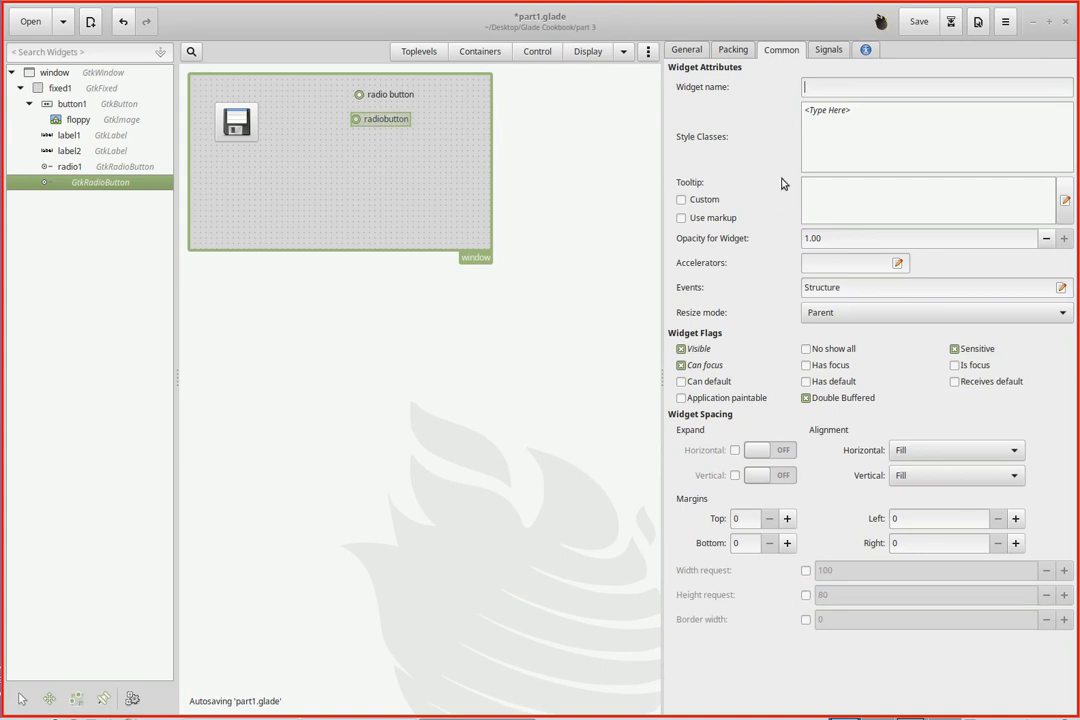
click(686, 49)
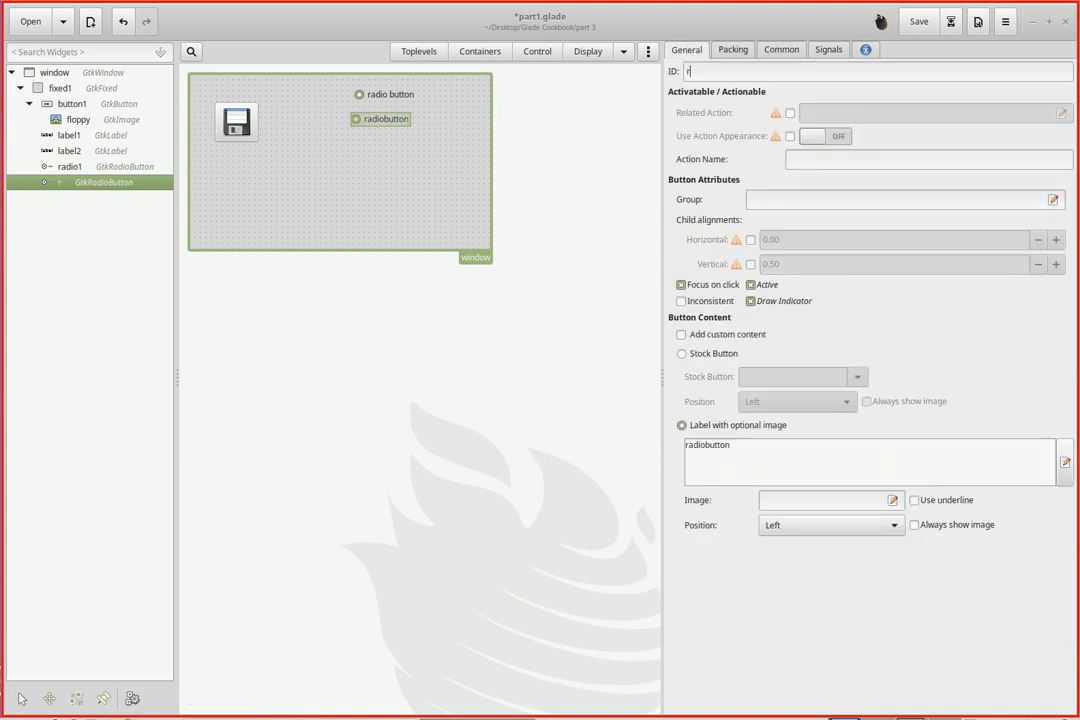
text(adio2)
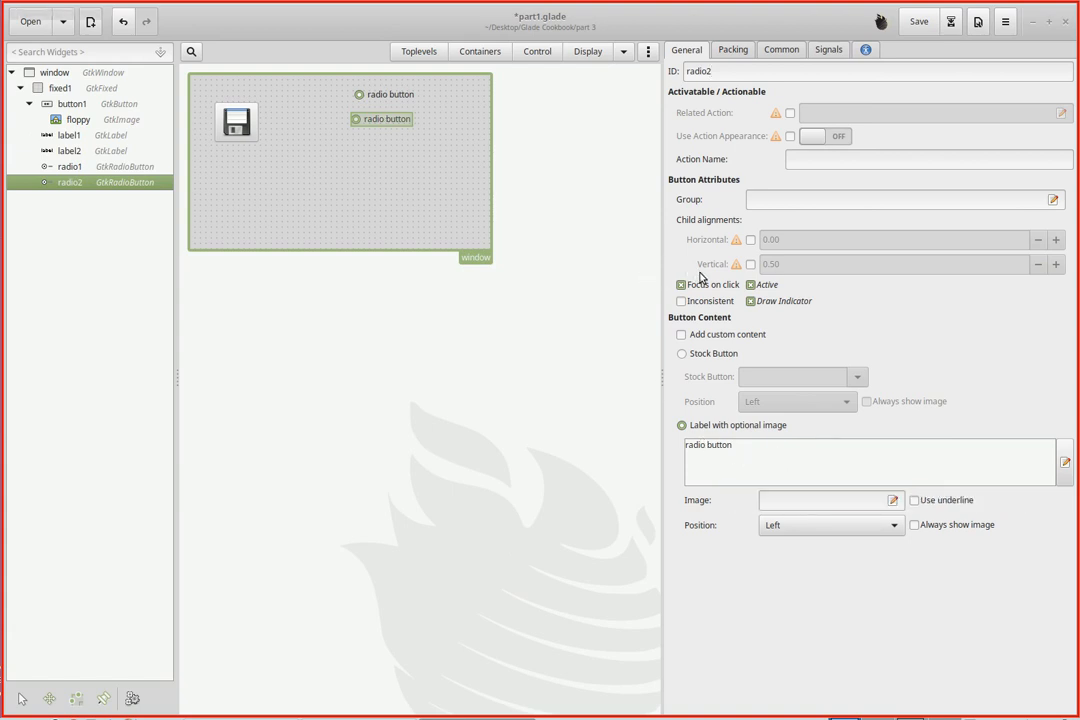
Connect radio2's toggled signal to the handler on_radio2_toggled
click(781, 49)
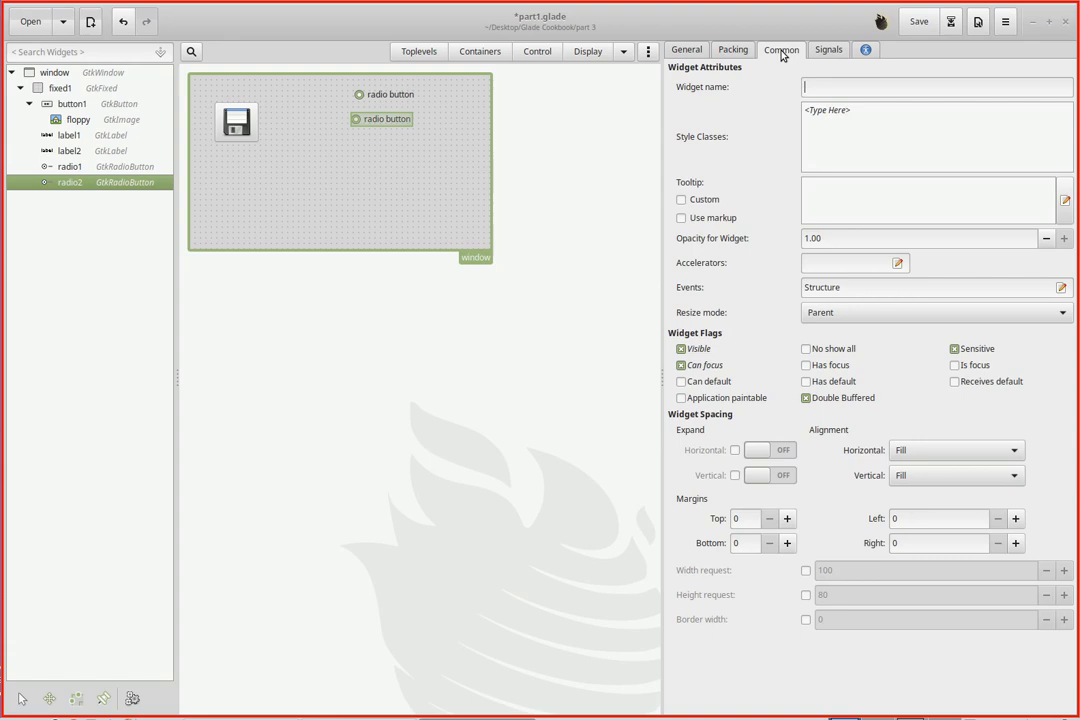
click(828, 49)
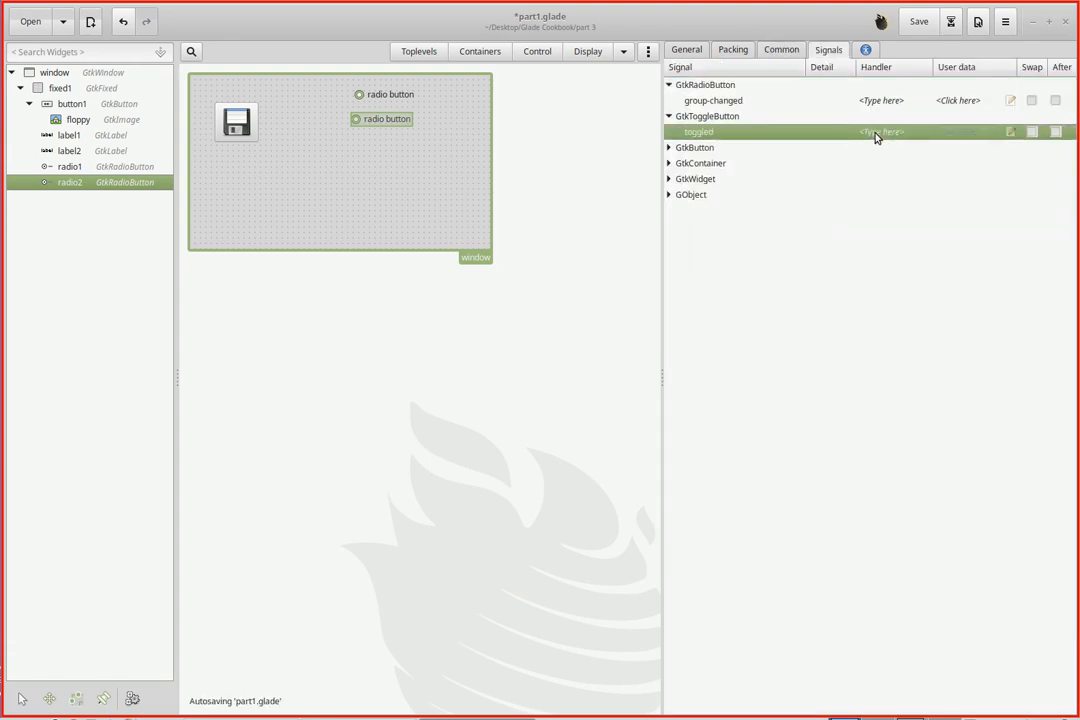
text(omn)
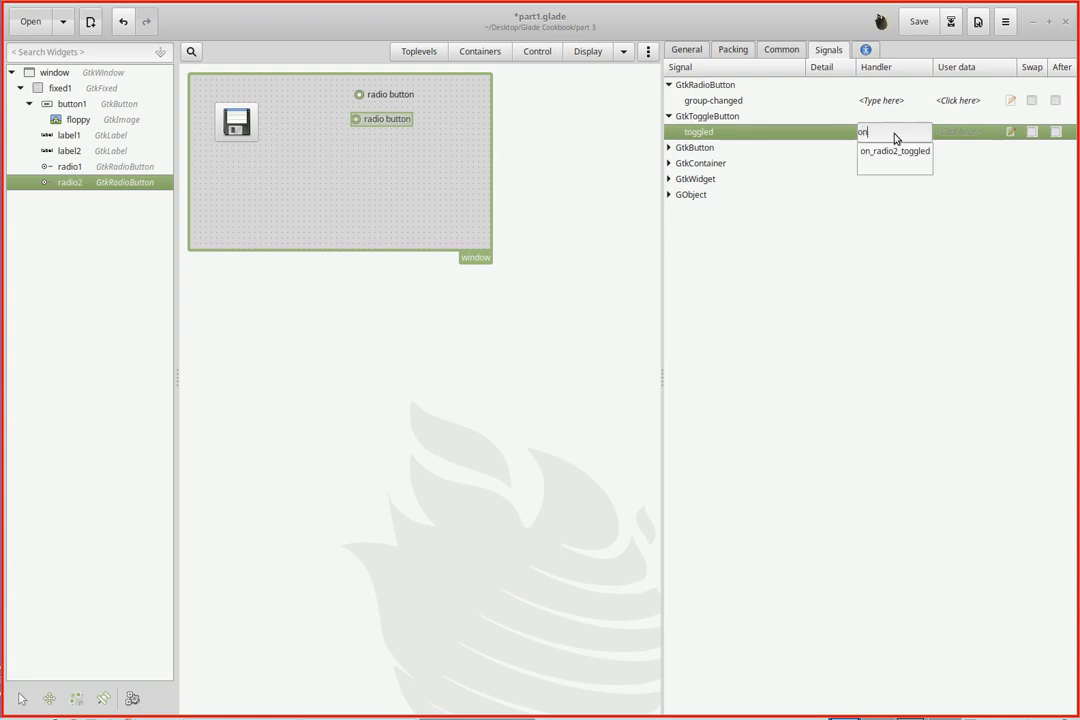
click(894, 151)
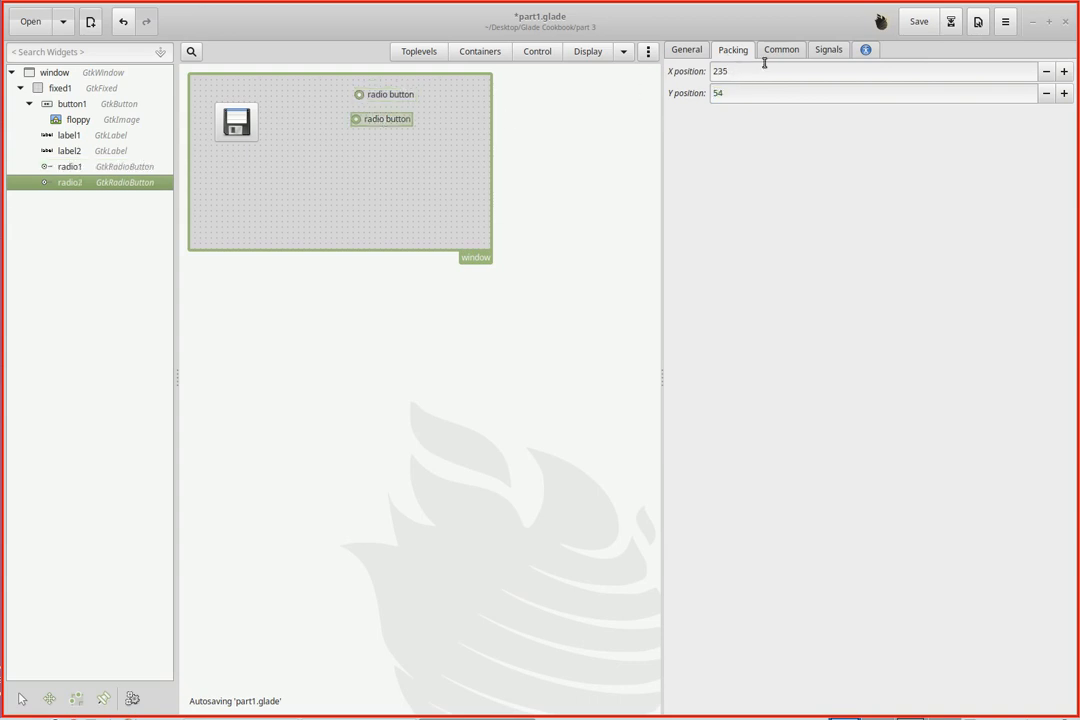
Increase the second radio button's X position to 241, aligning it under the first
click(1063, 71)
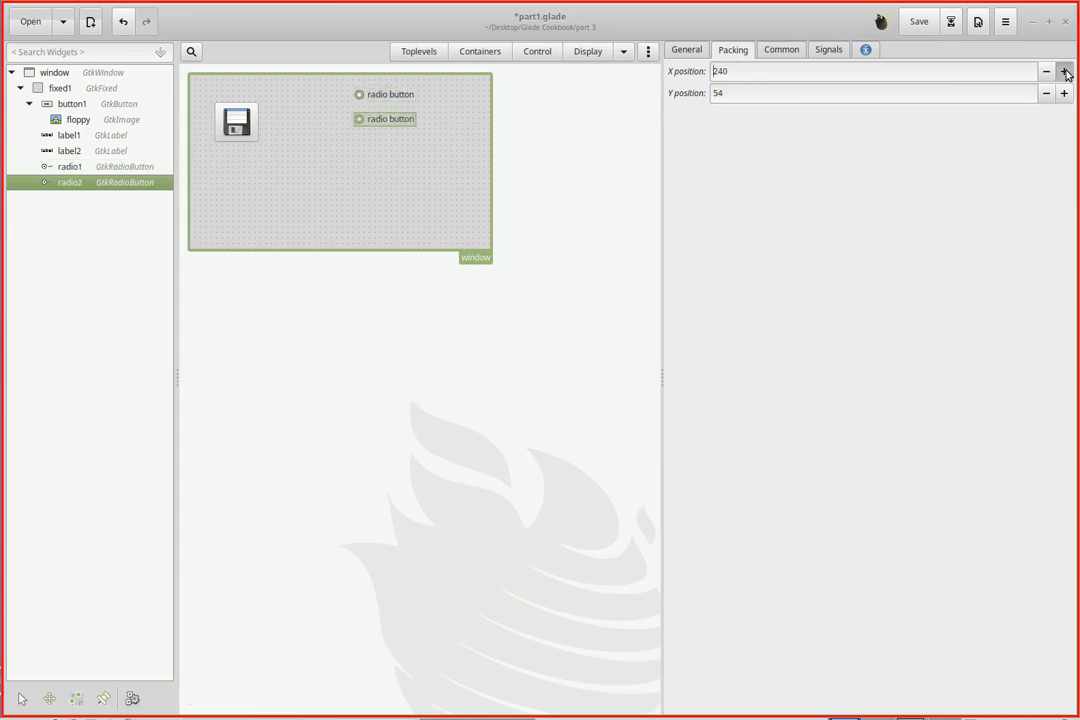
click(1064, 71)
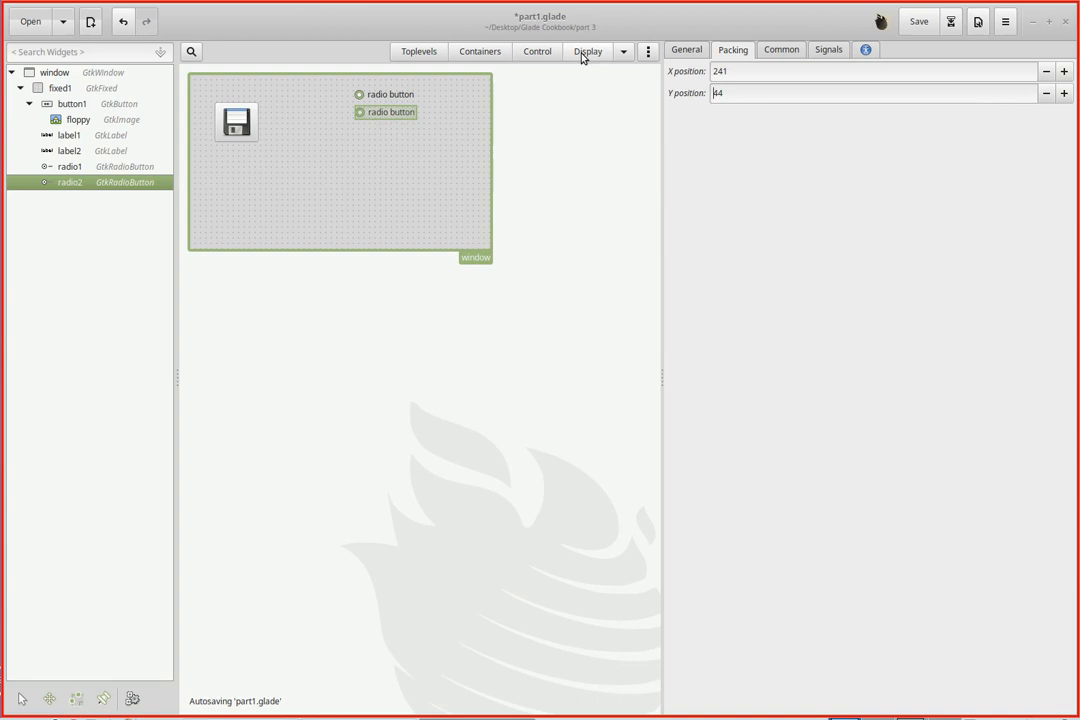
Add a third radio button and begin entering its toggled signal handler
click(587, 51)
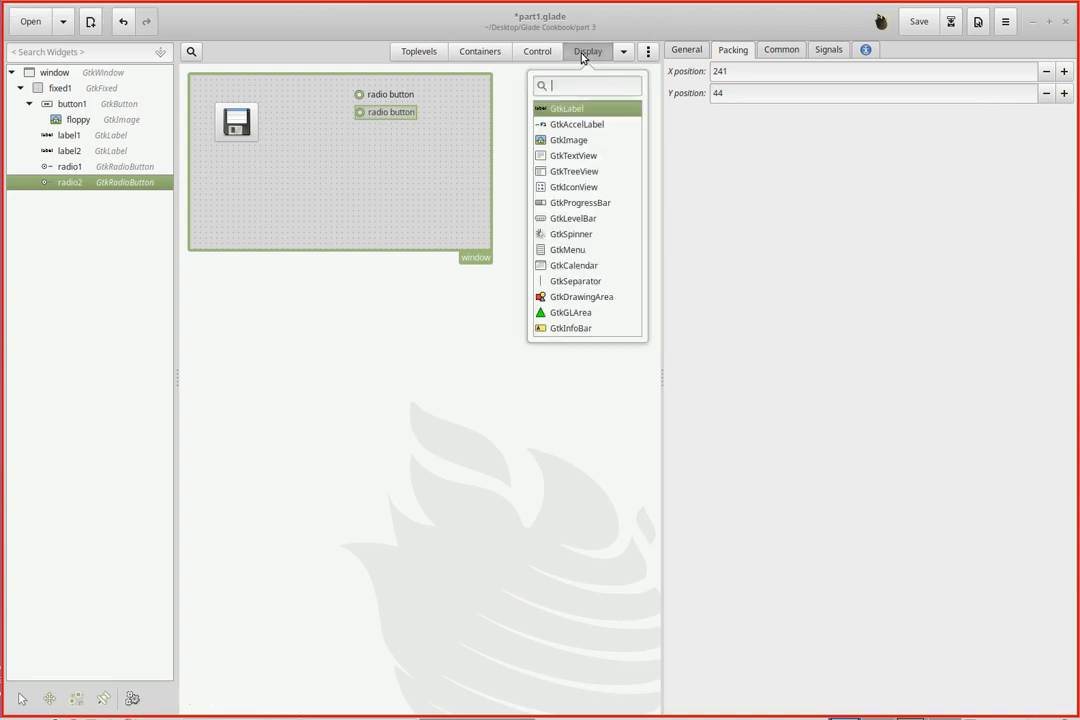
click(537, 51)
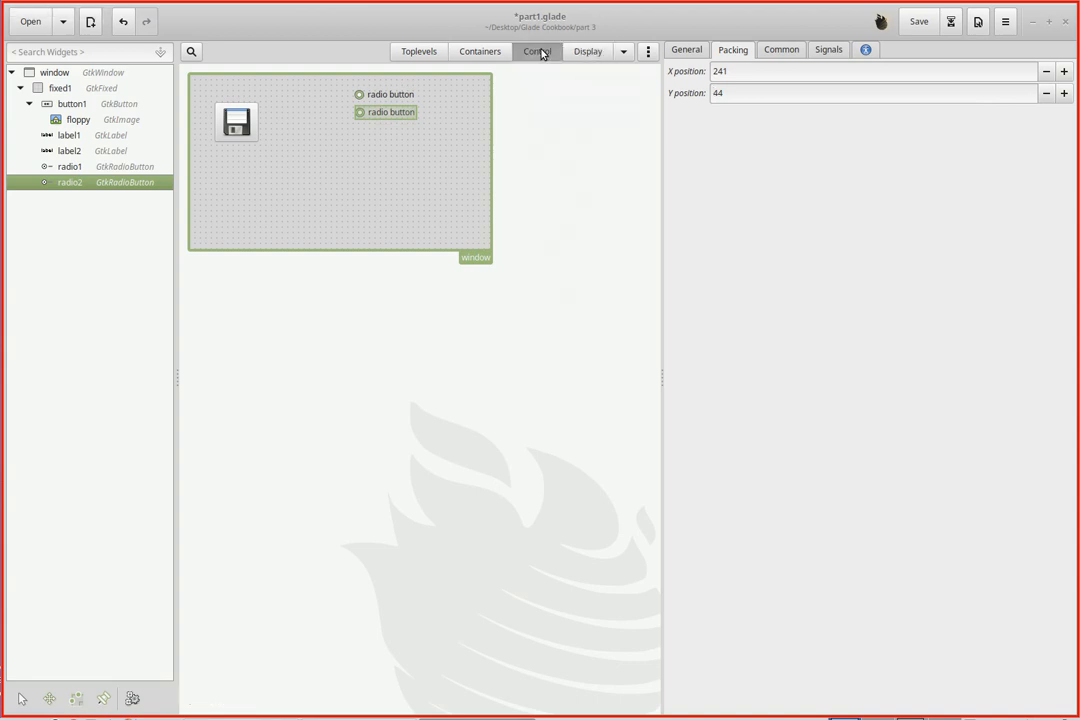
click(537, 51)
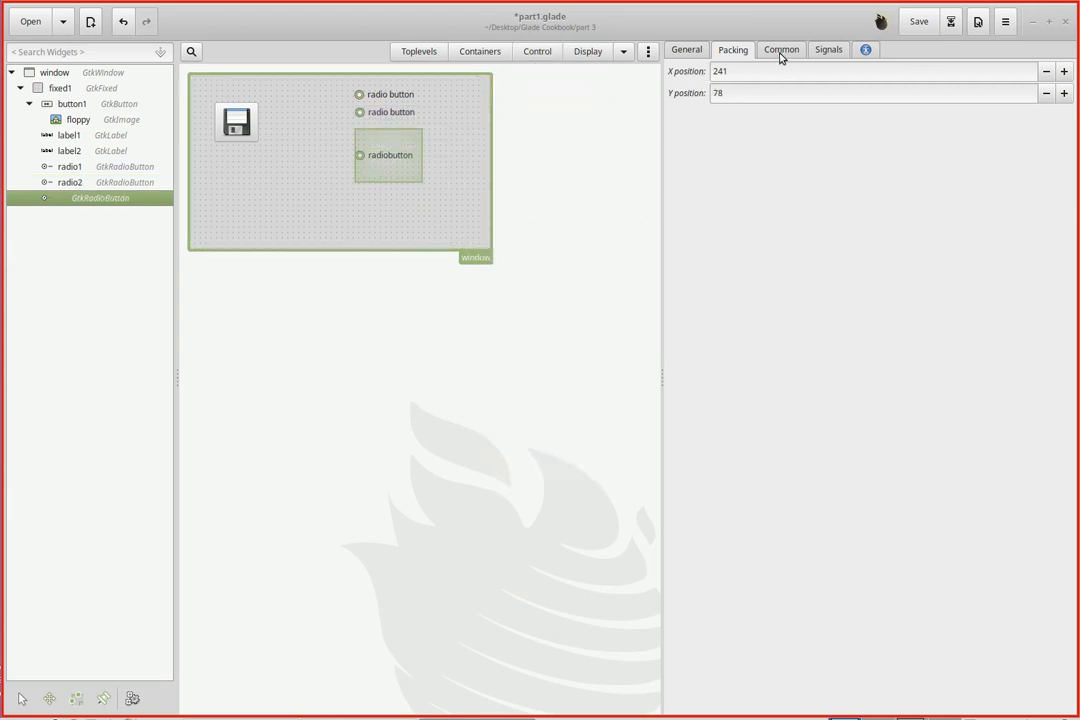
click(781, 49)
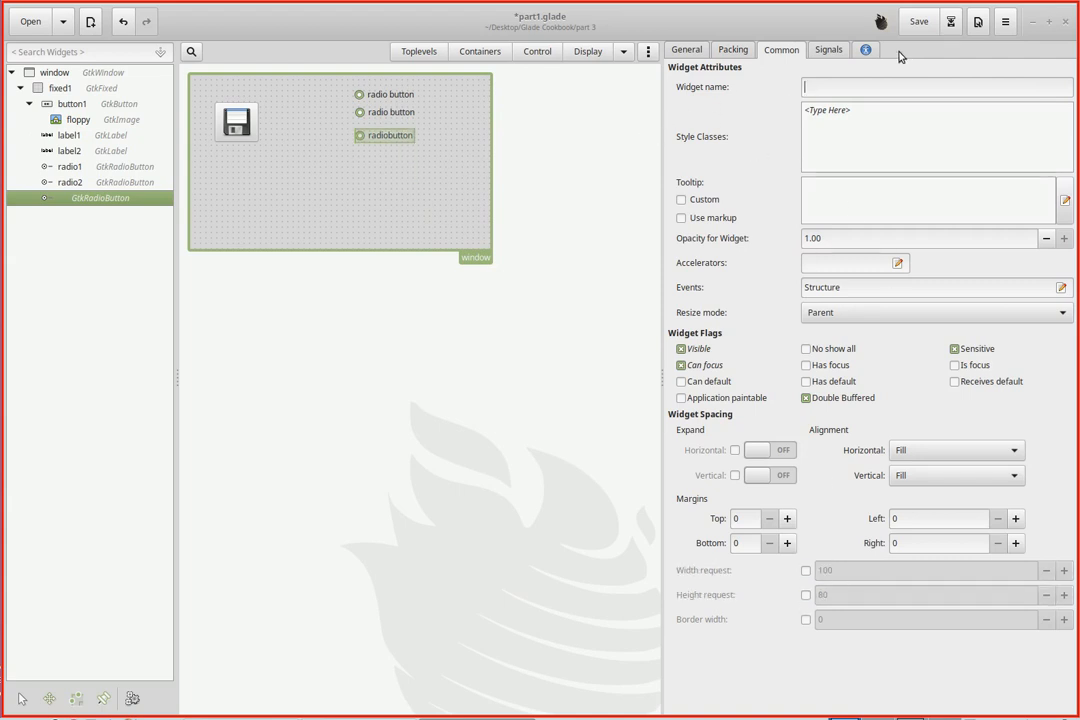
click(828, 49)
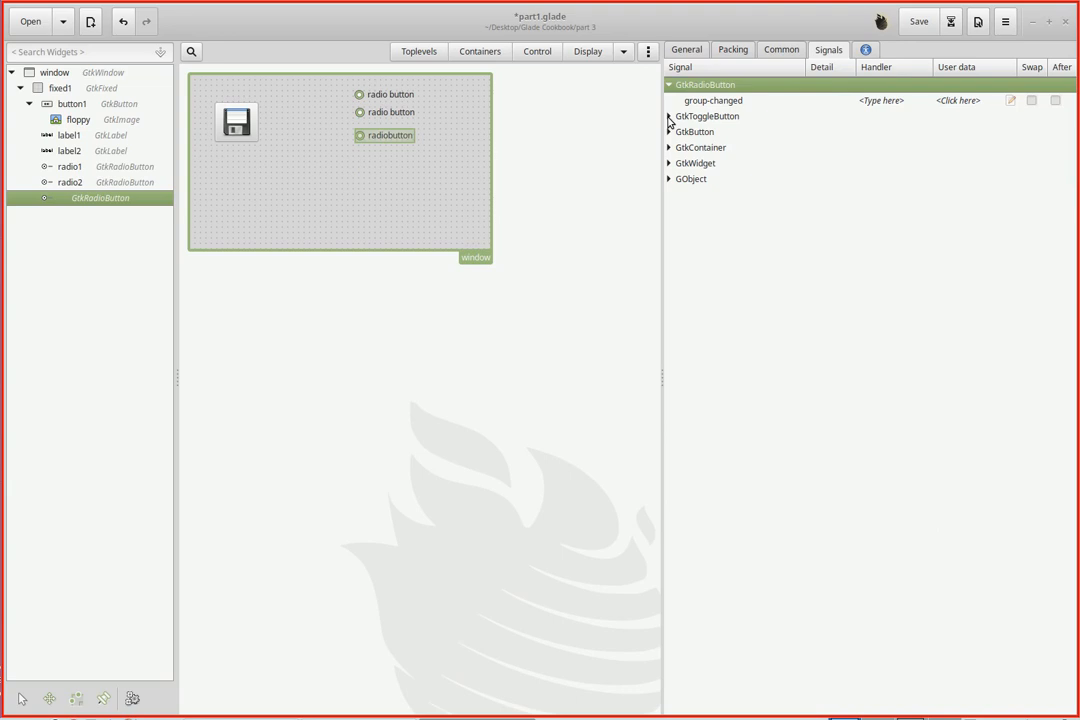
click(669, 116)
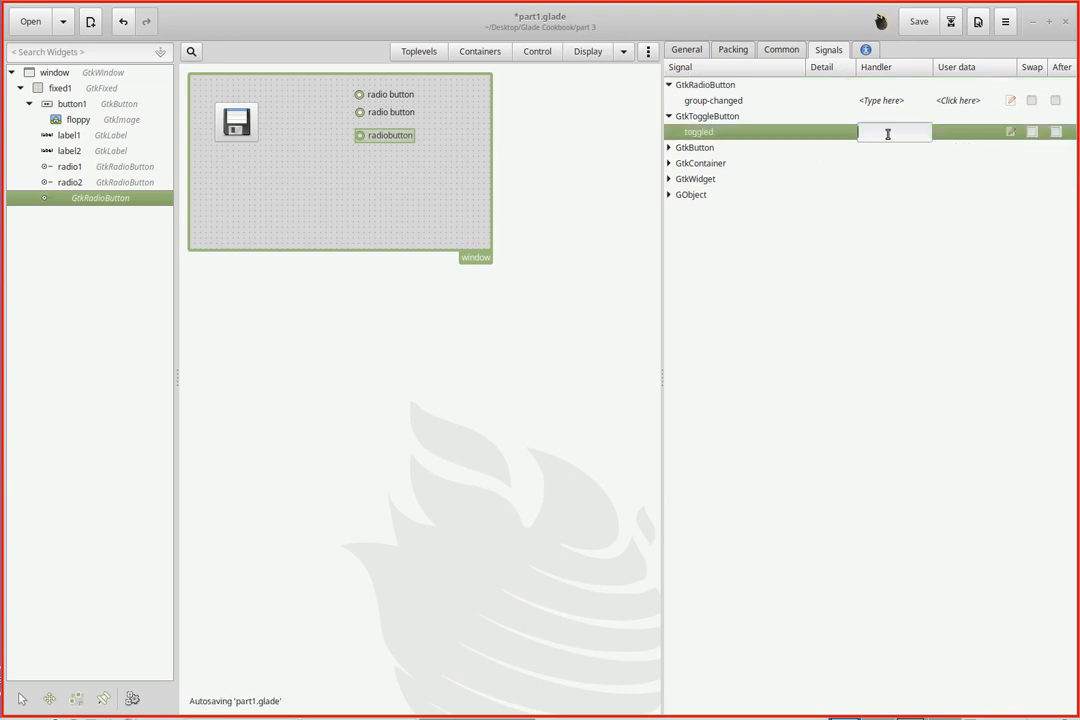
text(on)
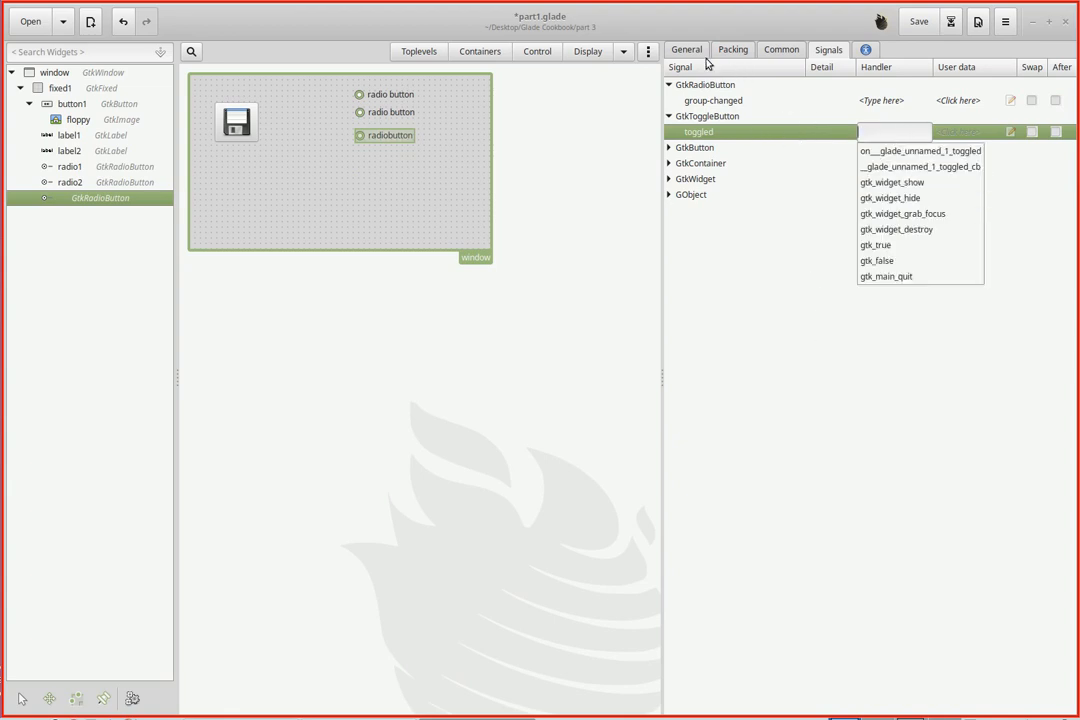
Set the ID to radio3, assign on_radio3_toggled to toggled, and save the project
click(686, 49)
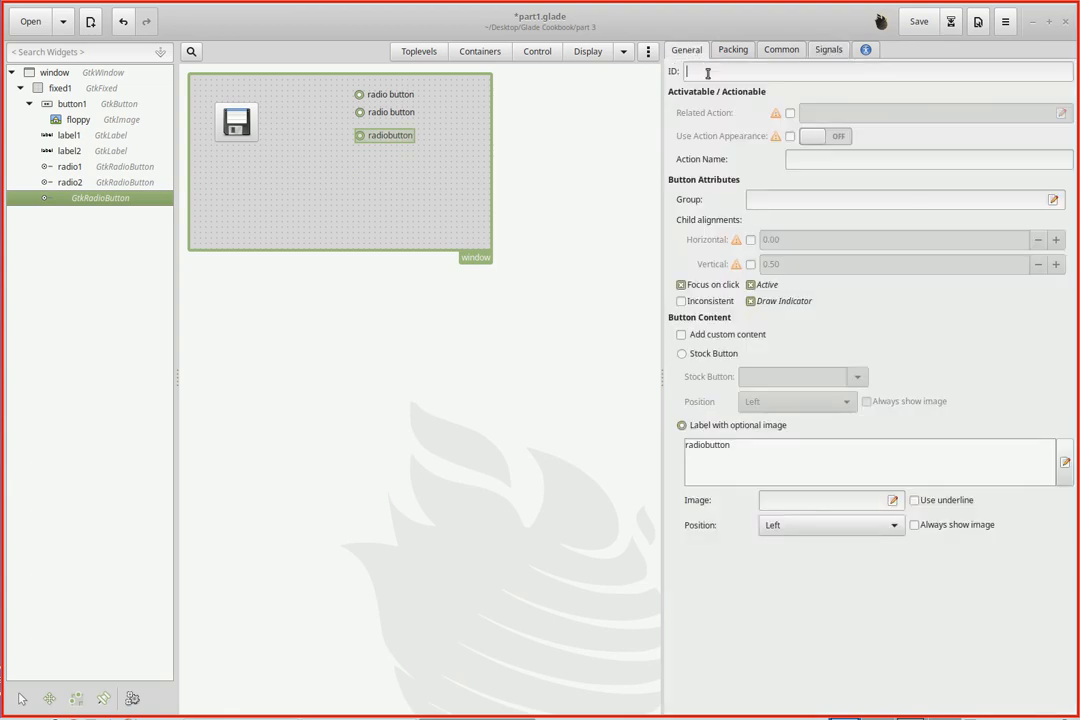
text(radio3)
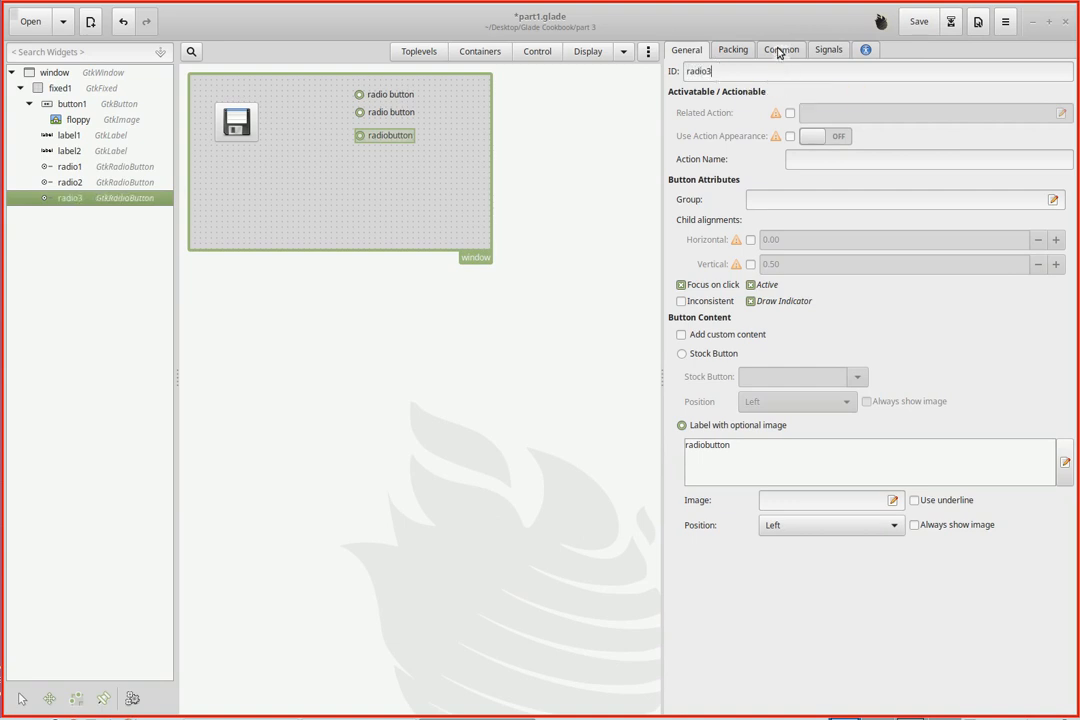
click(828, 49)
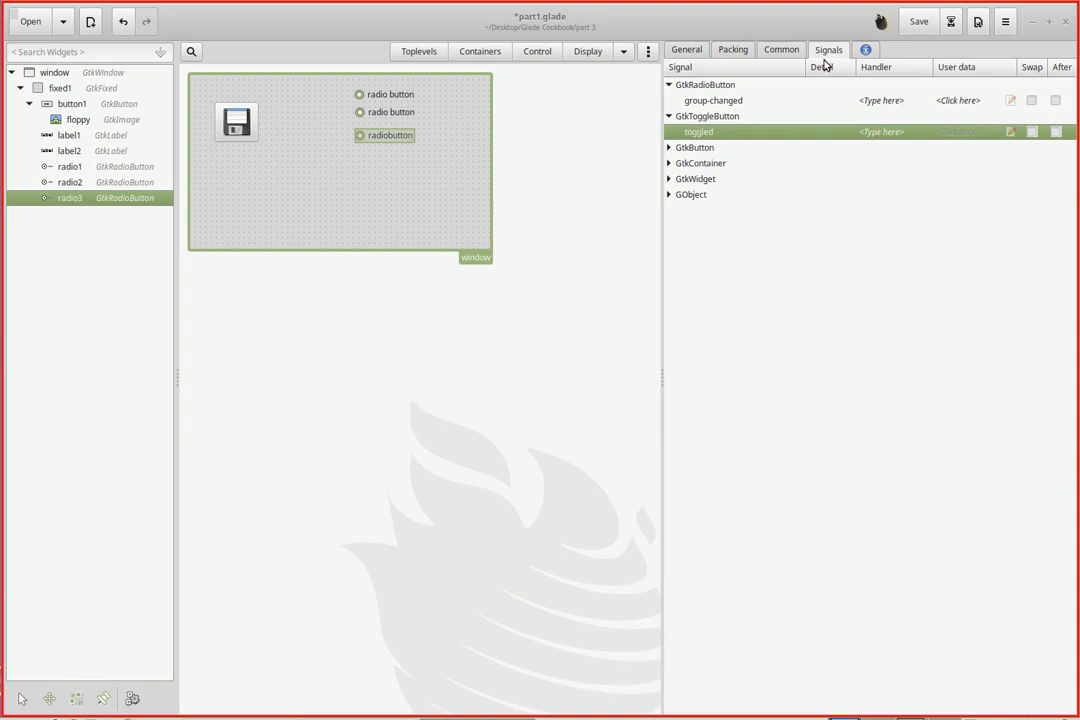
click(893, 131)
text(on_radio3_toggled)
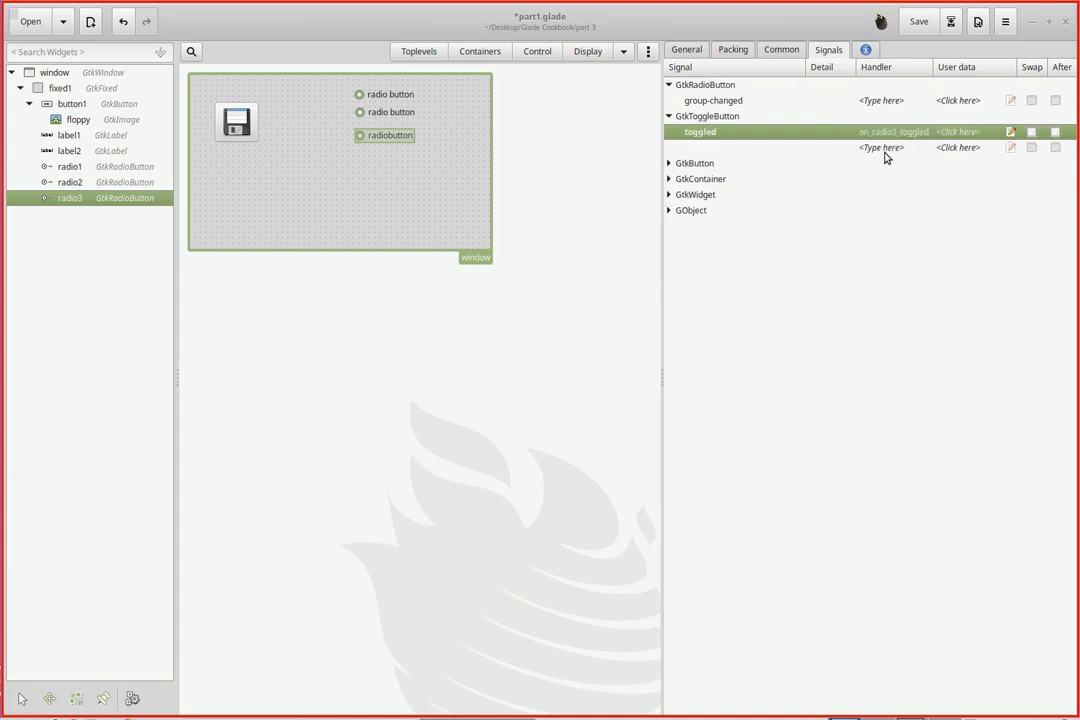
click(917, 21)
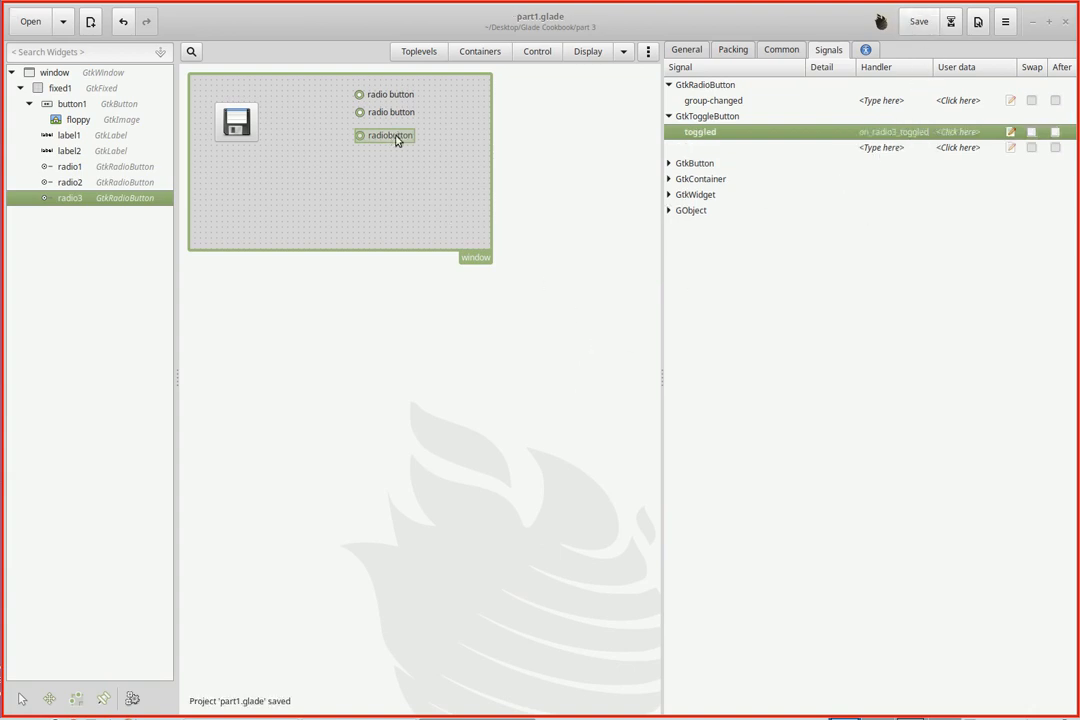
Change the third radio button's label text to 'radio button'
click(733, 49)
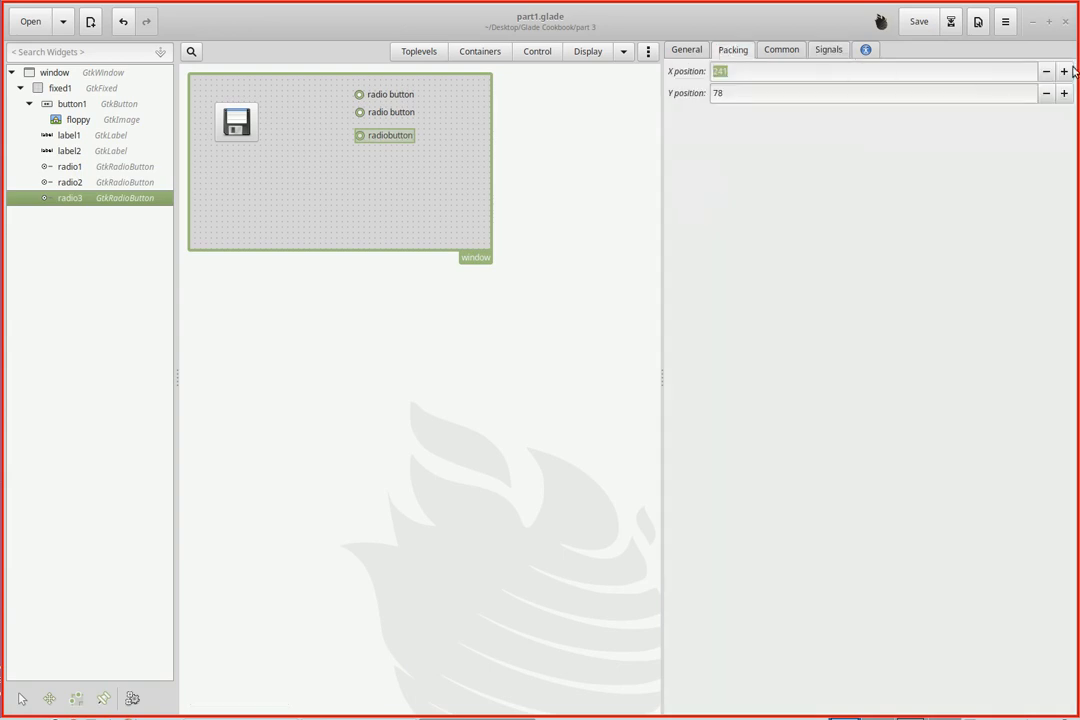
click(1046, 93)
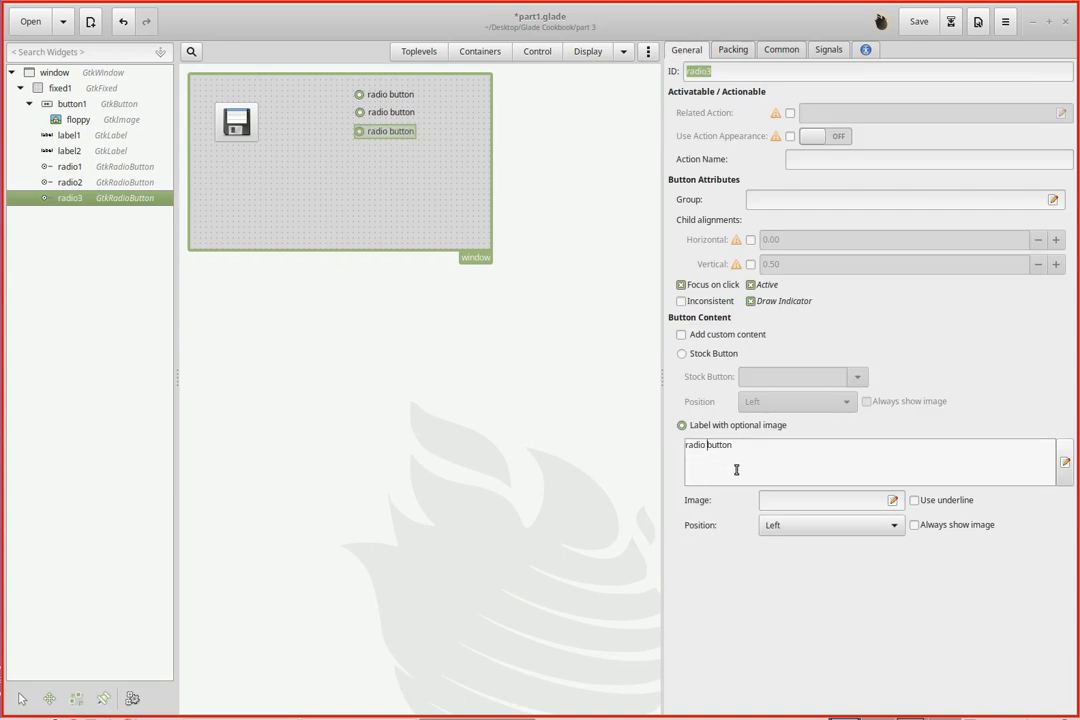
mouse_move(595, 362)
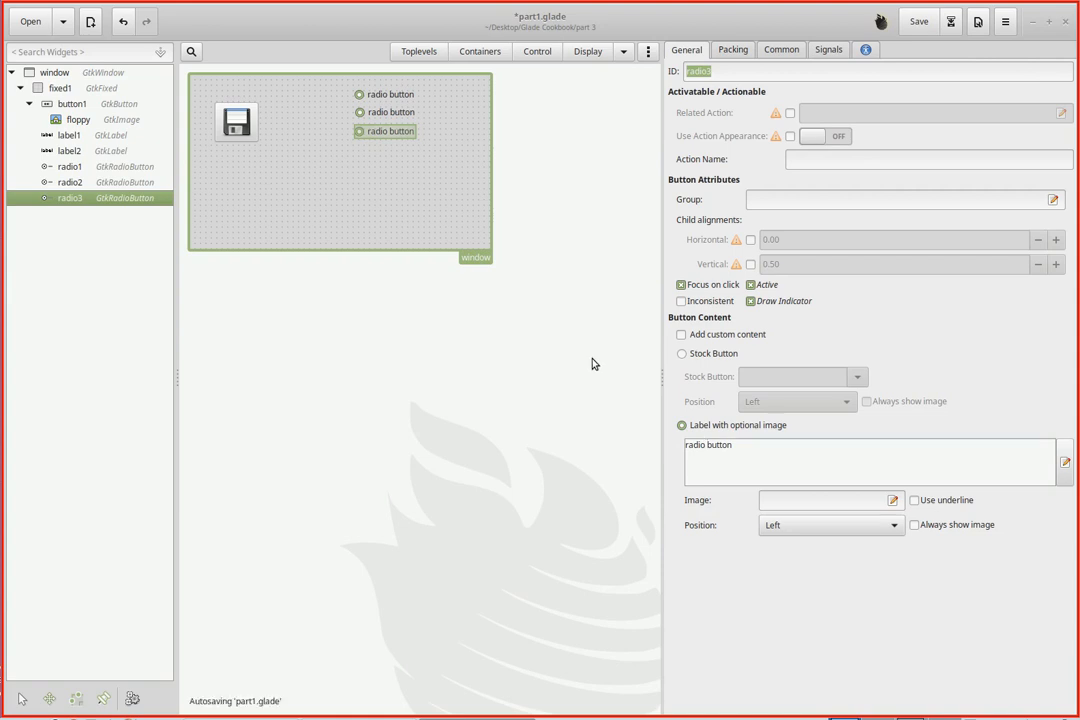
click(709, 444)
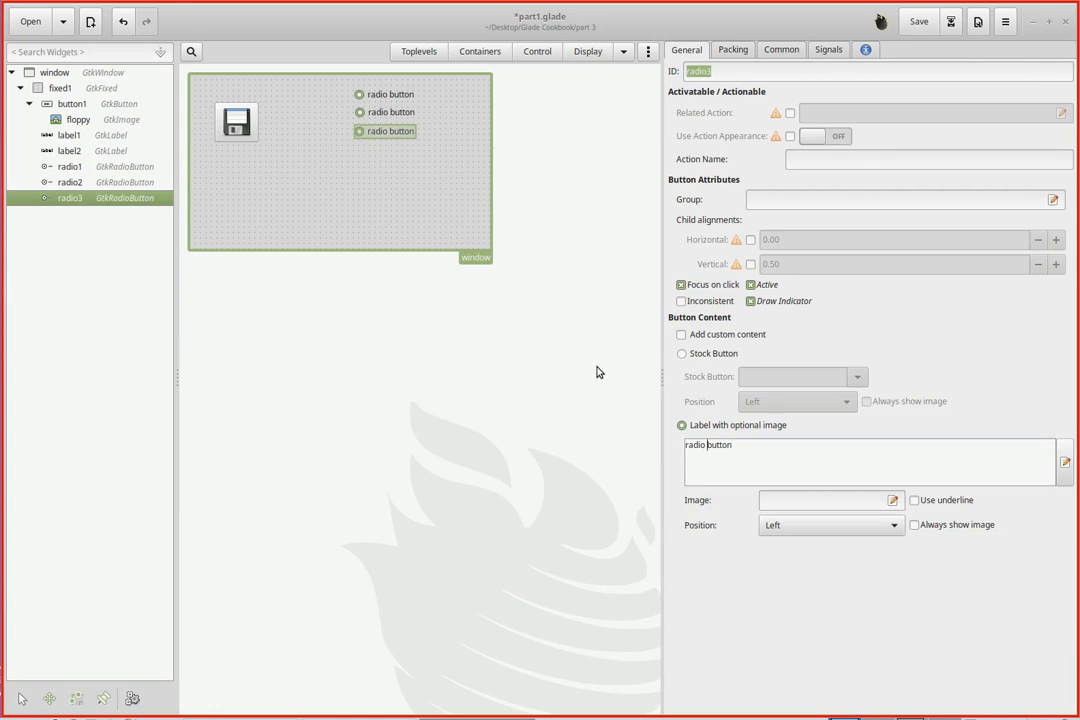
mouse_move(570, 291)
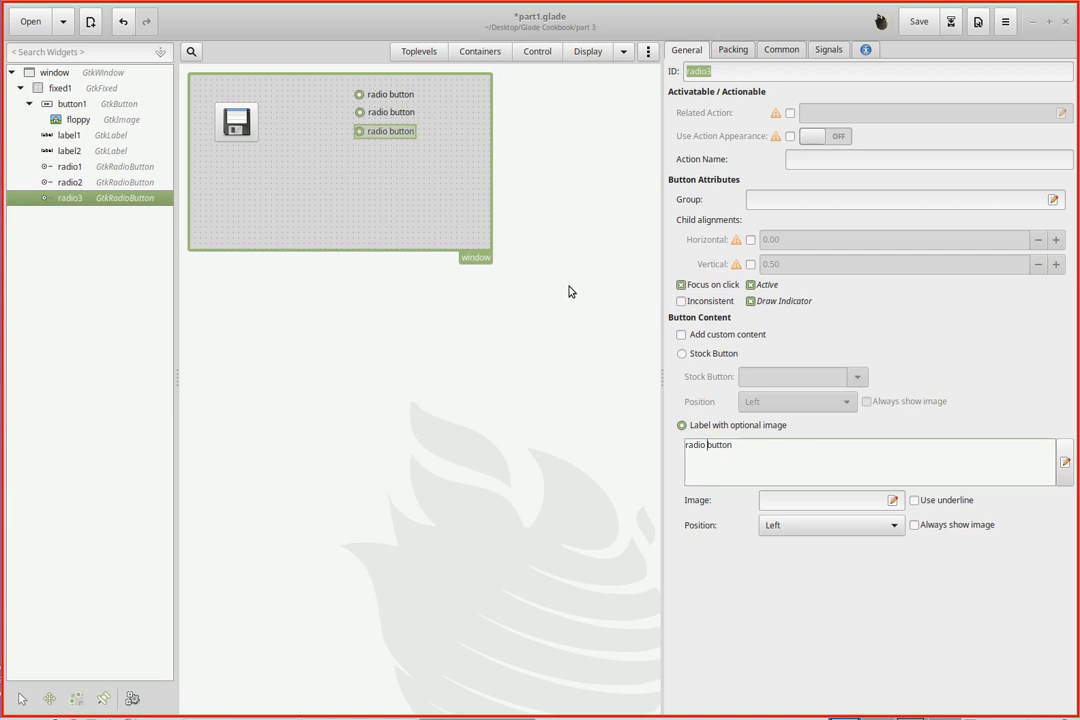
mouse_move(656, 278)
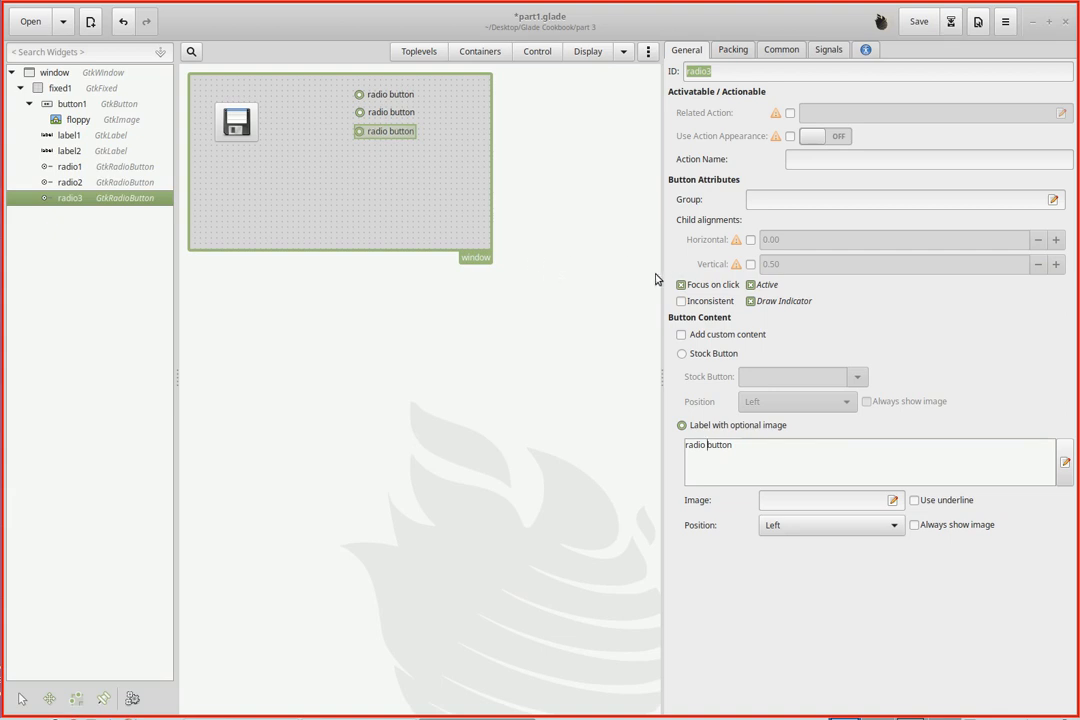
mouse_move(697, 199)
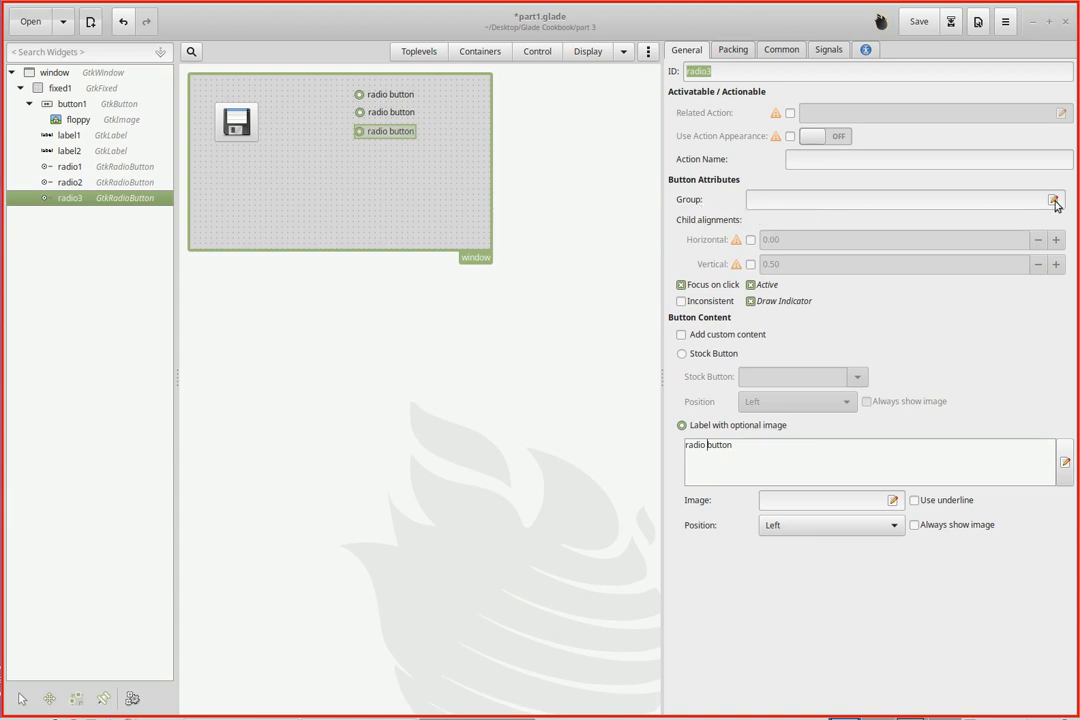
Set radio3's Group property to radio1 in the group chooser
click(1056, 199)
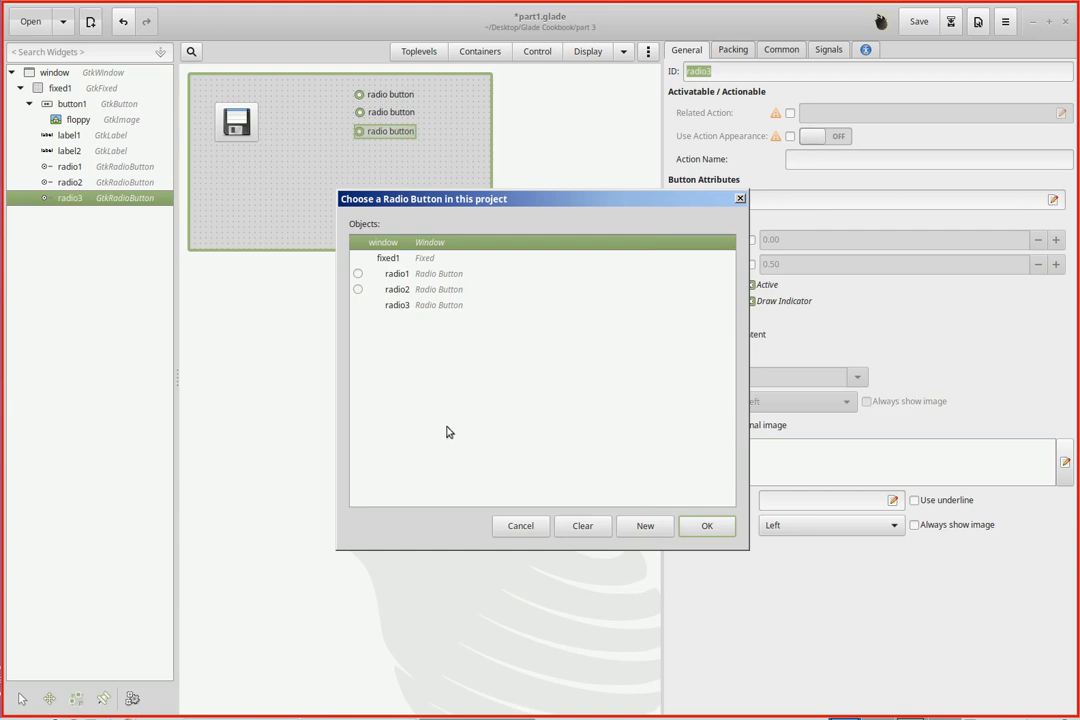
mouse_move(1055, 210)
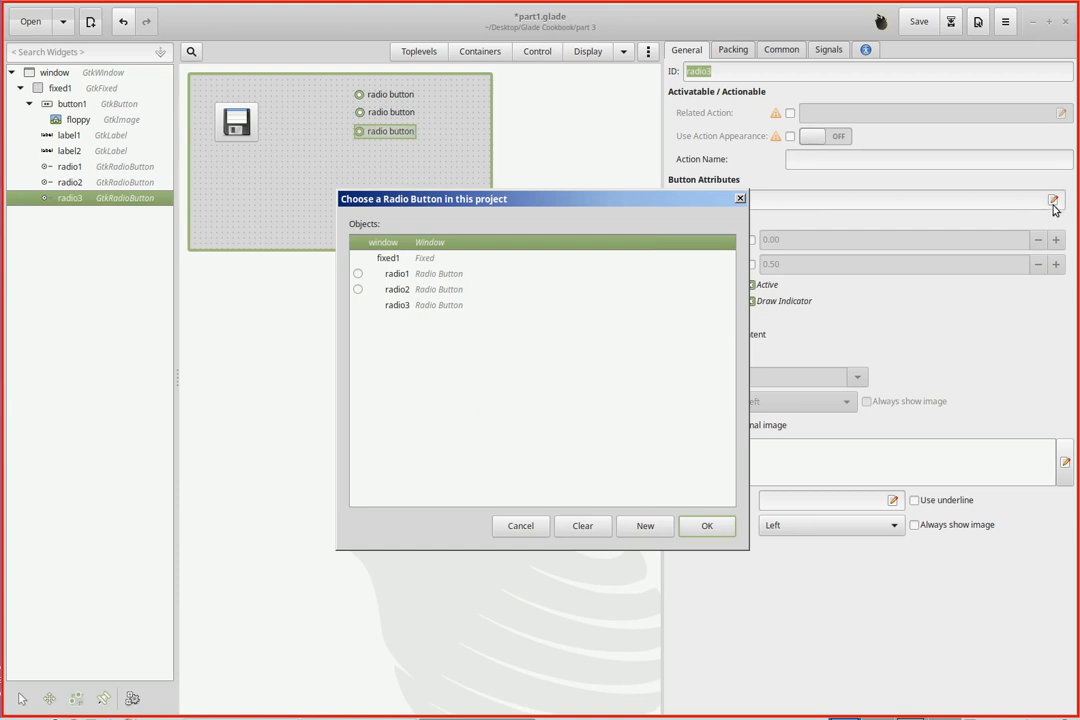
mouse_move(1067, 200)
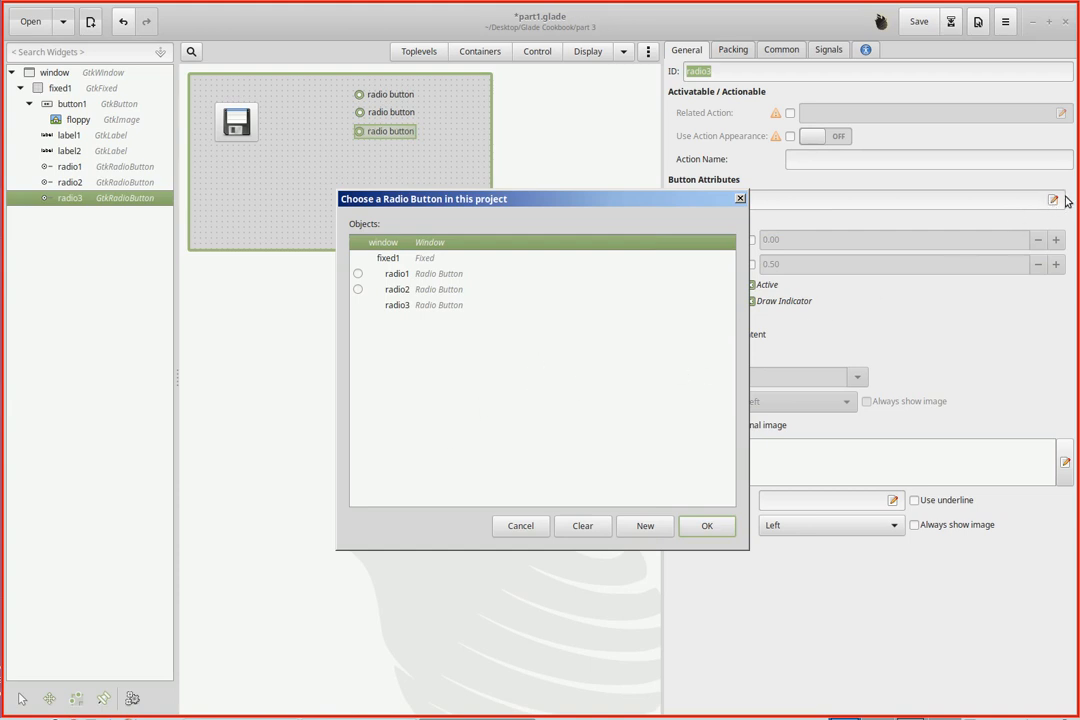
mouse_move(437, 305)
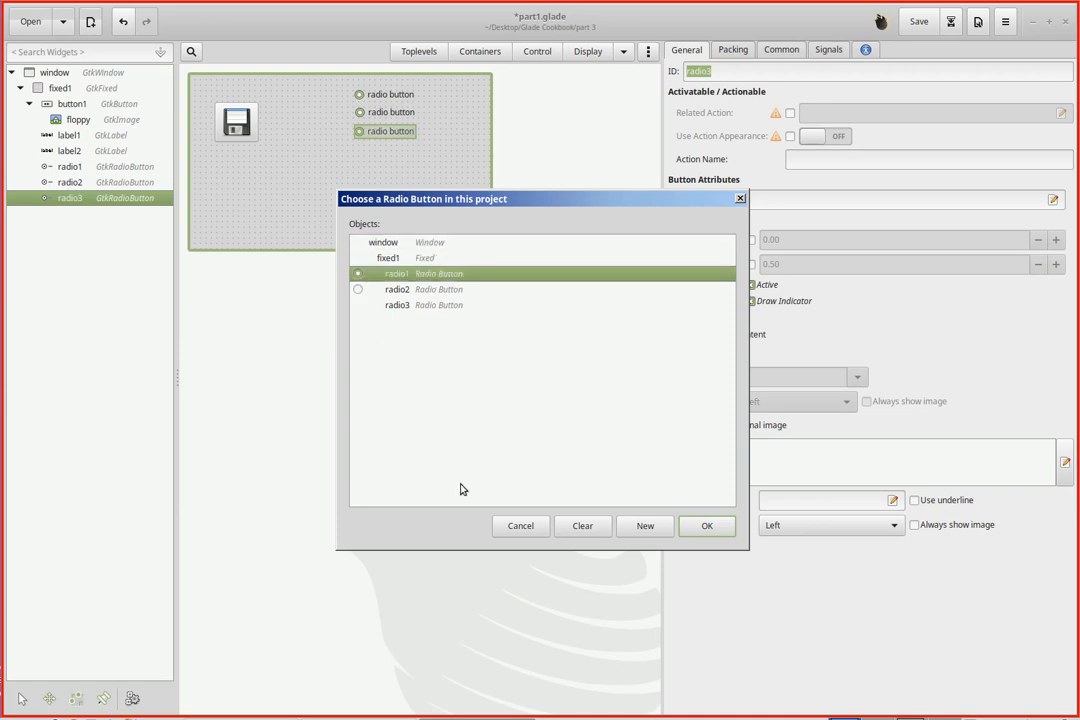
click(707, 525)
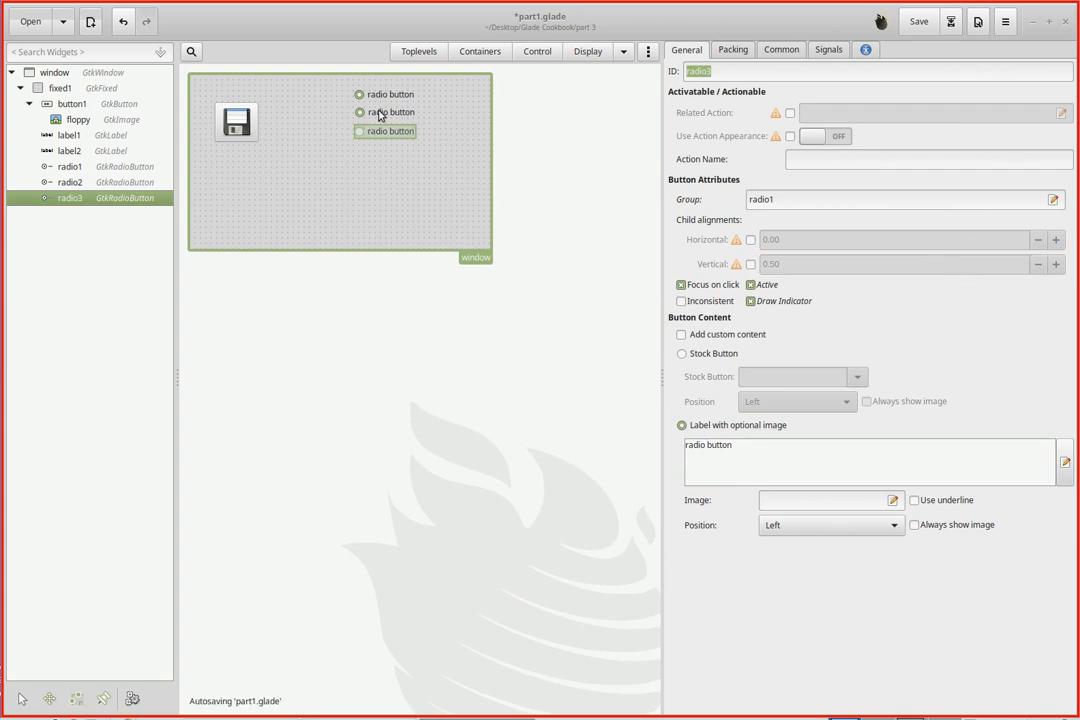
Set radio2's Group to radio1 and save part1.glade
click(386, 112)
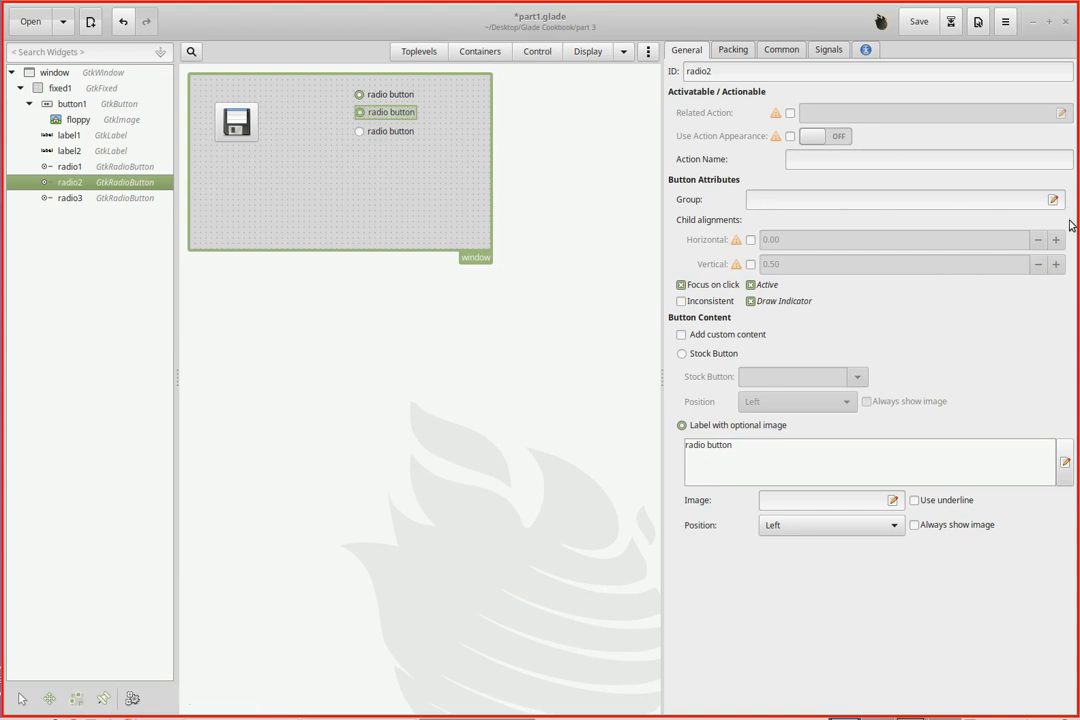
click(1053, 199)
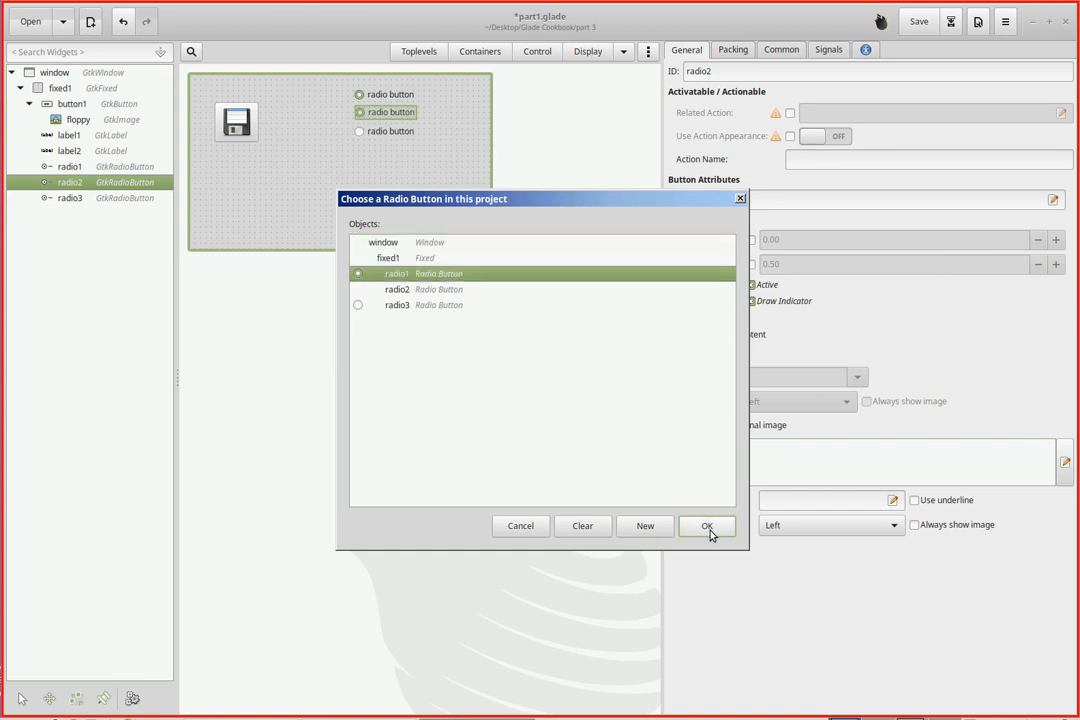
click(706, 525)
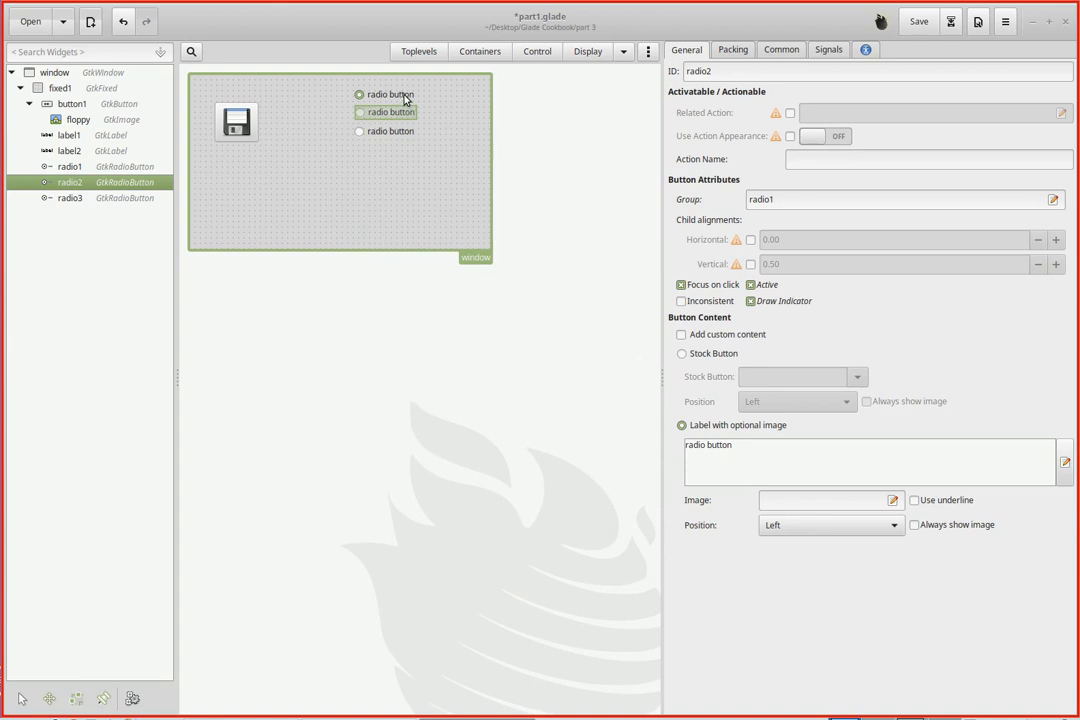
mouse_move(598, 224)
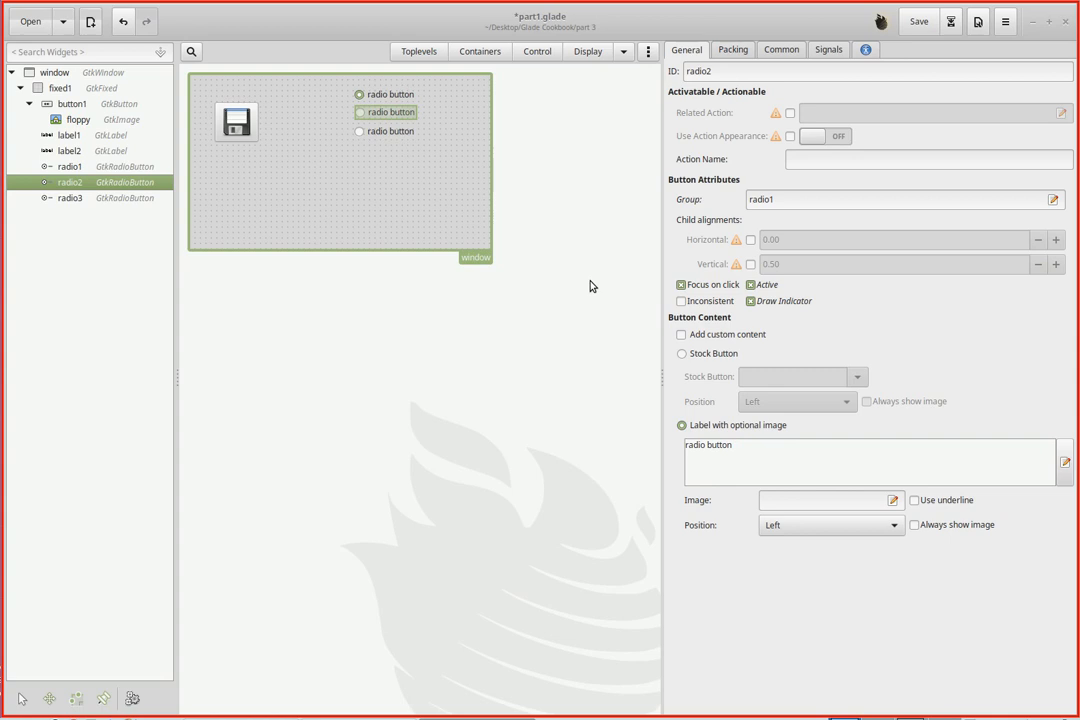
mouse_move(858, 93)
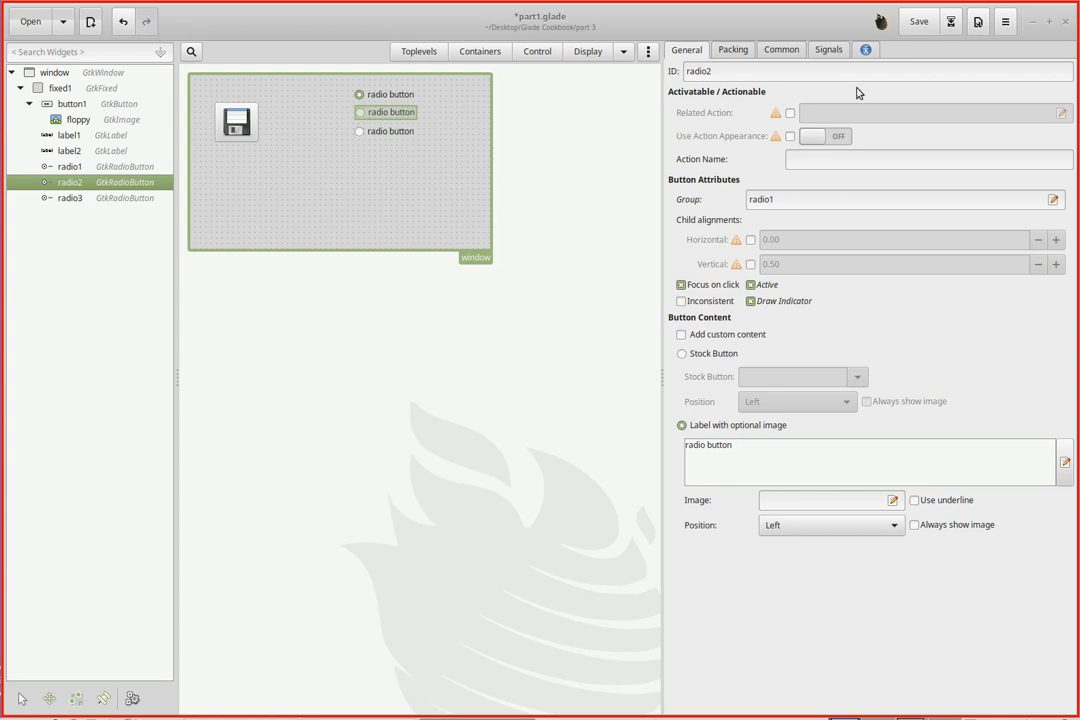
click(917, 21)
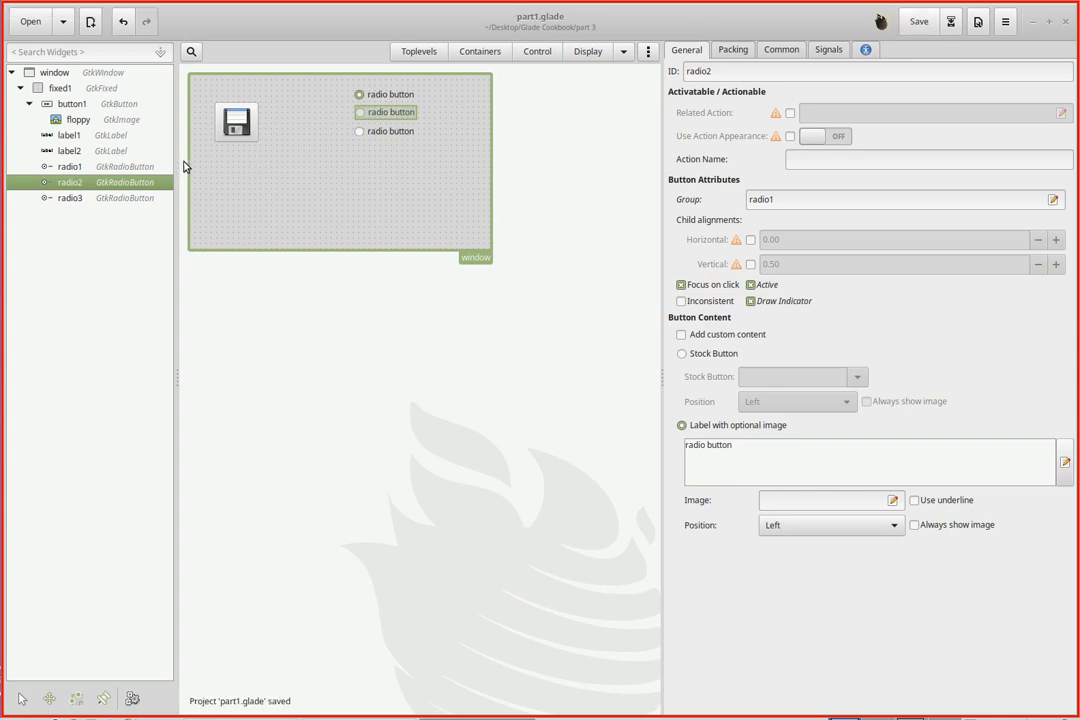
click(68, 135)
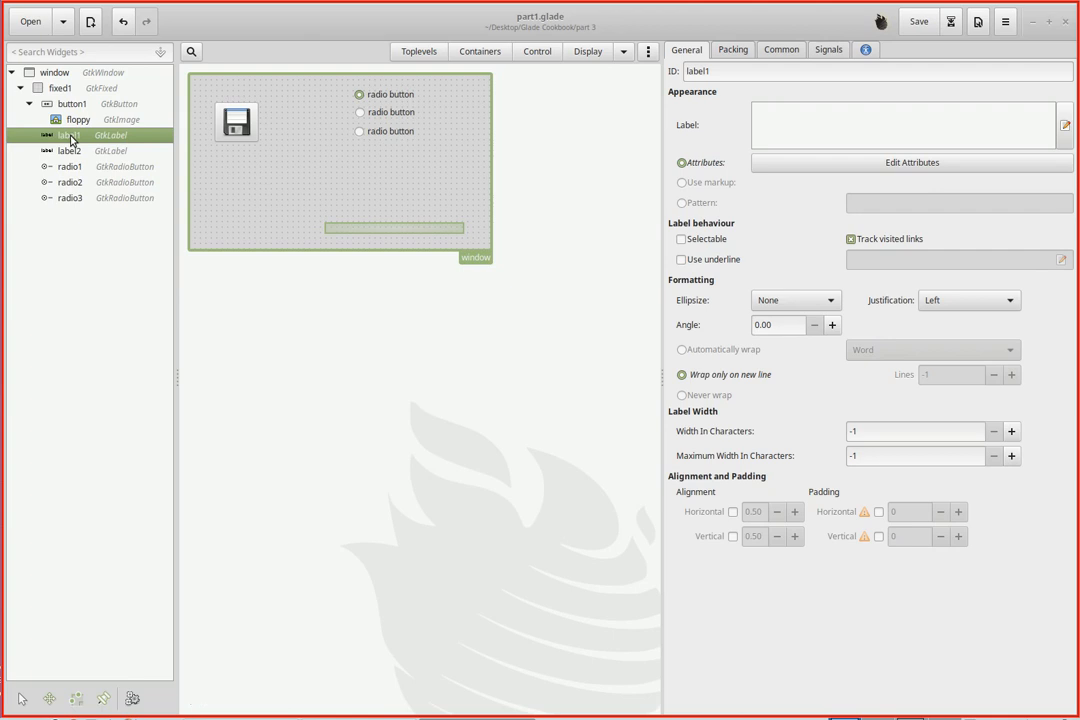
mouse_move(411, 179)
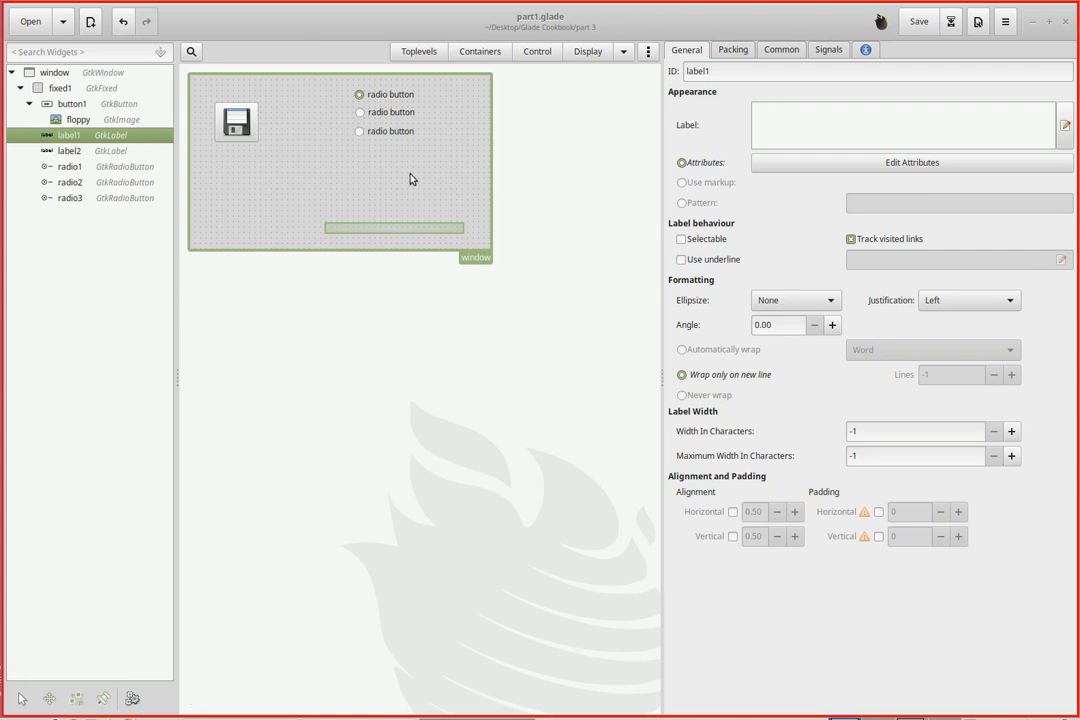
click(911, 162)
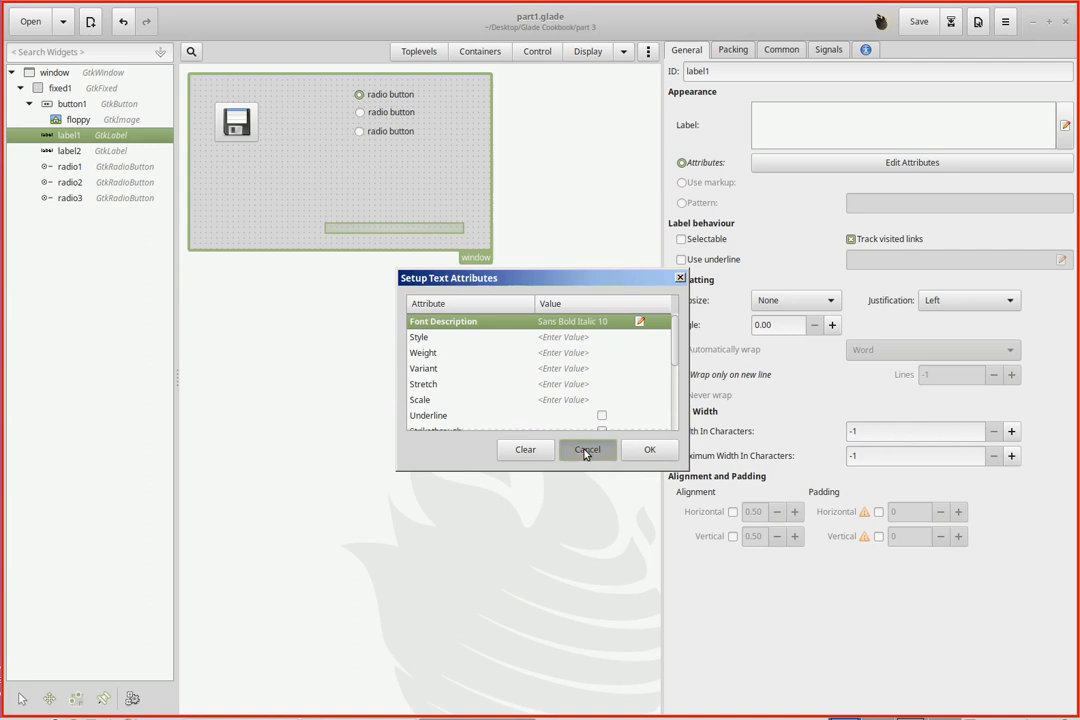
click(587, 449)
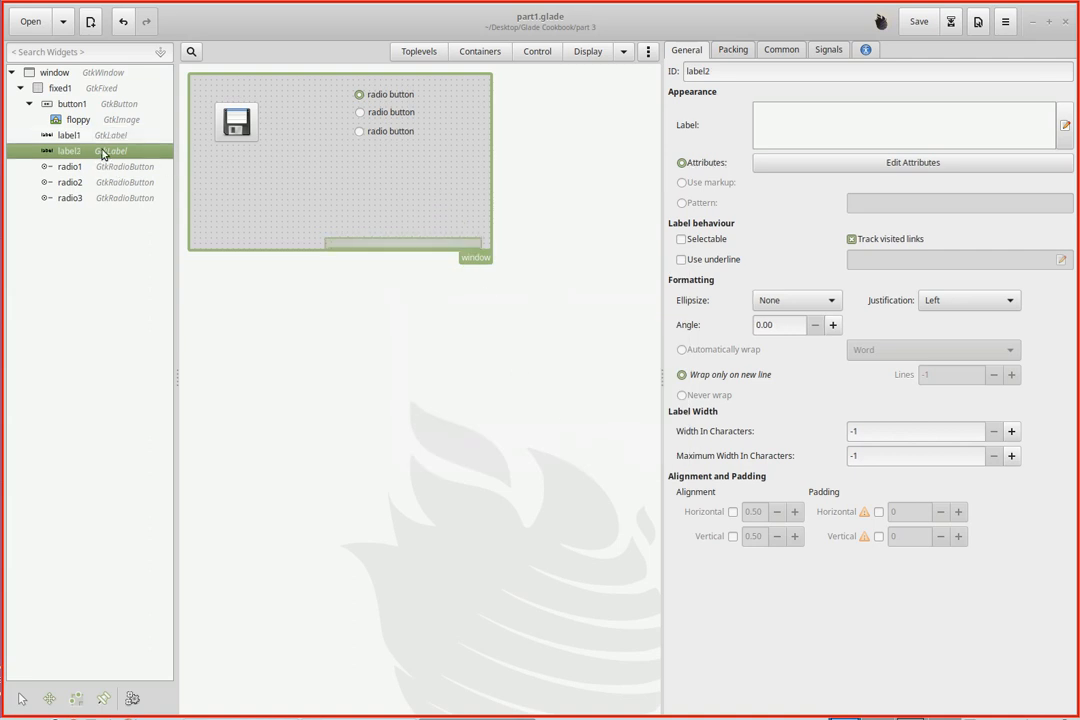
mouse_move(477, 409)
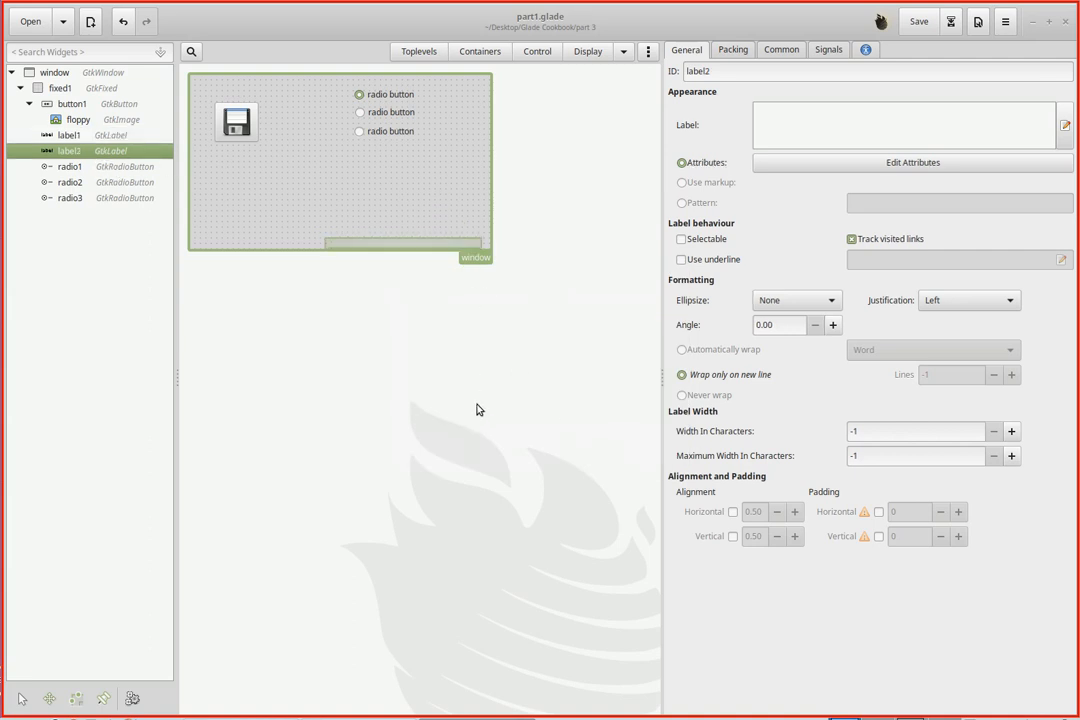
mouse_move(490, 369)
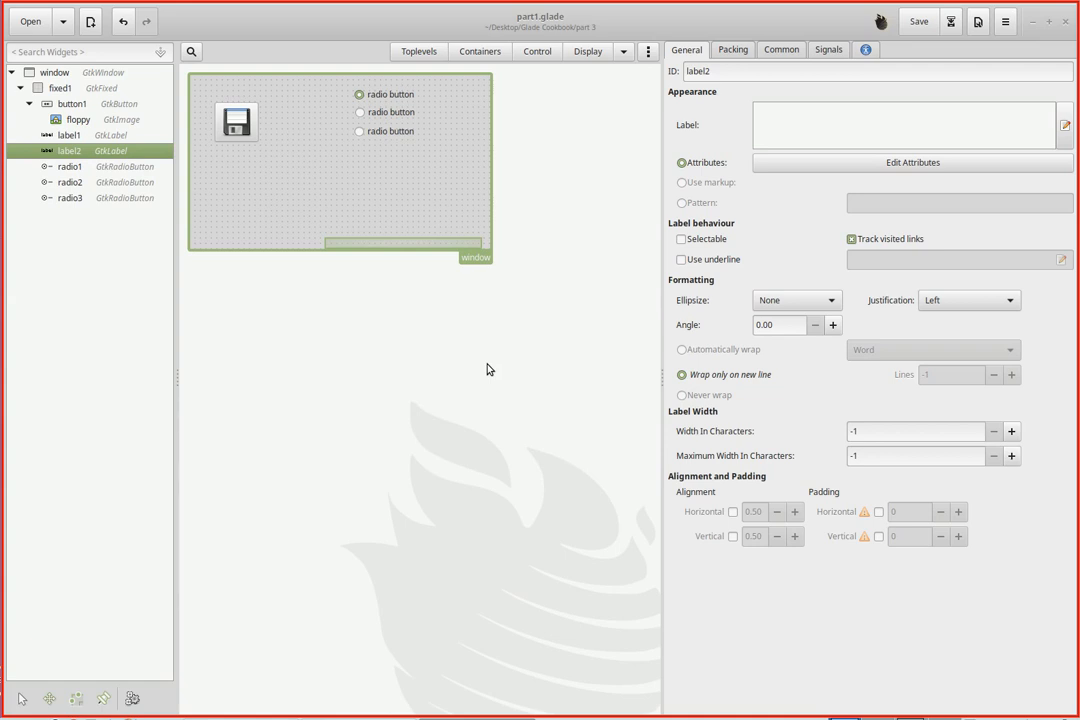
mouse_move(423, 141)
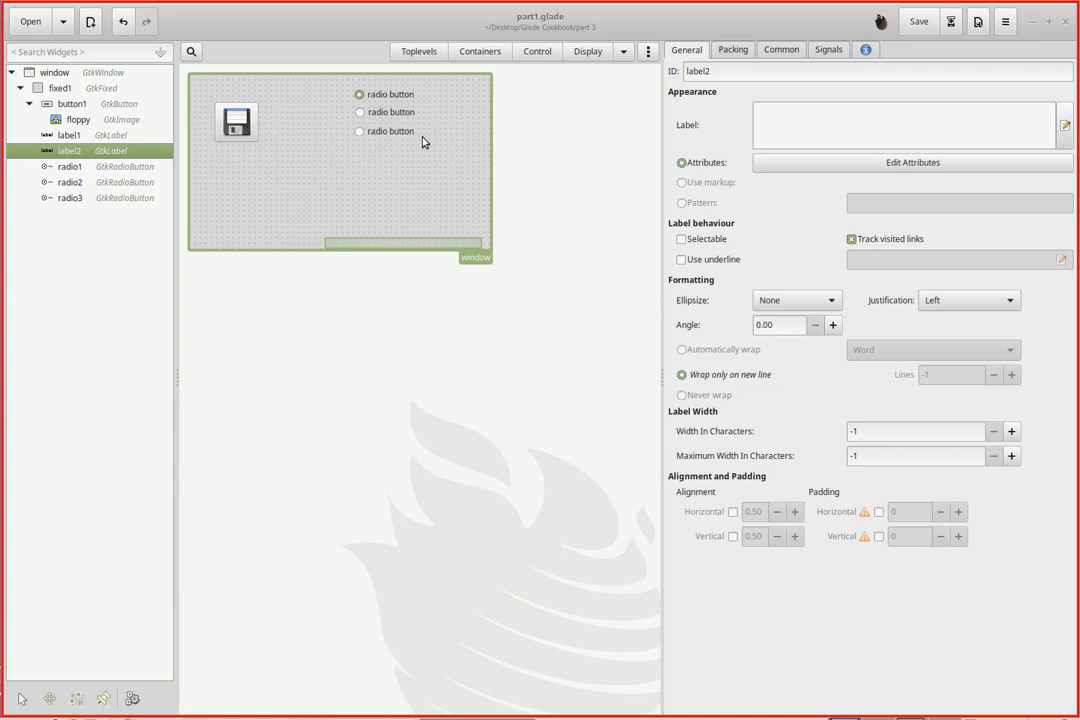
mouse_move(365, 119)
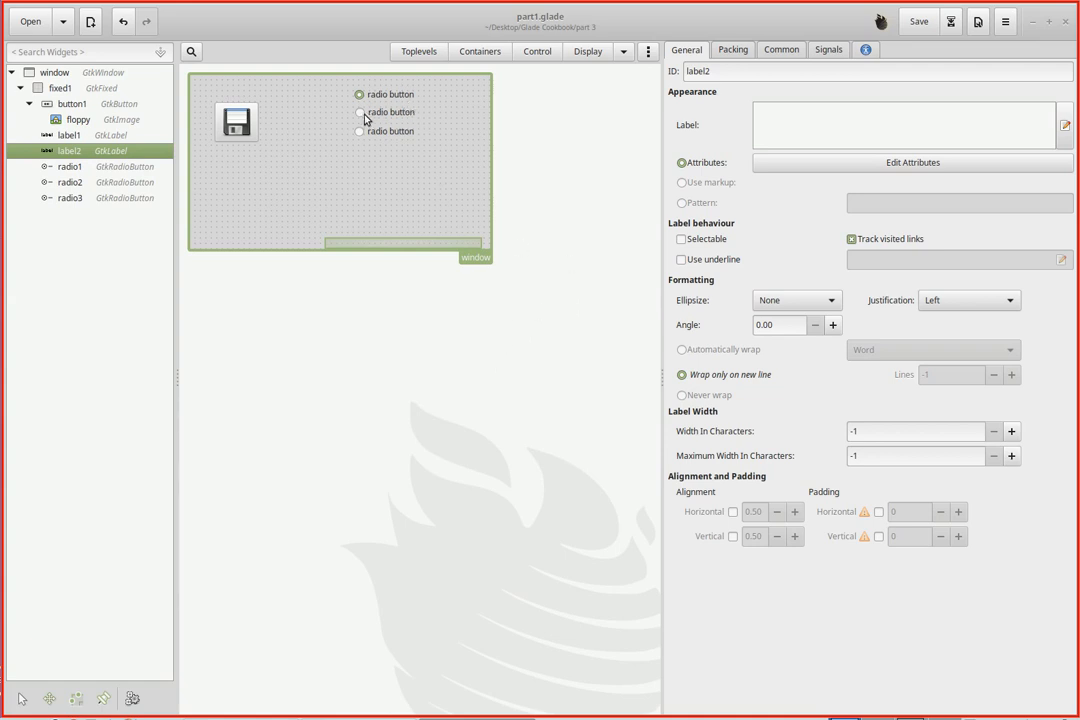
Inspect radio2, label2 and label1, then raise the terminal showing the C source
click(387, 112)
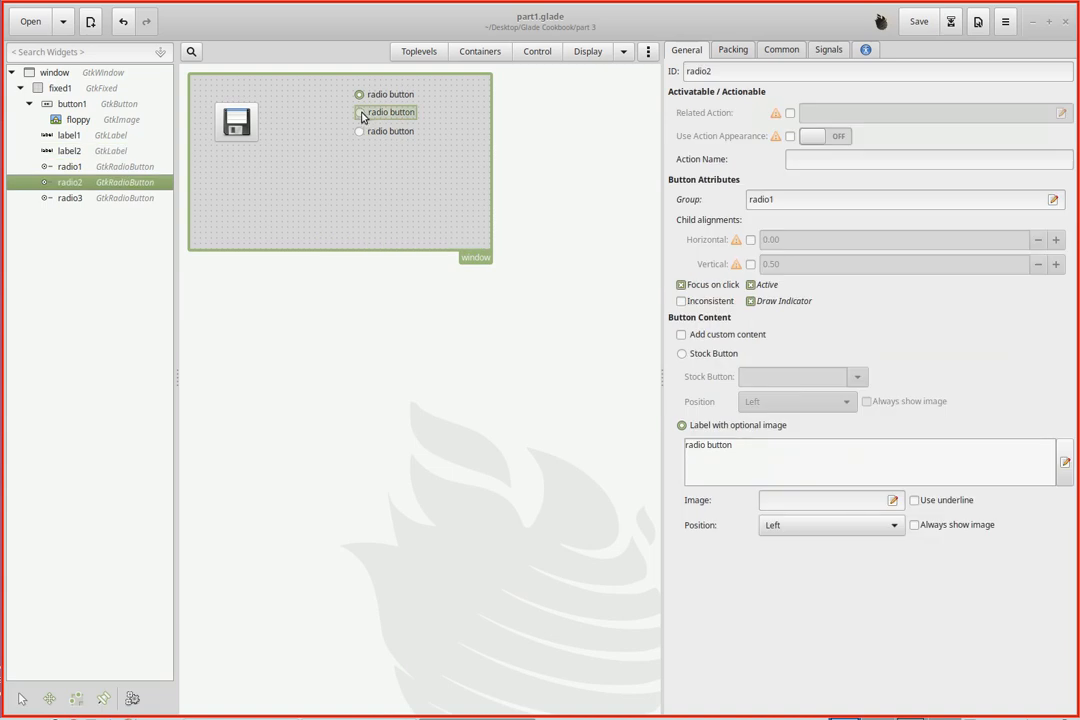
mouse_move(547, 166)
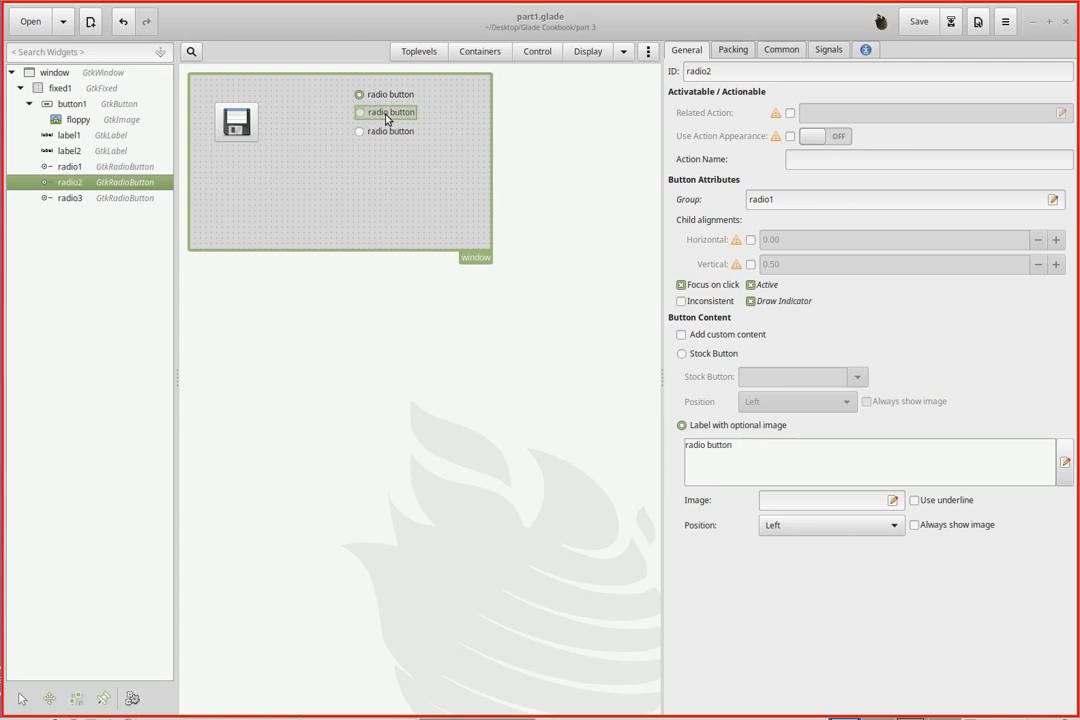
mouse_move(382, 104)
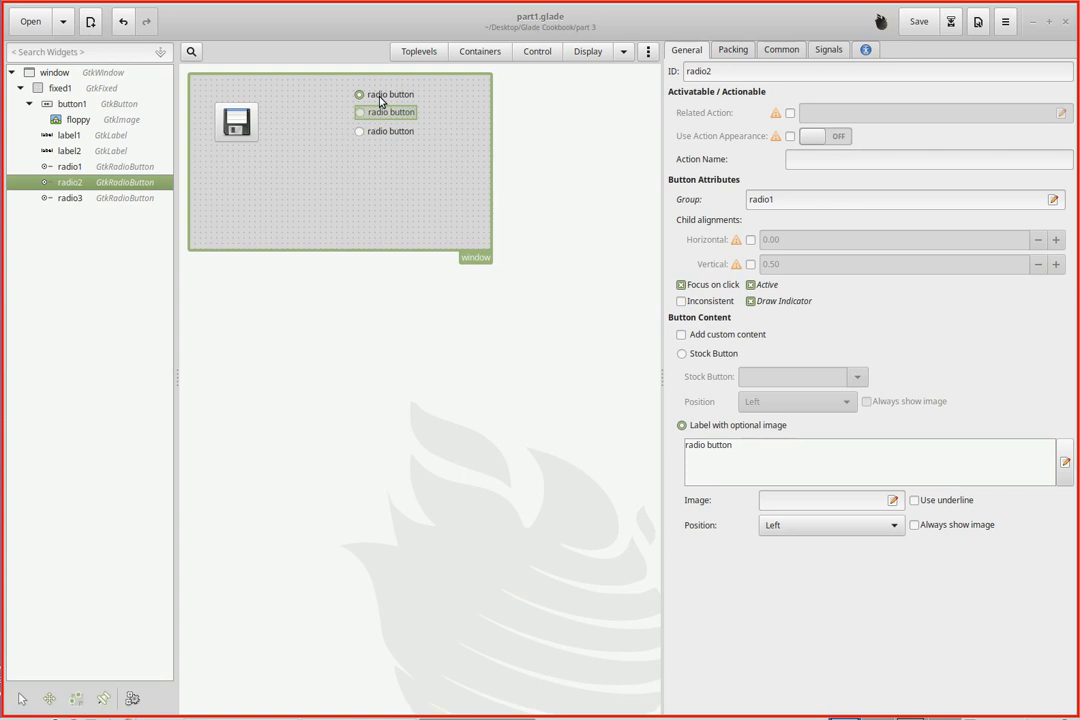
mouse_move(572, 174)
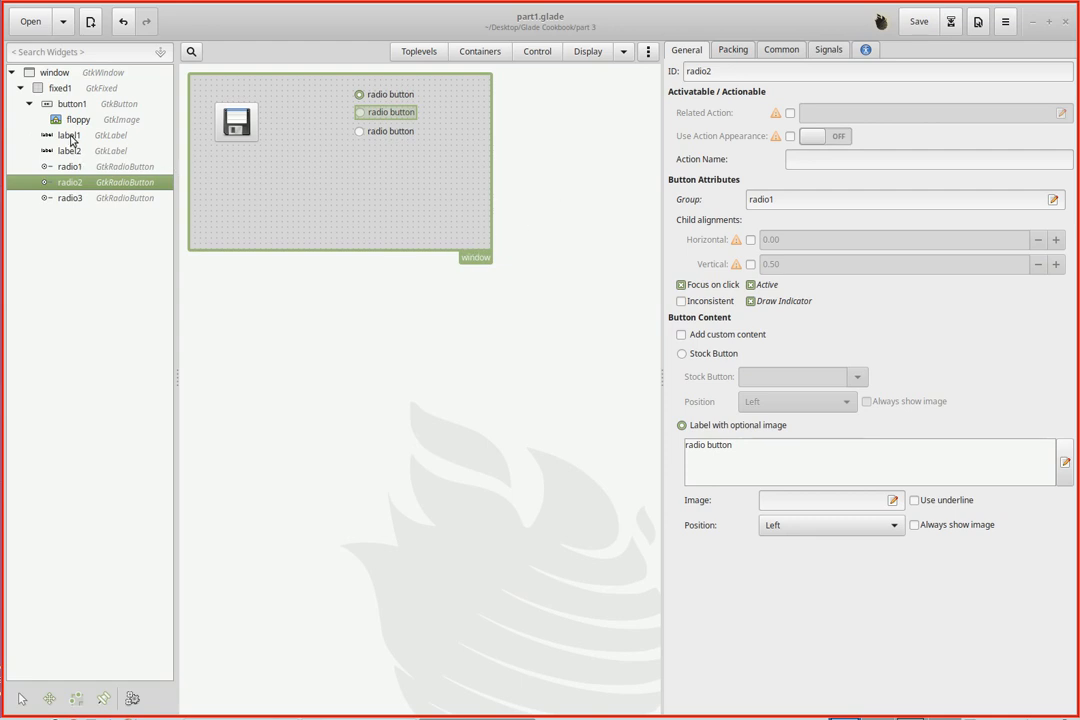
click(69, 150)
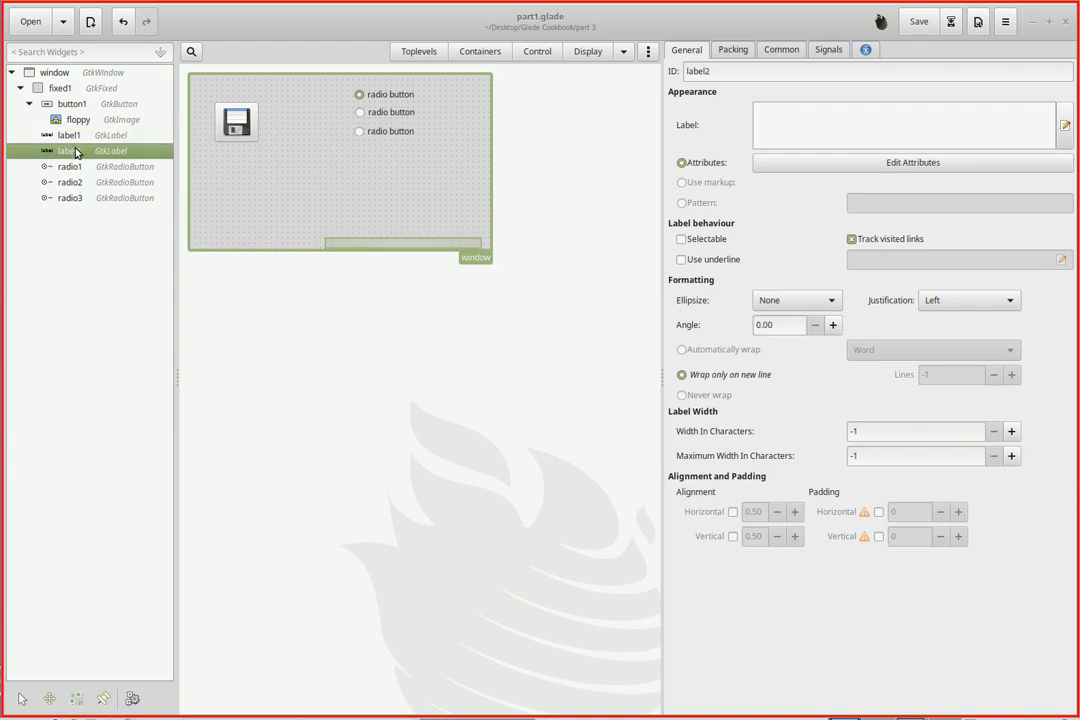
click(69, 135)
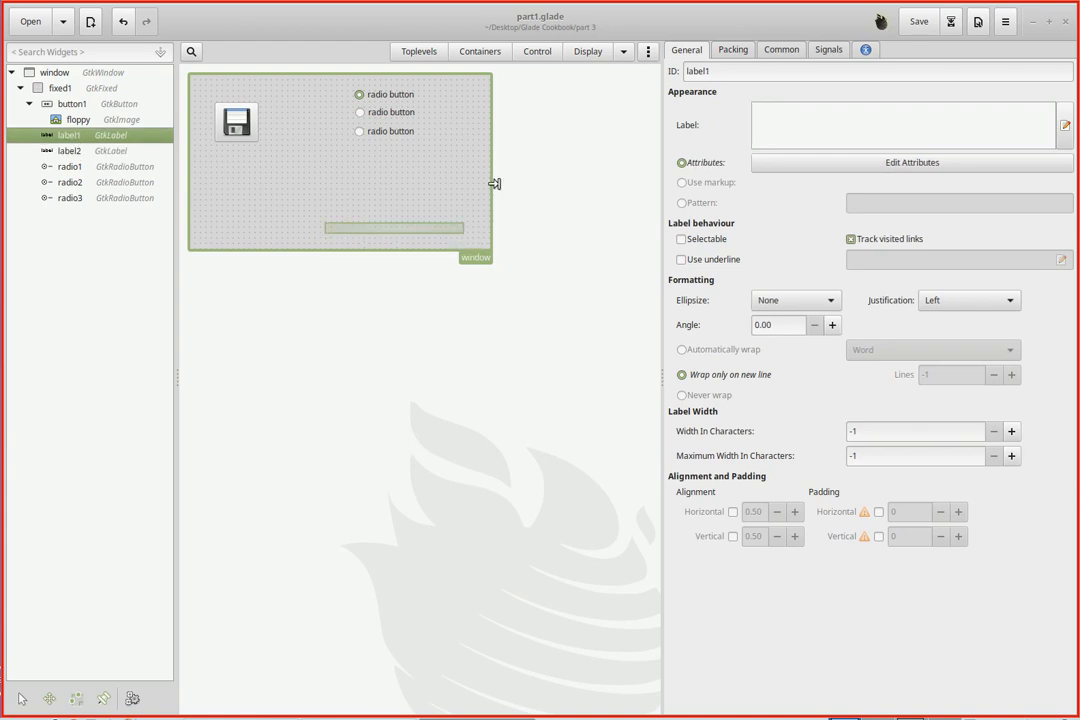
click(918, 21)
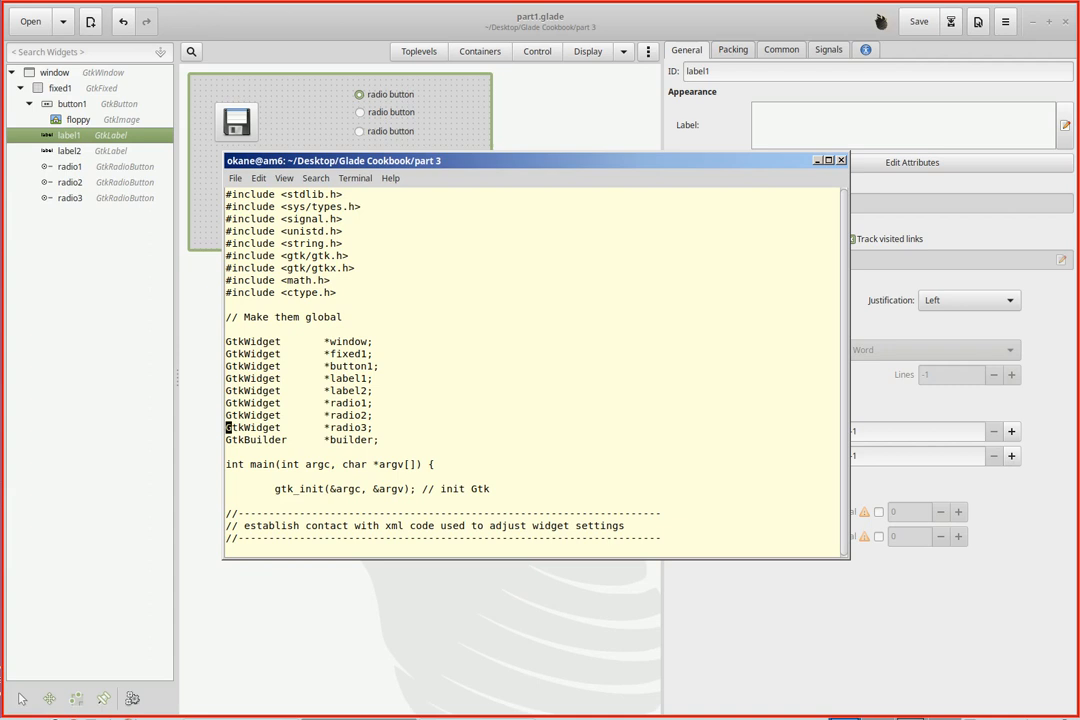
scroll(down, 3)
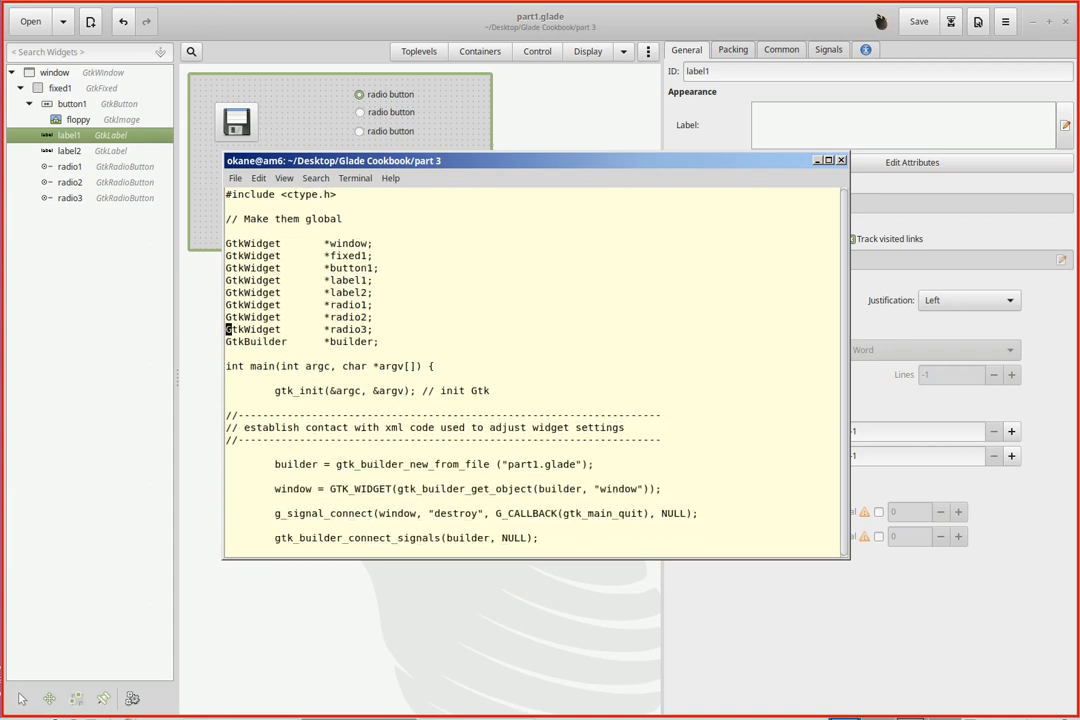
scroll(down, 3)
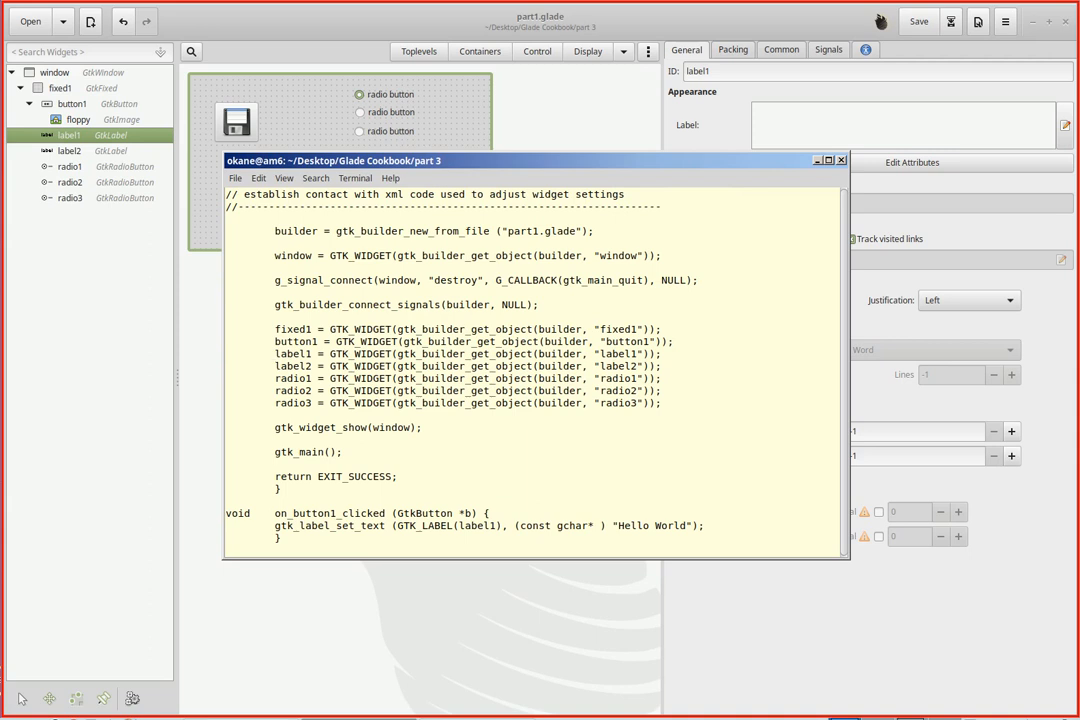
click(270, 365)
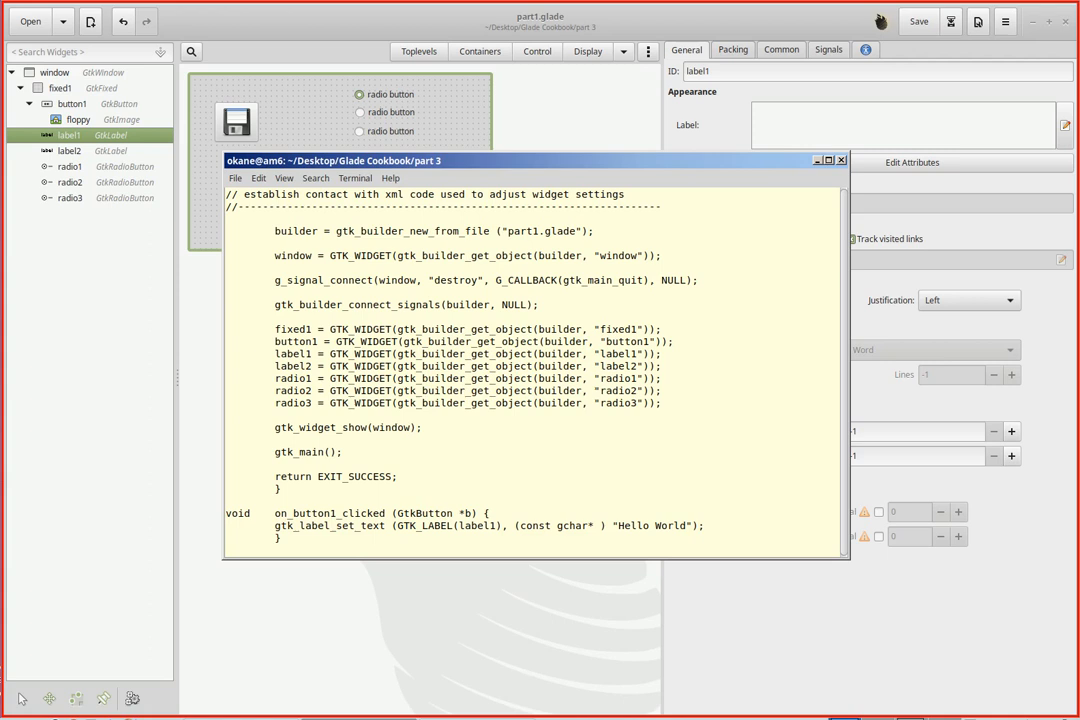
click(271, 378)
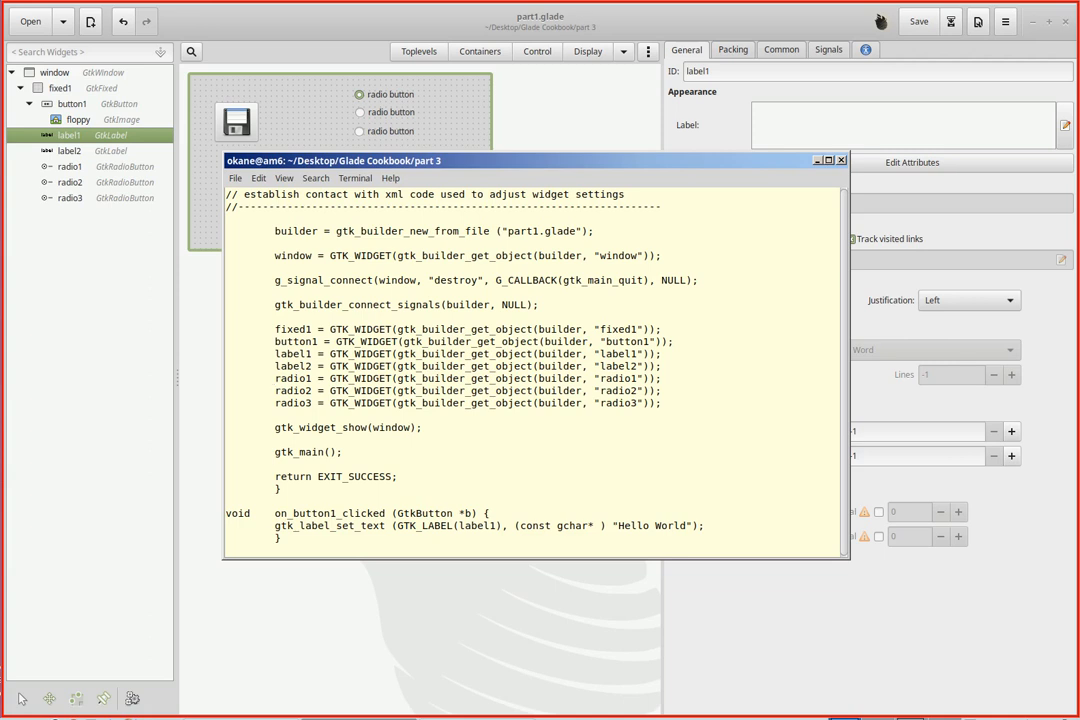
click(271, 378)
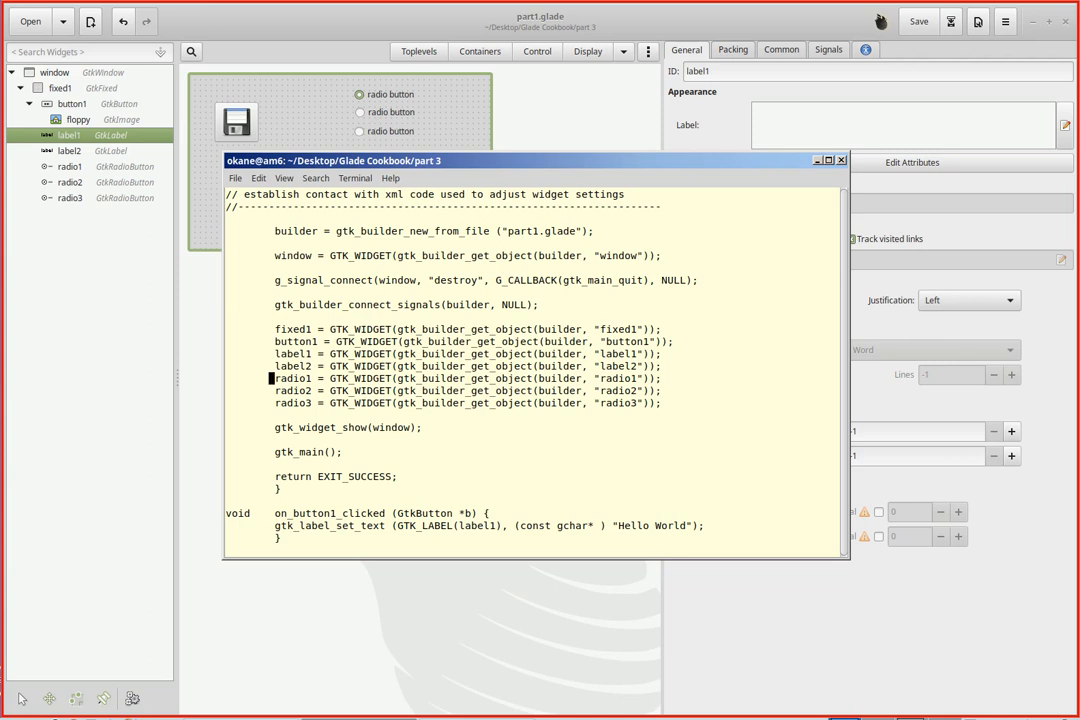
scroll(down, 3)
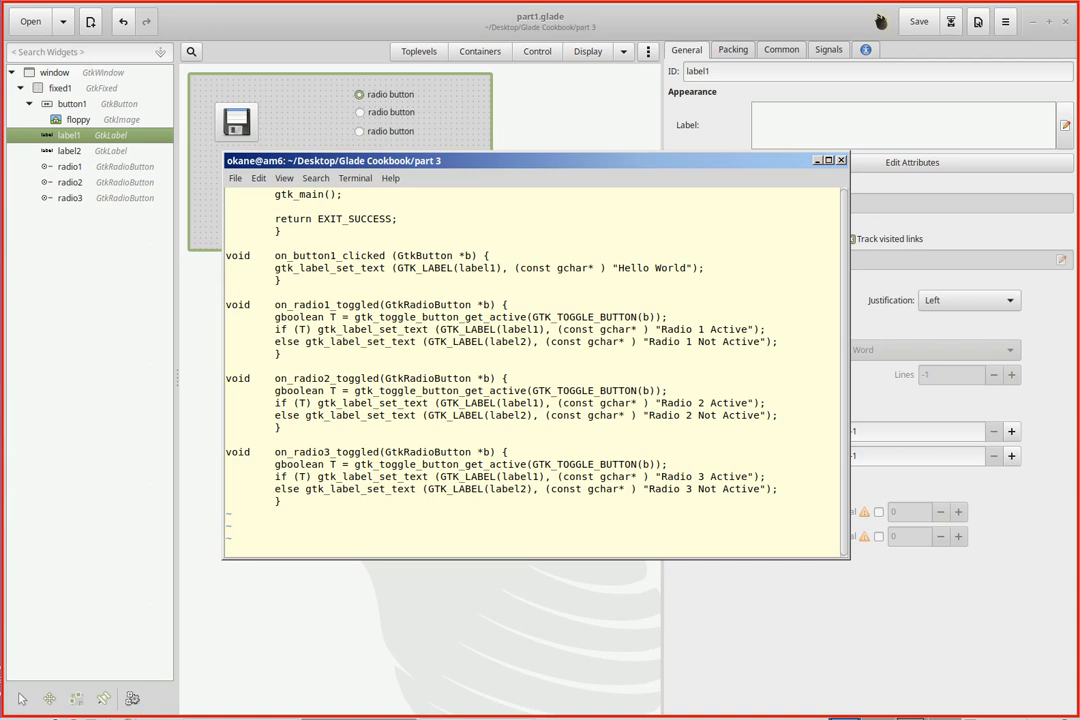
click(283, 316)
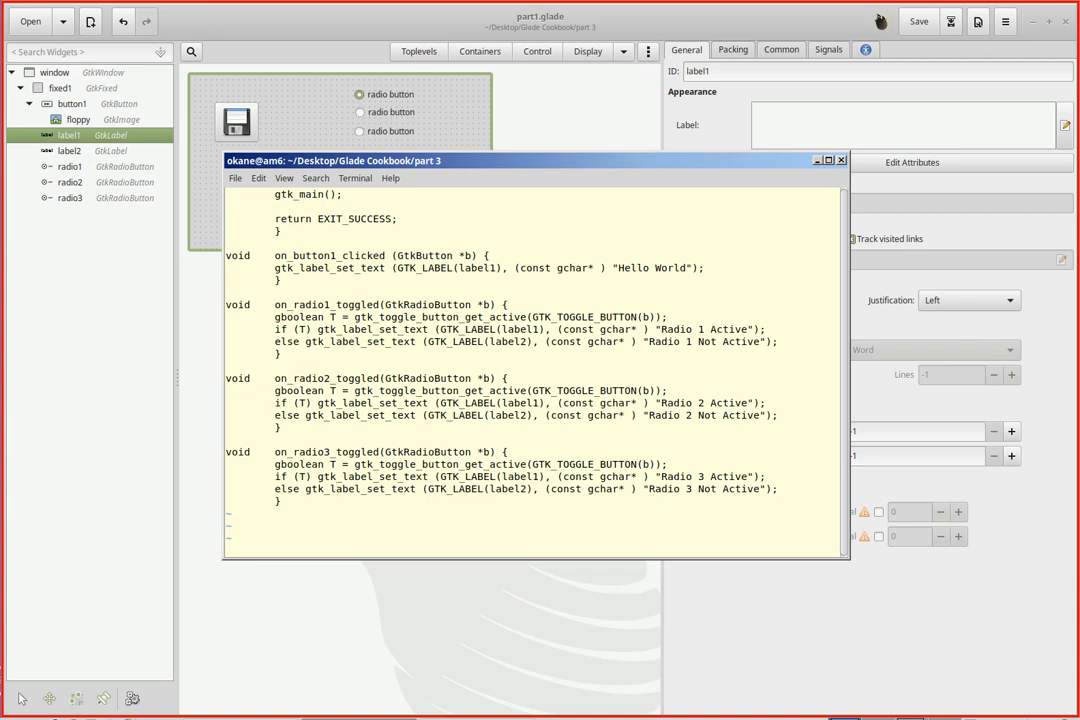
Click in the vi window showing the three radio toggle handlers
click(279, 402)
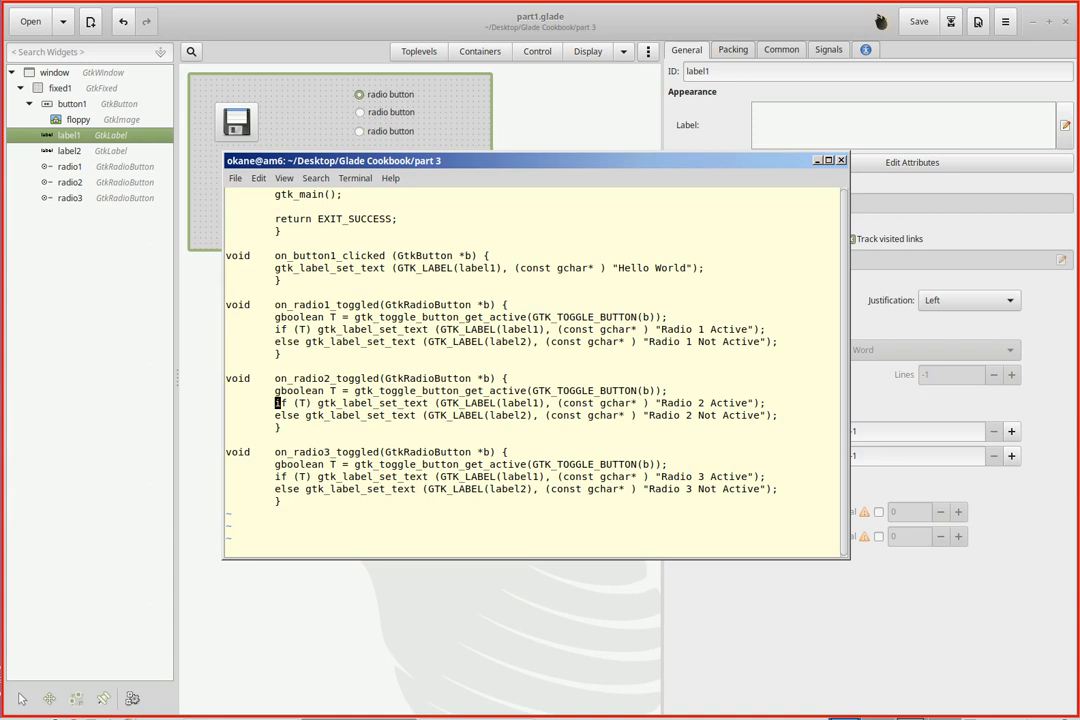
Quit vi with :q and rerun the build and part1-bin launch commands
text(:q)
text(!com)
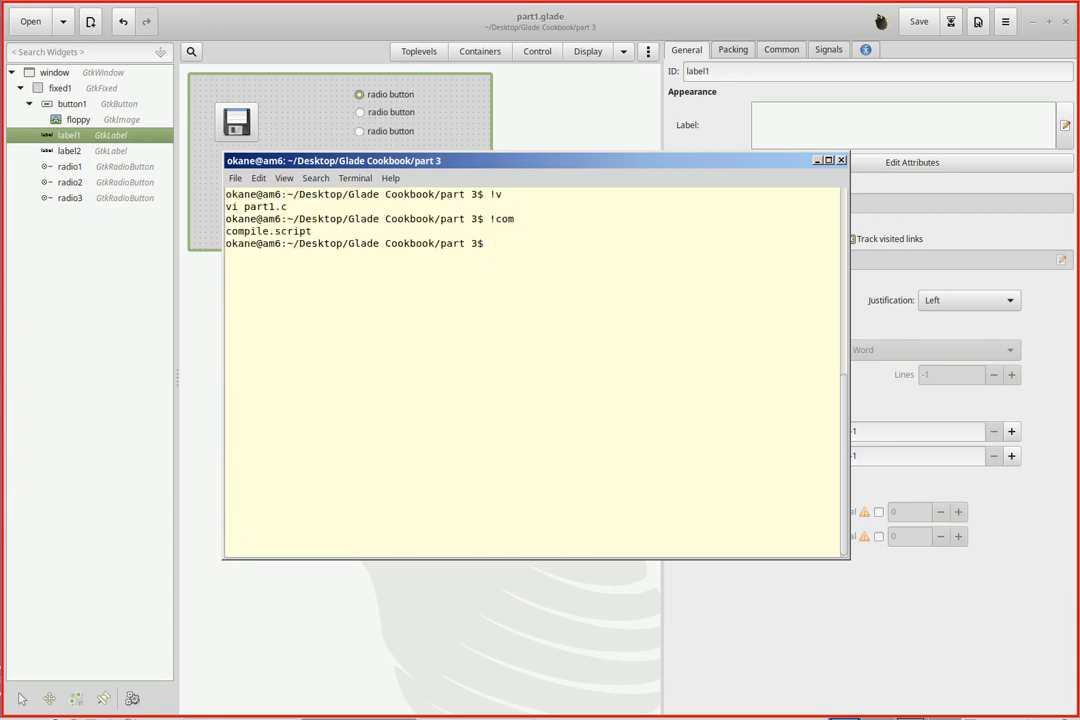
text(!pa)
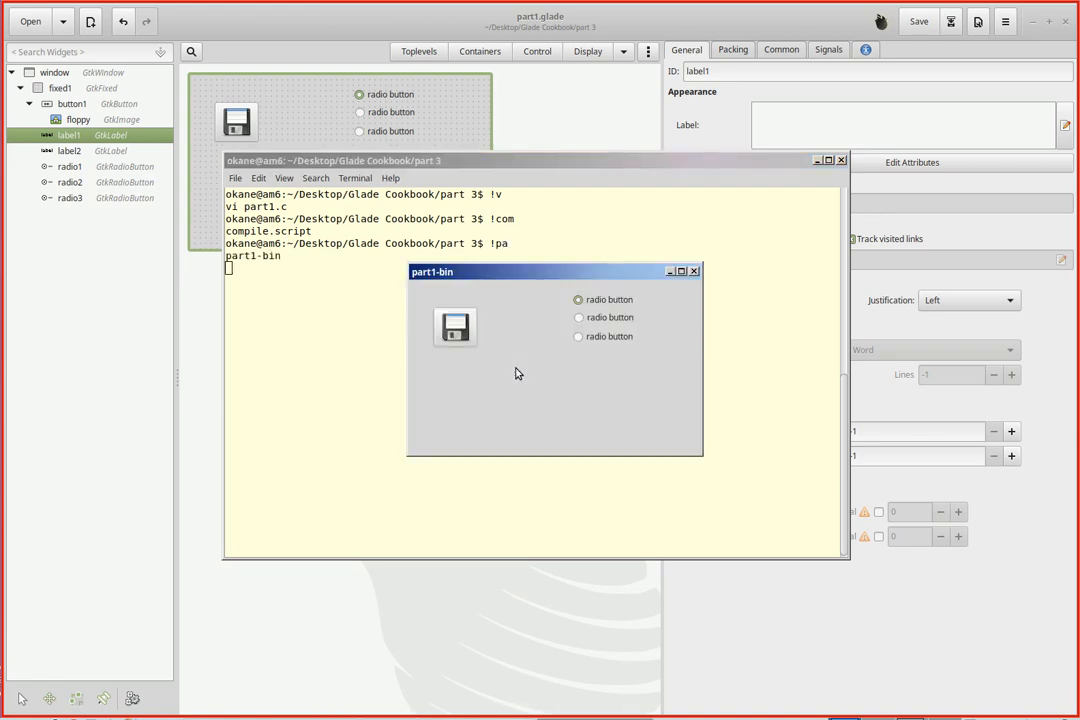
mouse_move(623, 406)
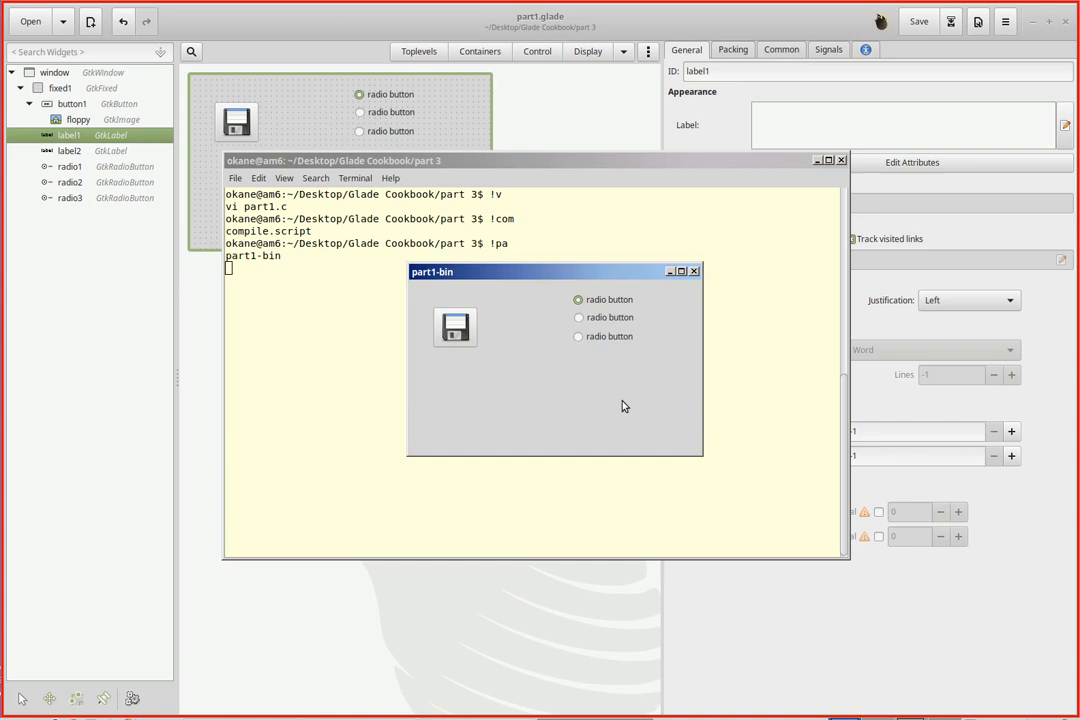
mouse_move(689, 355)
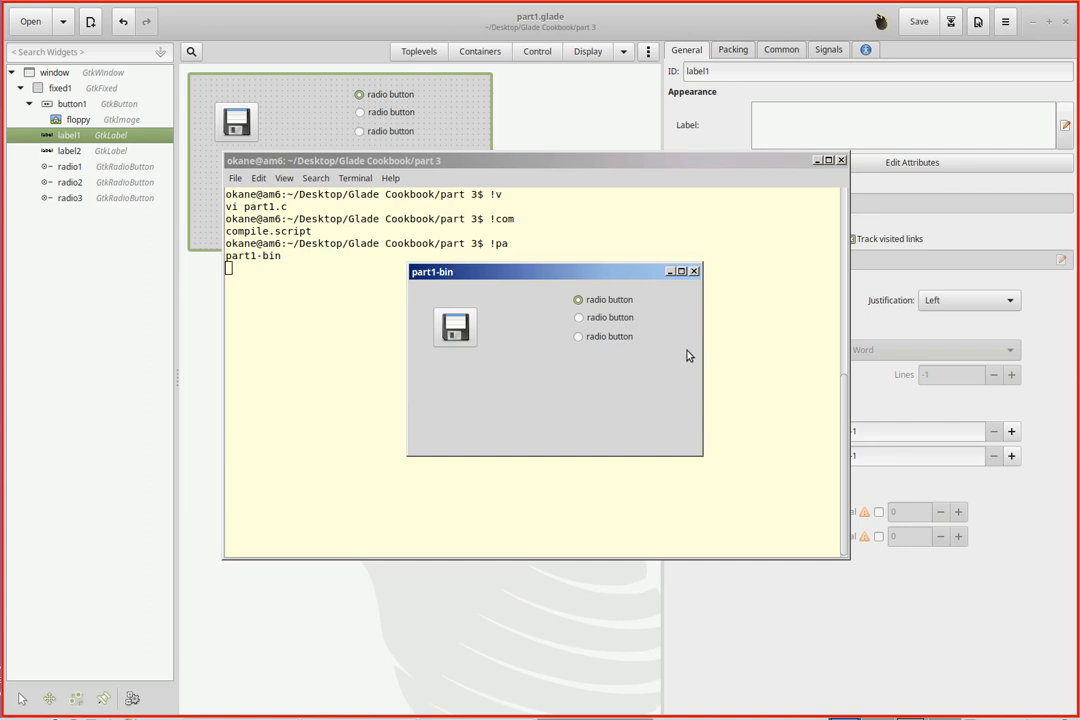
mouse_move(694, 350)
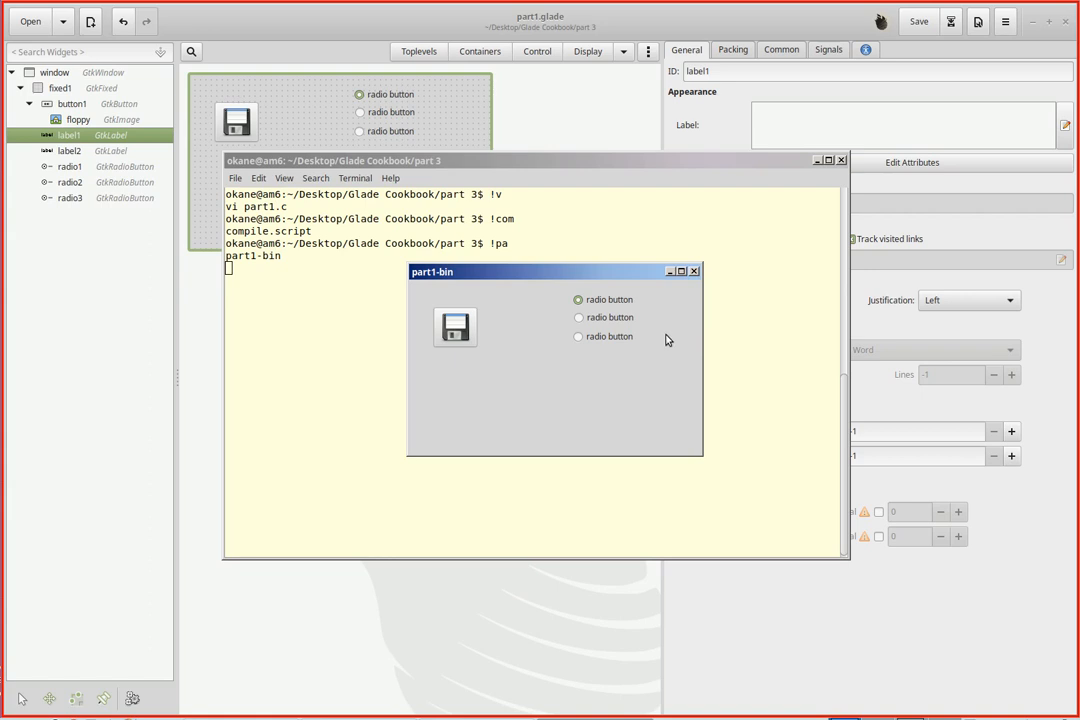
mouse_move(656, 340)
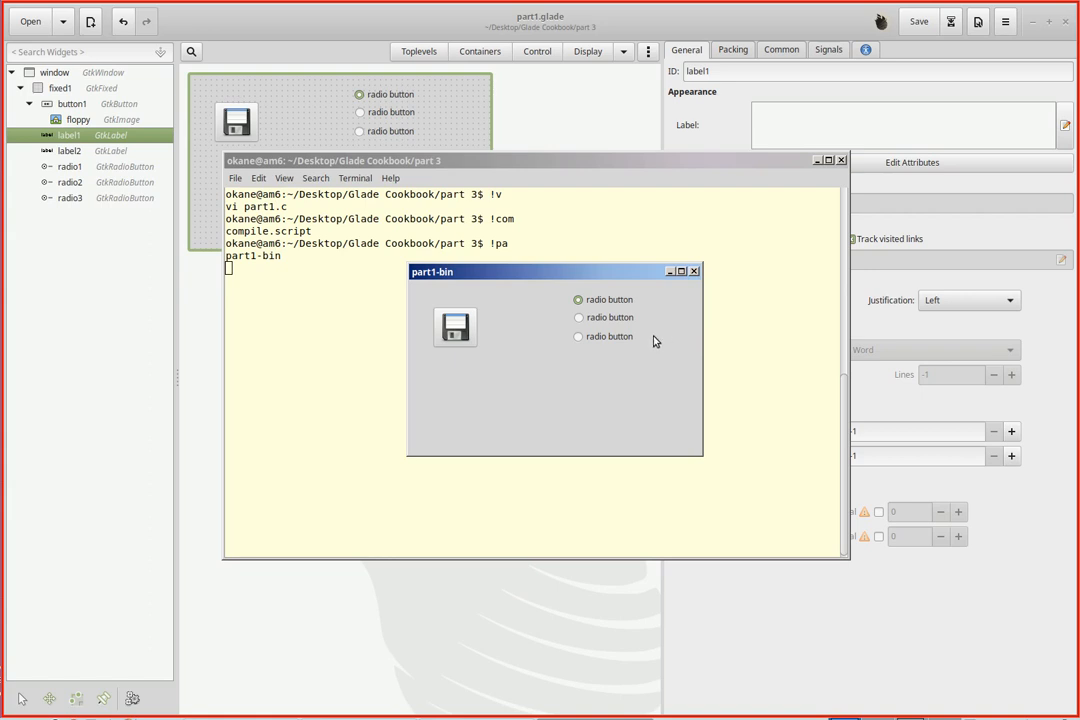
mouse_move(618, 347)
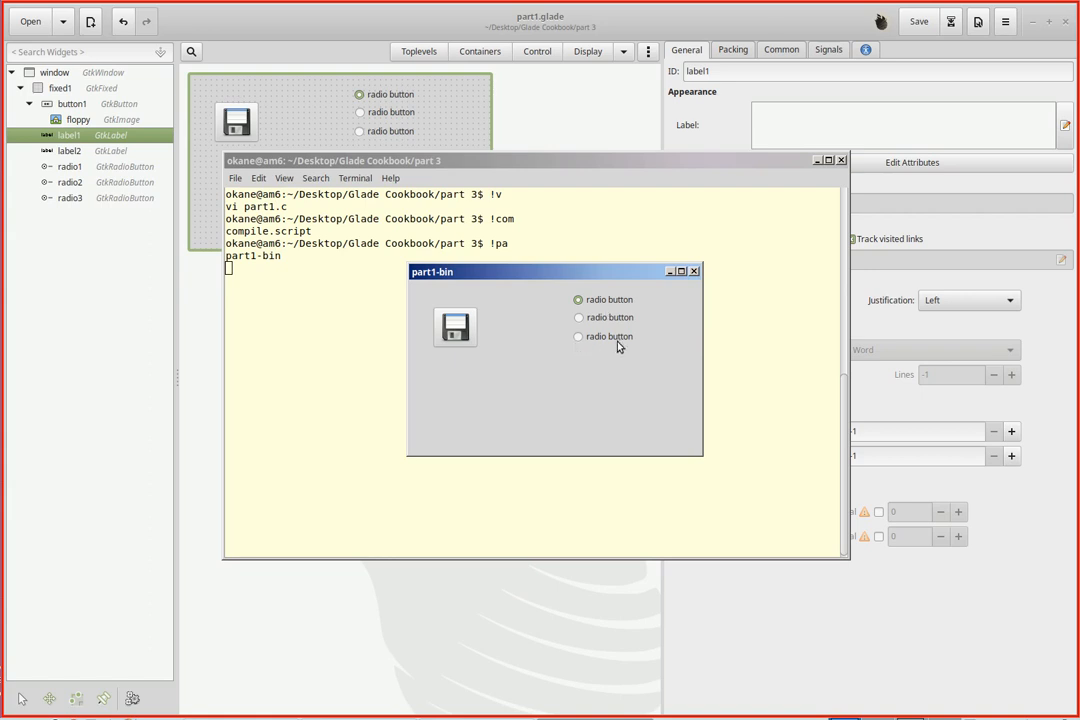
mouse_move(603, 321)
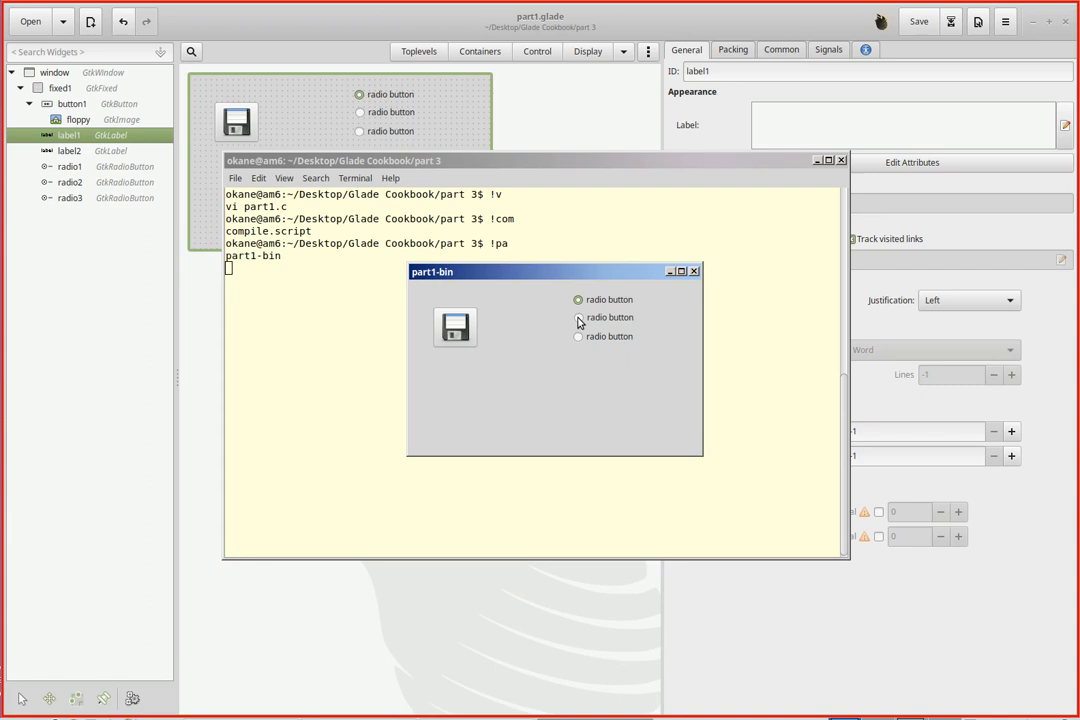
Select radio 2, then radio 3, then radio 1, watching label1 and label2 change
click(578, 317)
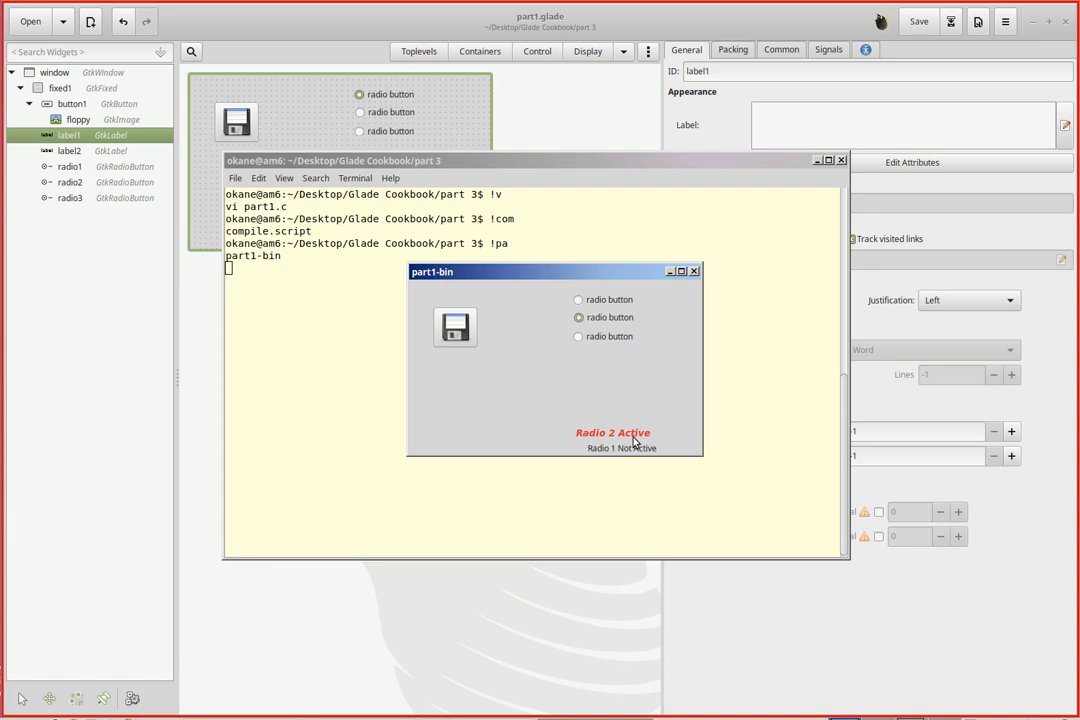
mouse_move(630, 442)
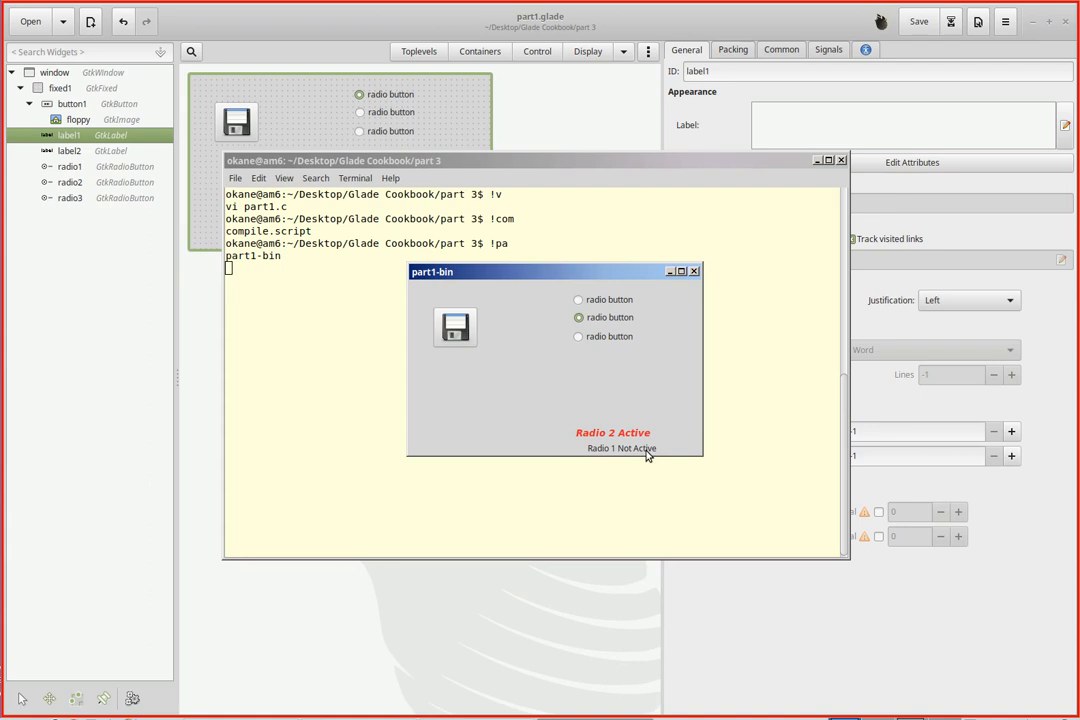
mouse_move(638, 457)
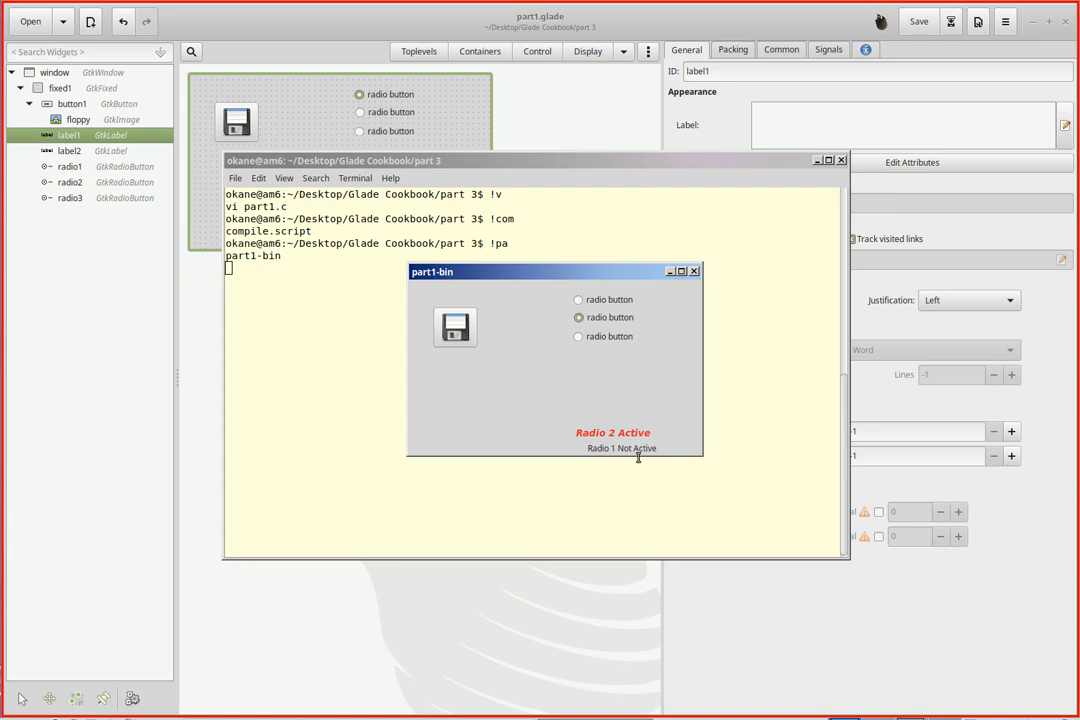
mouse_move(617, 452)
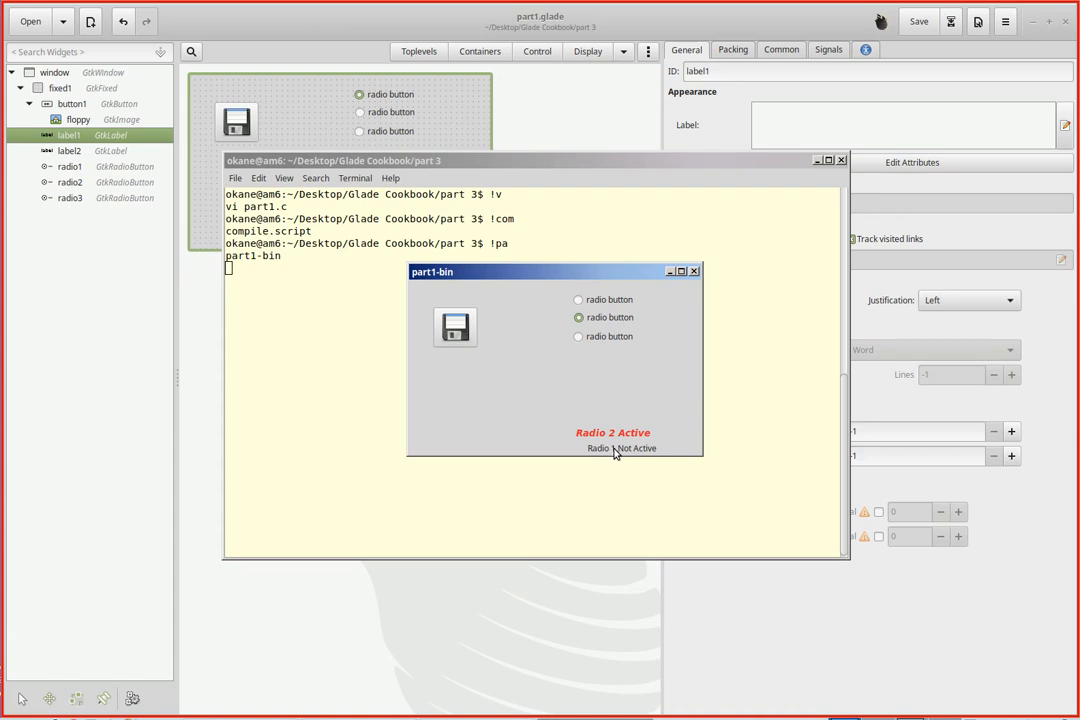
mouse_move(596, 454)
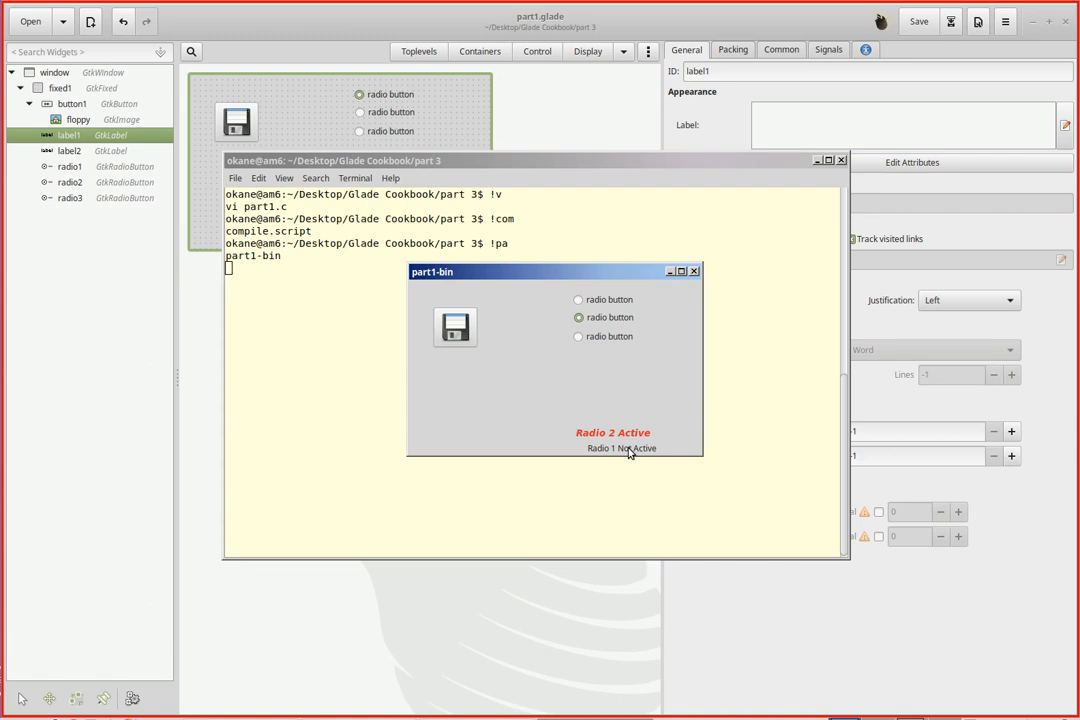
mouse_move(625, 444)
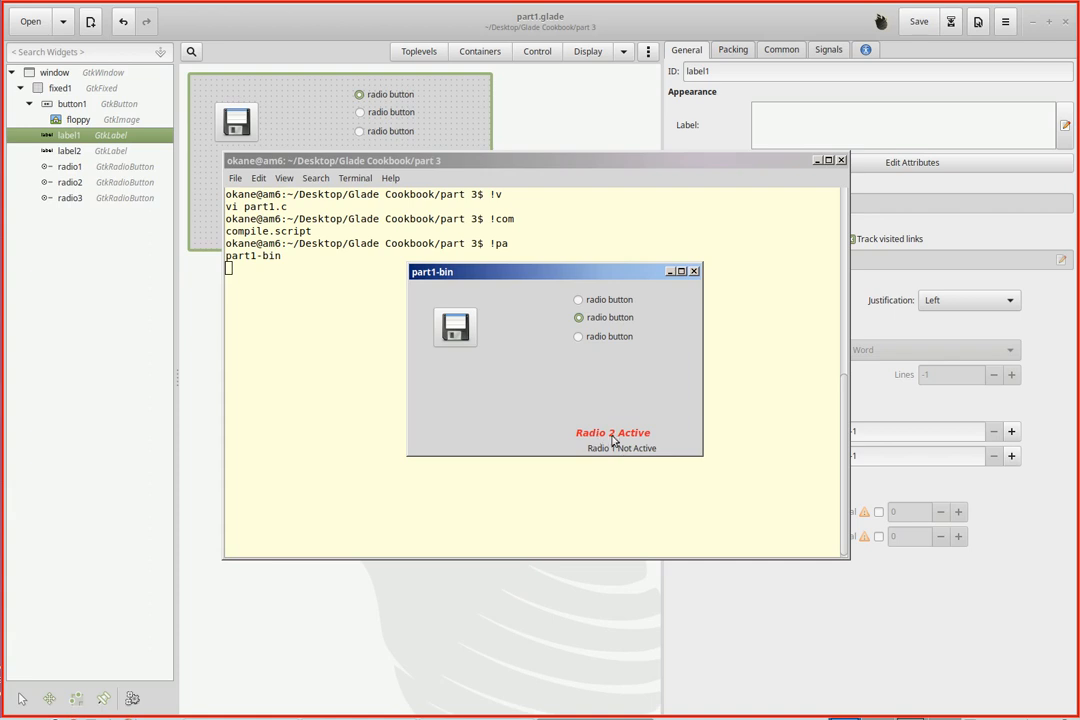
mouse_move(613, 446)
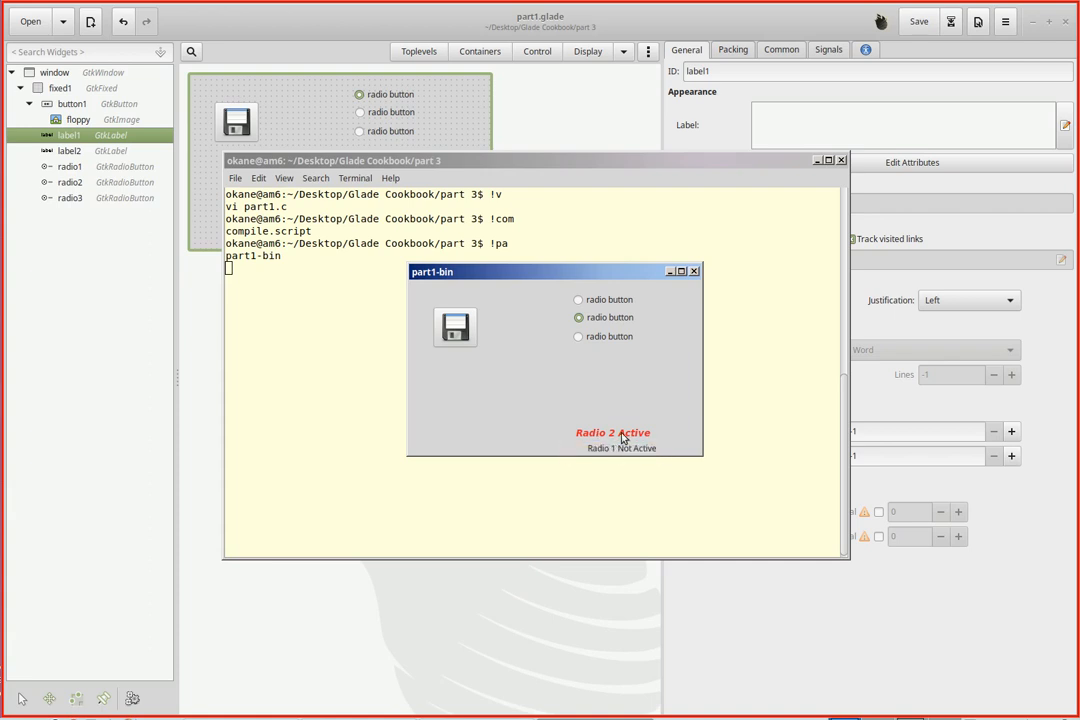
mouse_move(580, 343)
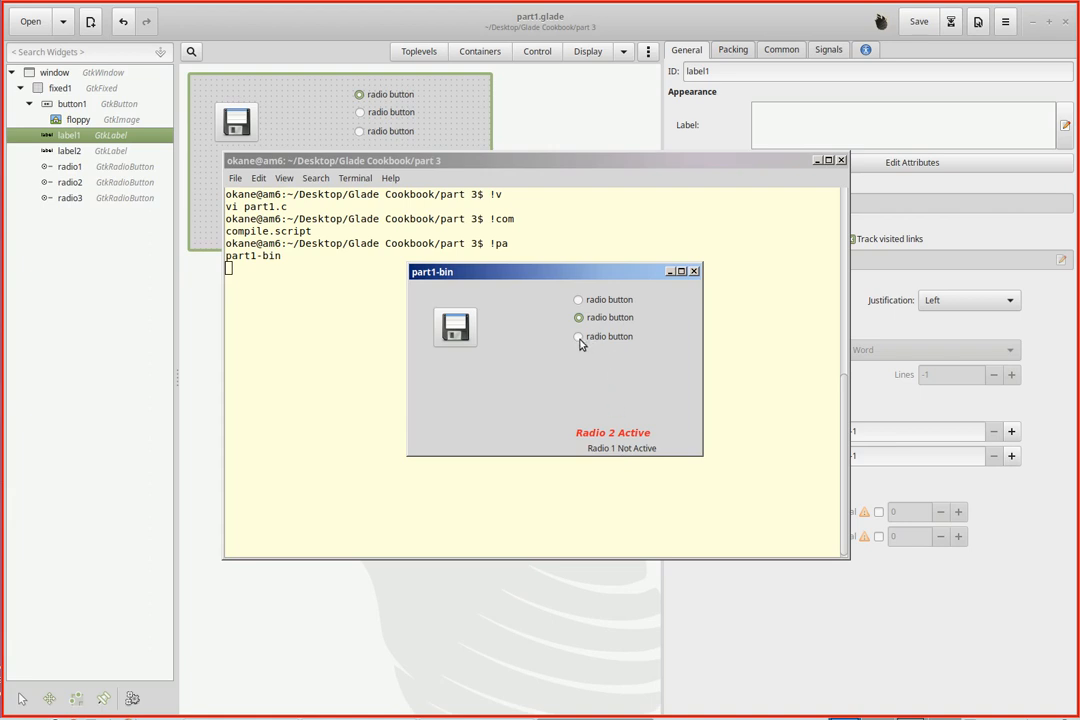
click(578, 336)
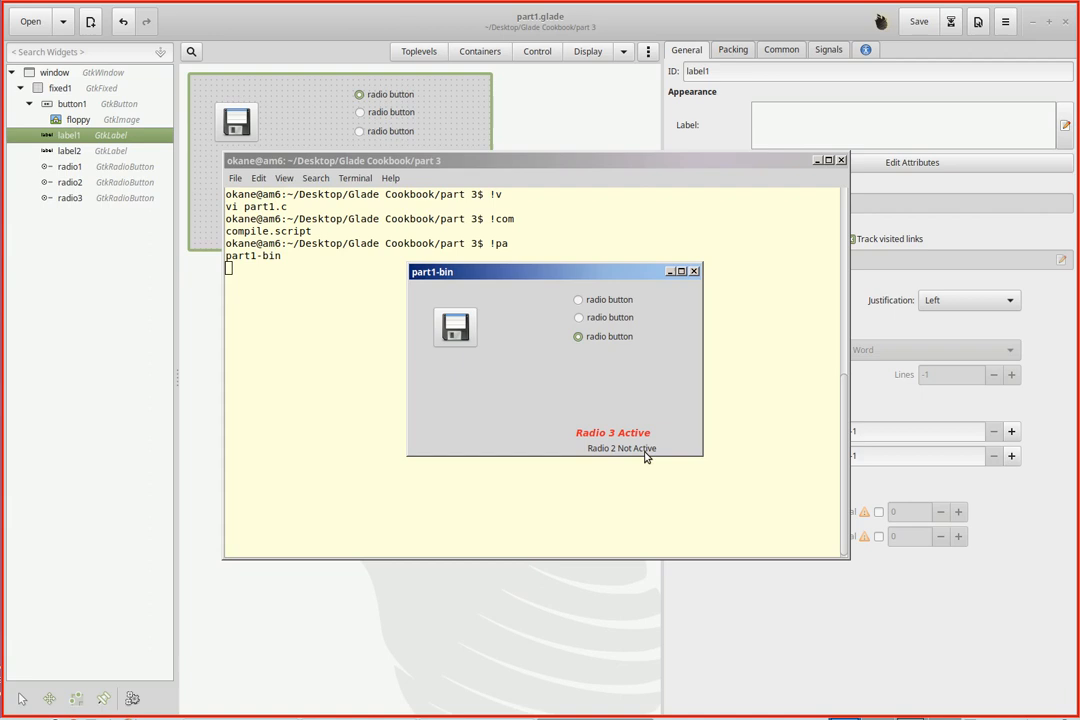
click(578, 300)
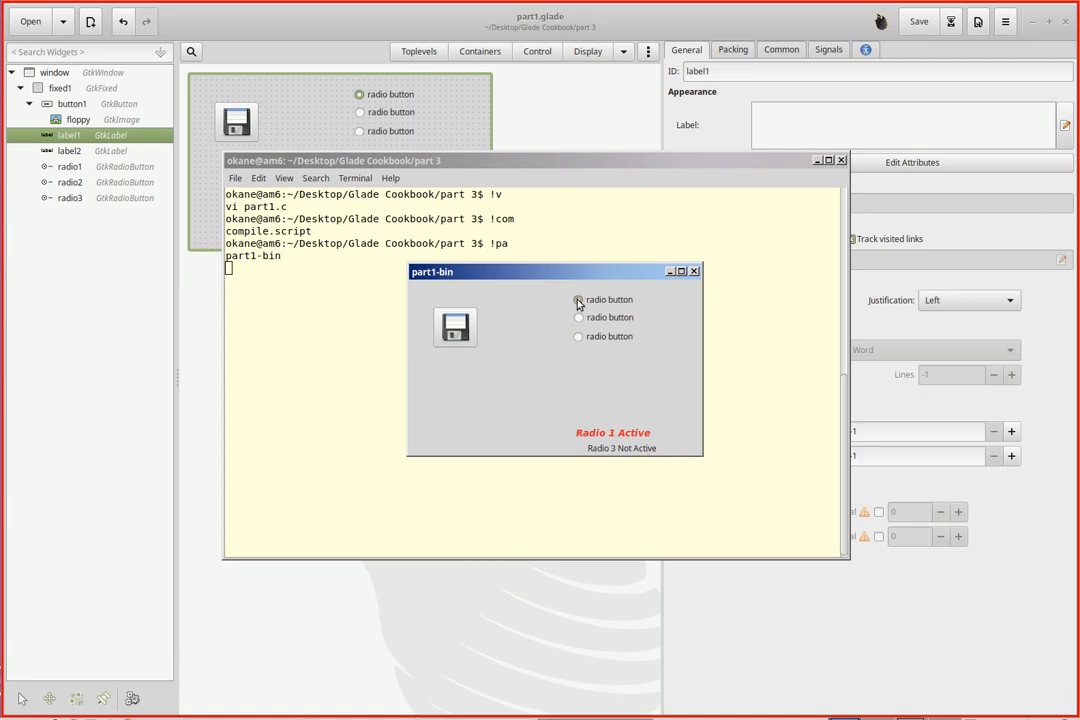
mouse_move(534, 514)
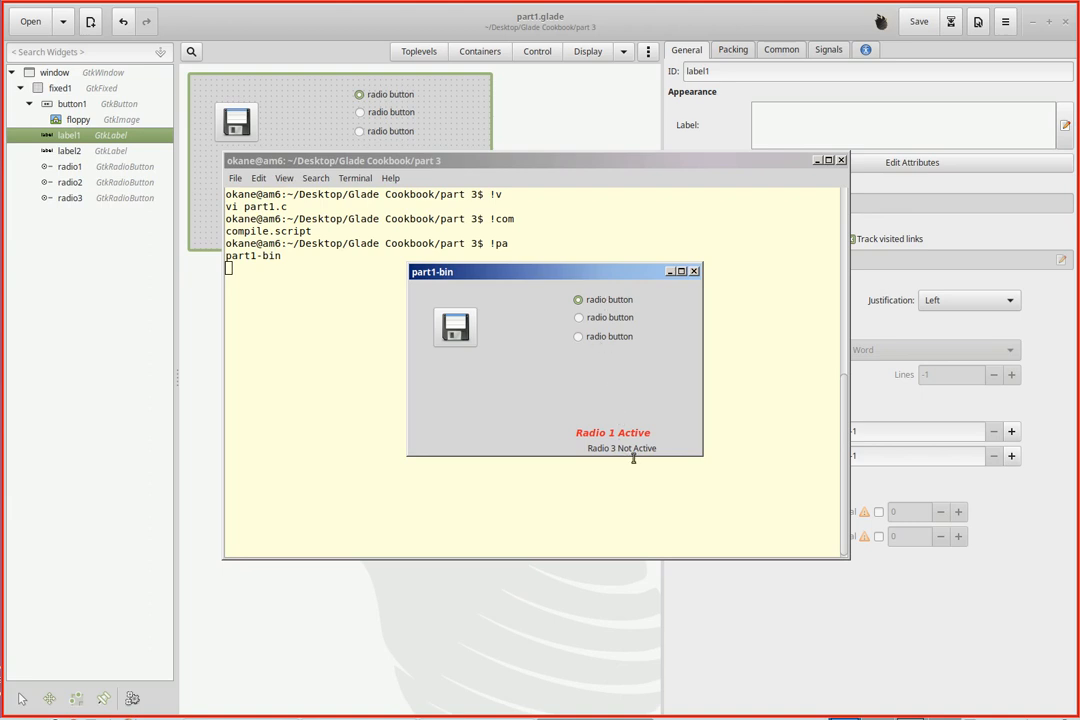
mouse_move(678, 334)
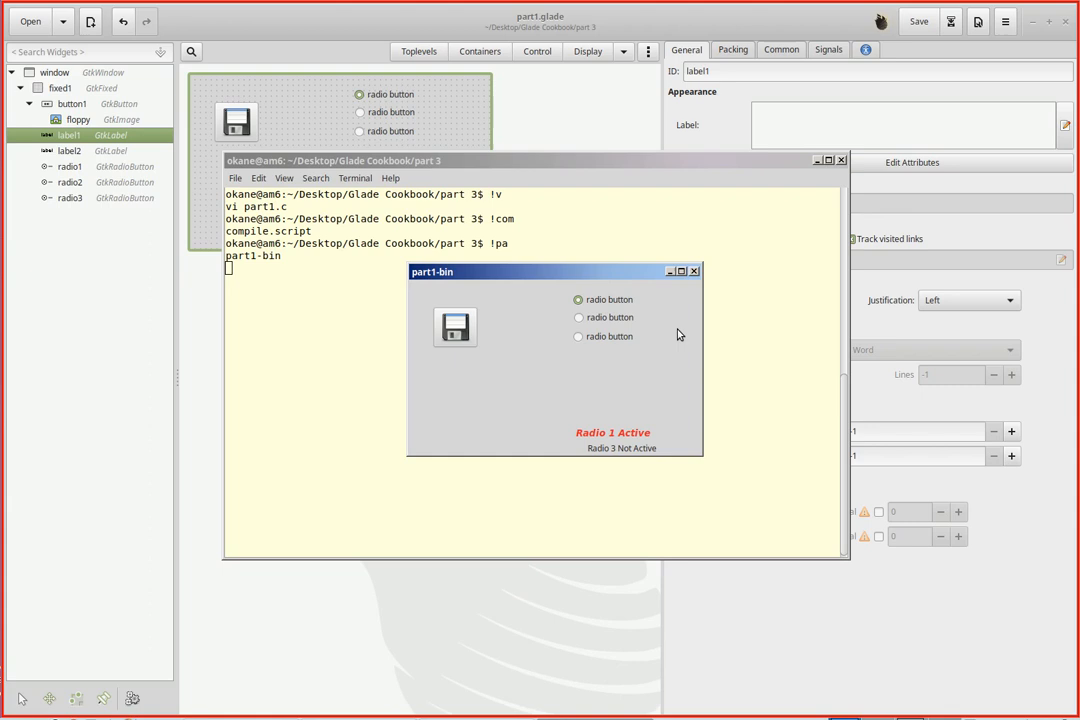
Trigger the floppy button's Hello World message, then switch radios to 3 and back to 1
click(455, 327)
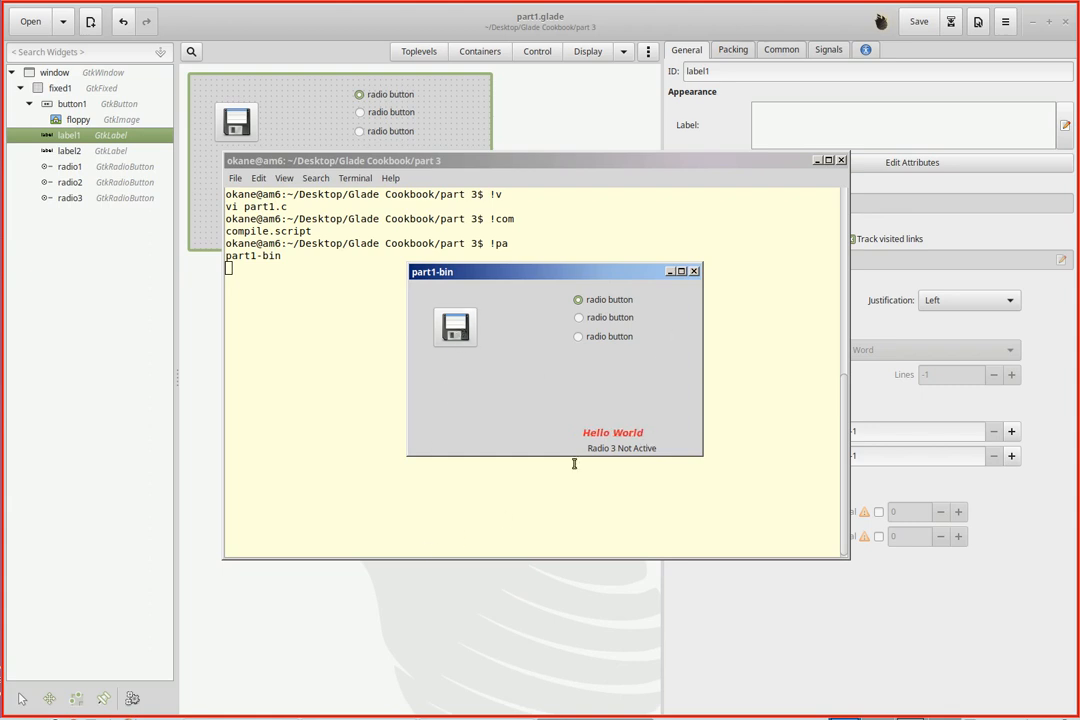
click(578, 335)
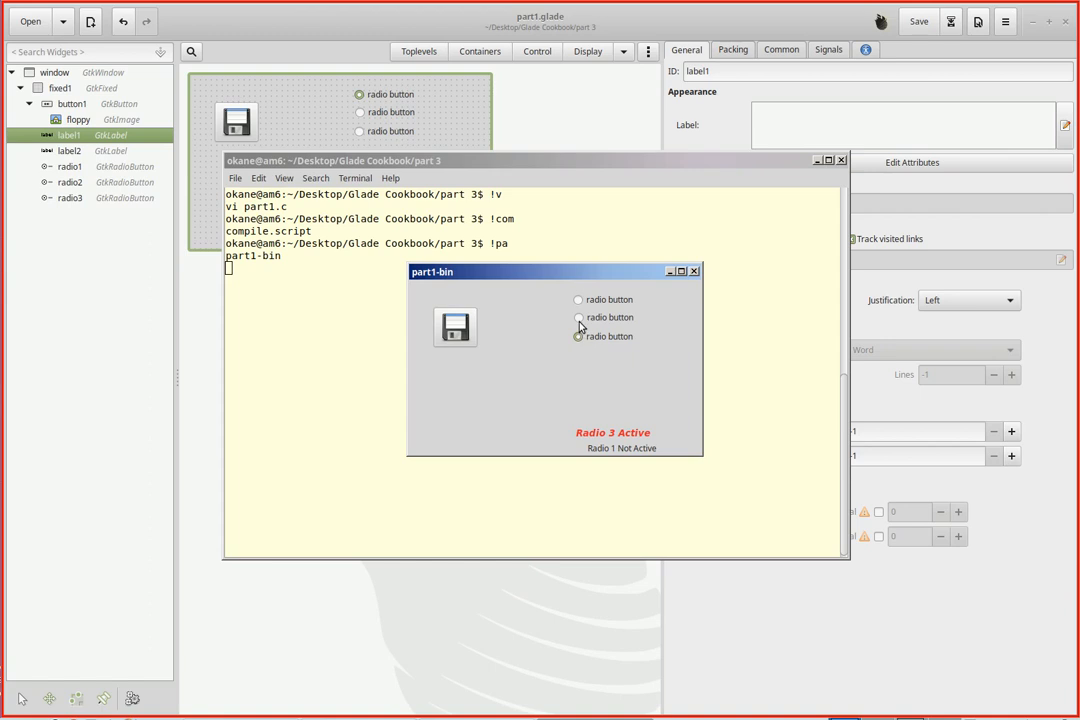
click(578, 299)
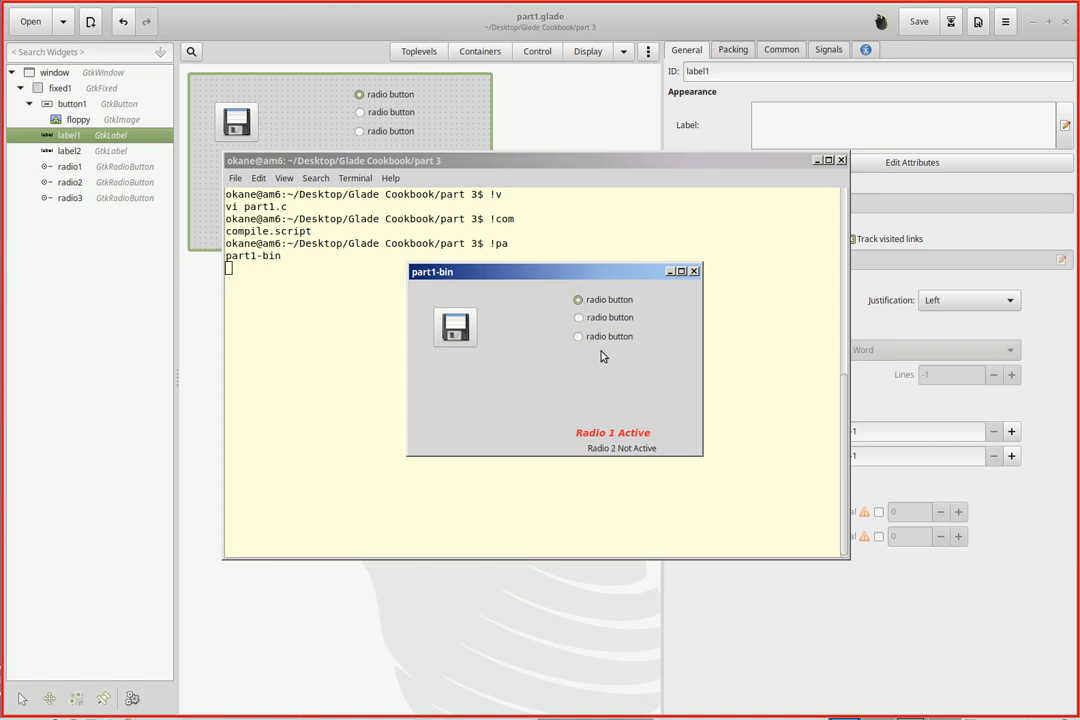